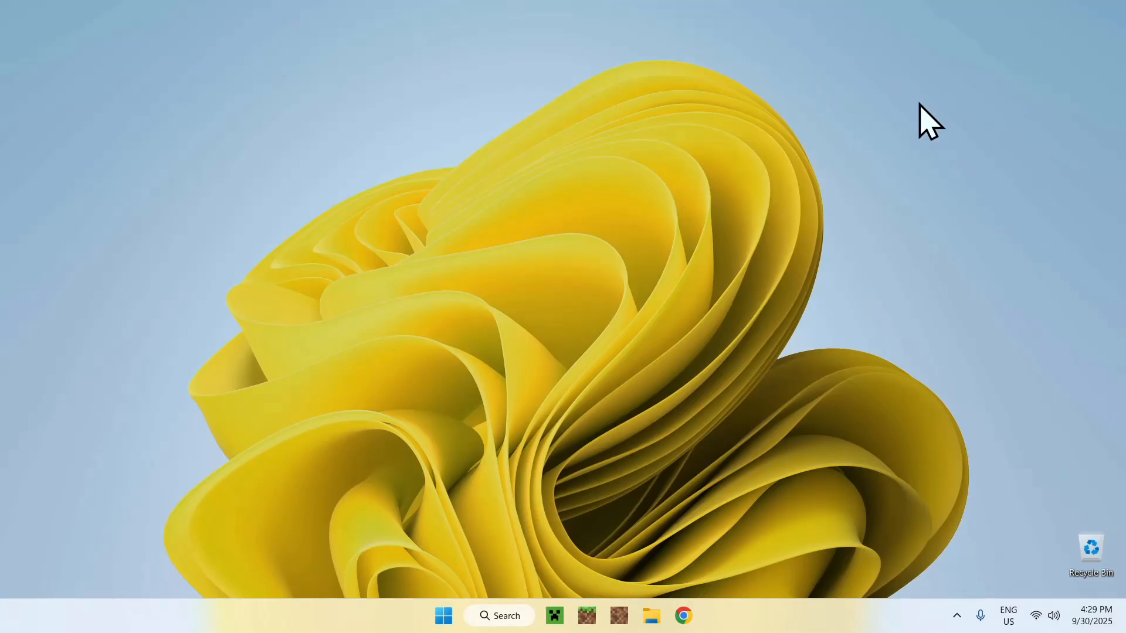
mouse_move(879, 190)
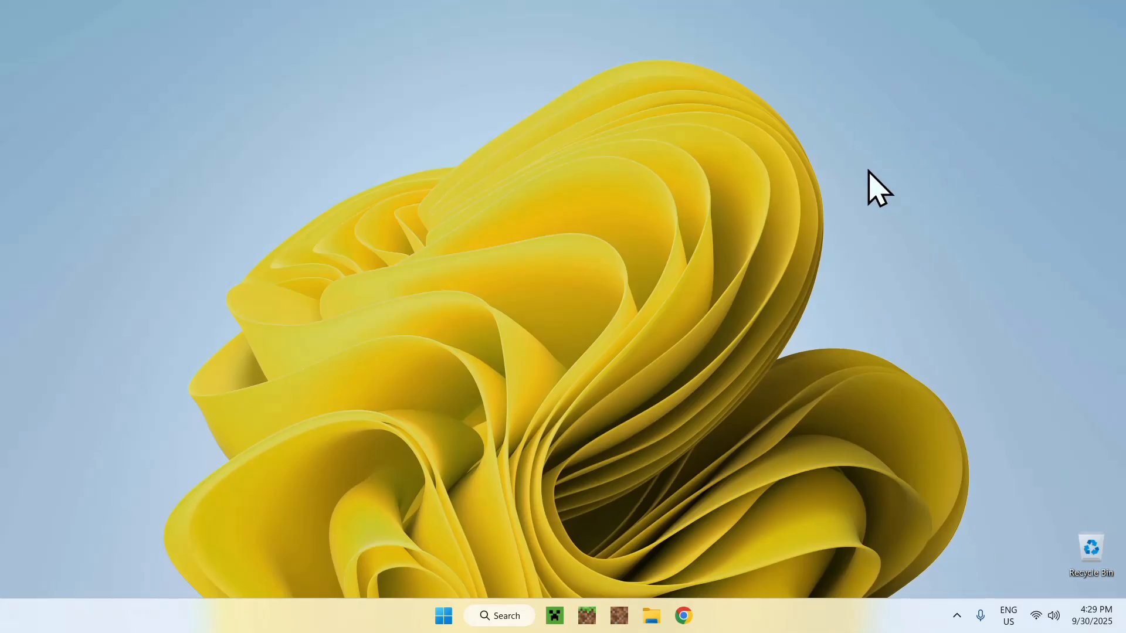
mouse_move(903, 158)
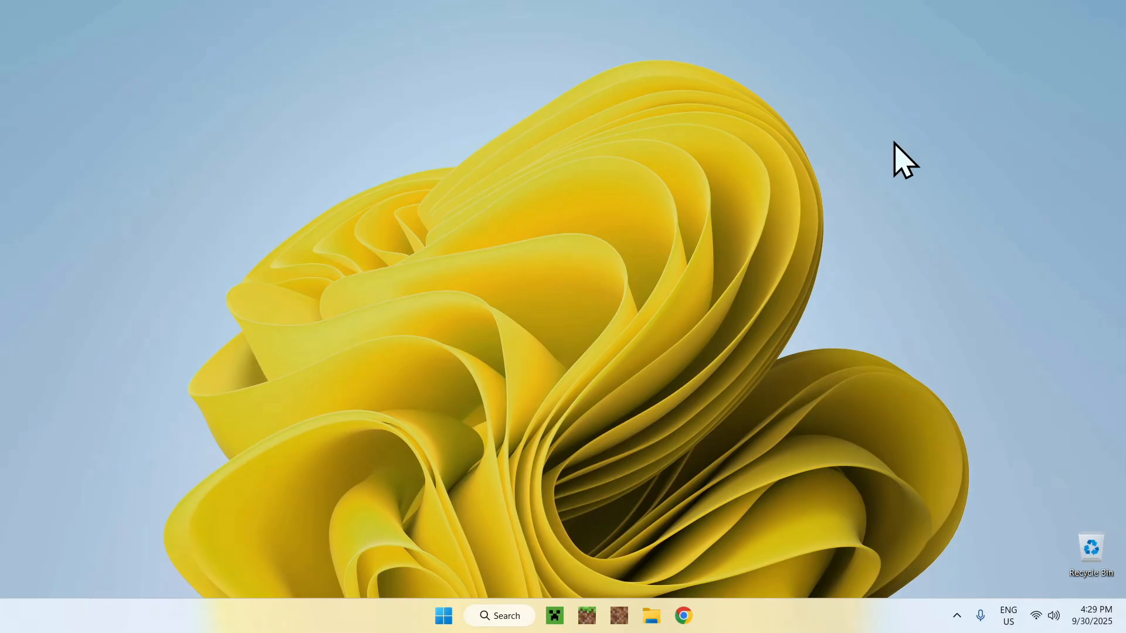
mouse_move(954, 237)
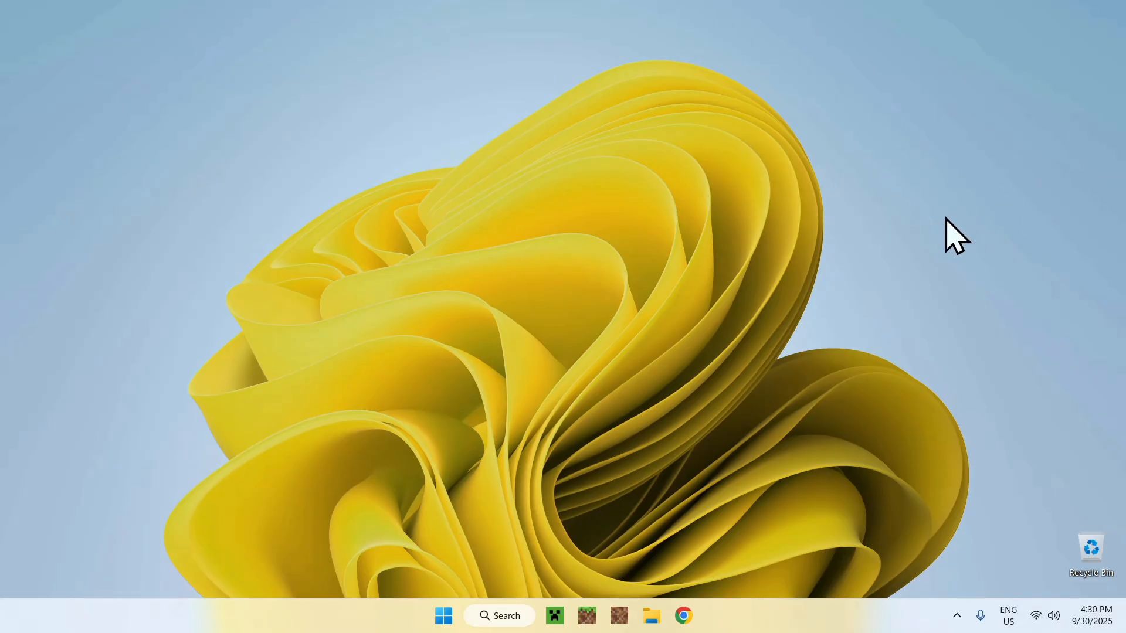
mouse_move(950, 149)
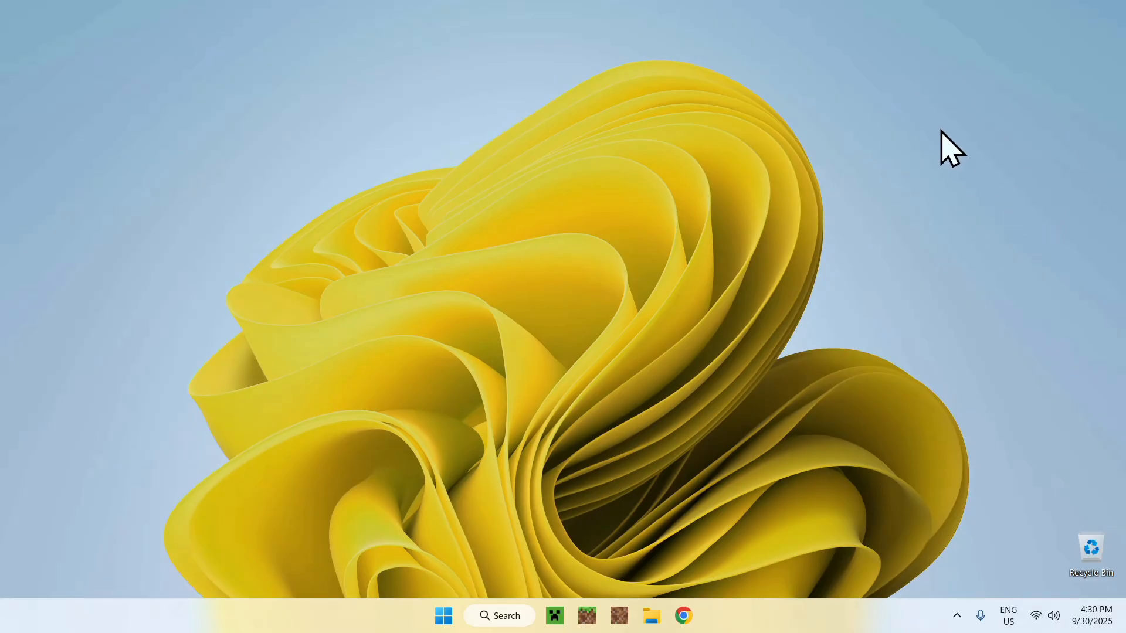
mouse_move(920, 173)
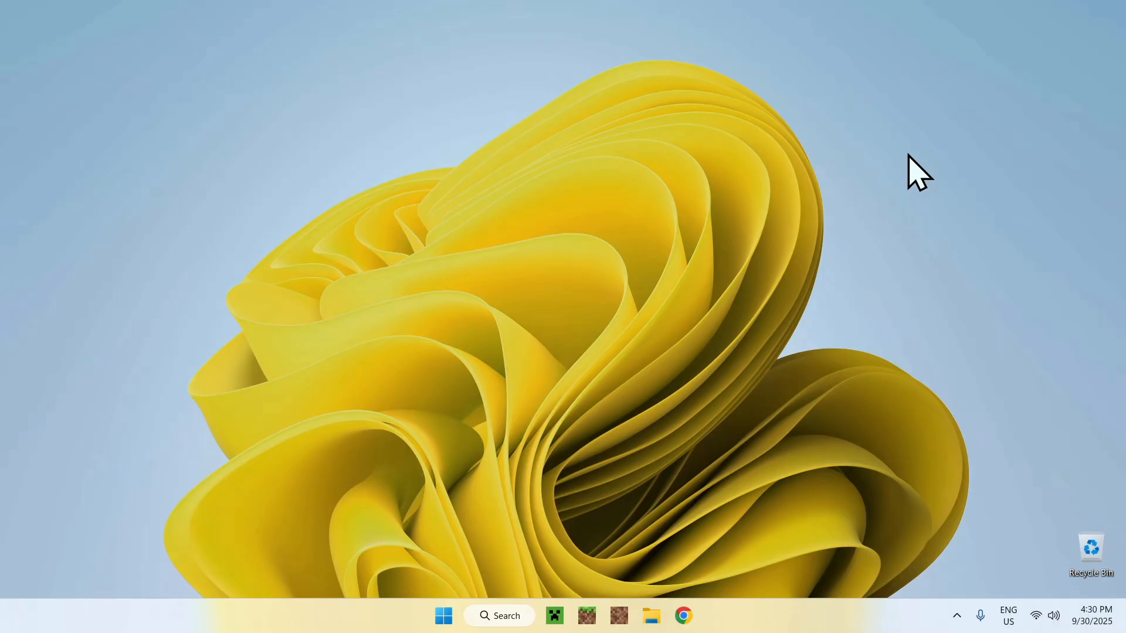
mouse_move(897, 144)
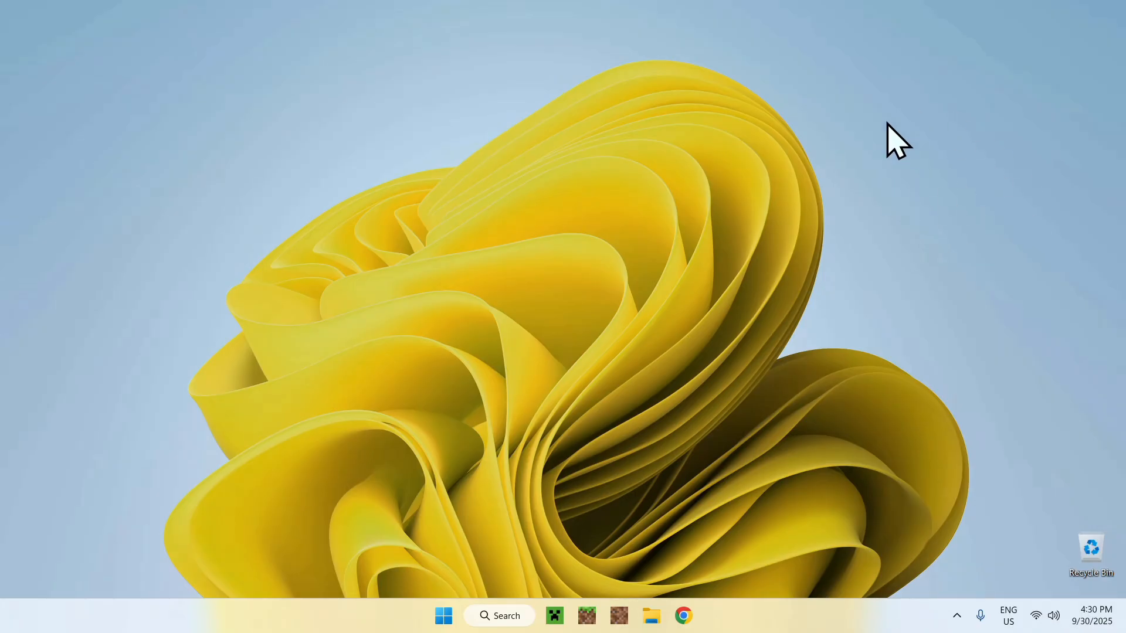
mouse_move(650, 94)
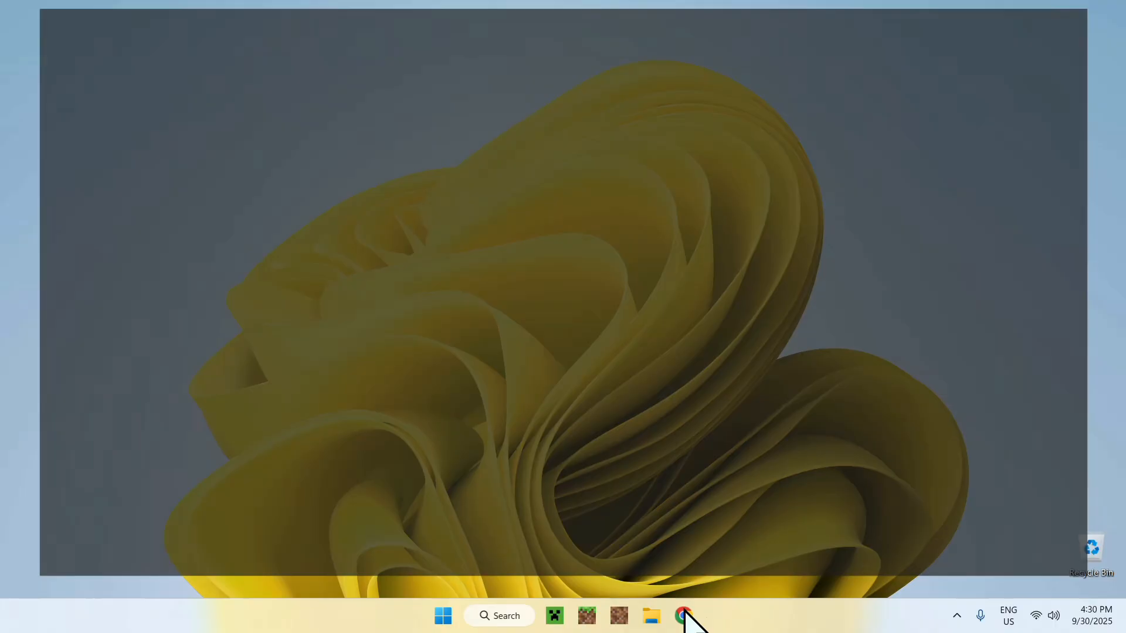
- Search Google for "Modrinth" so modrinth.com appears as the top result
click(683, 616)
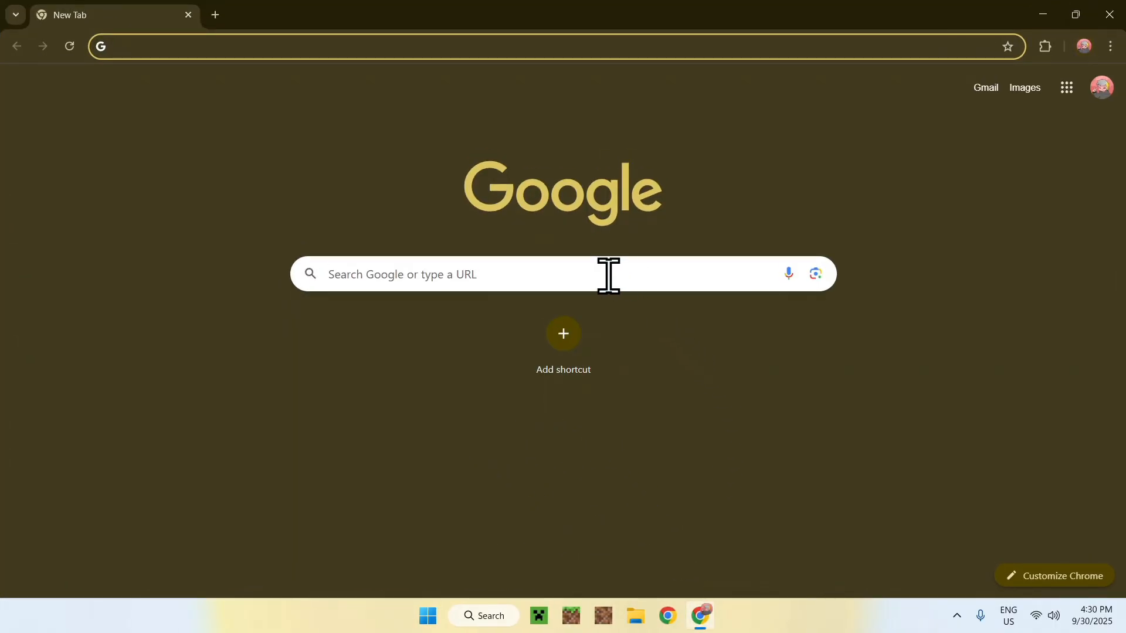
text(M)
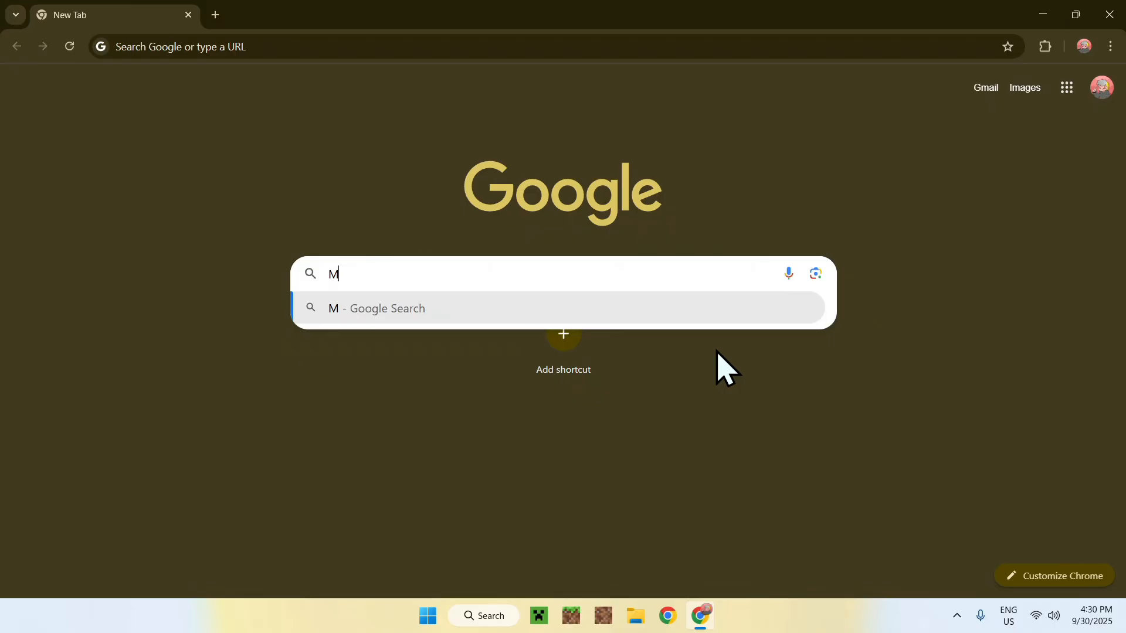
text(Modrinth)
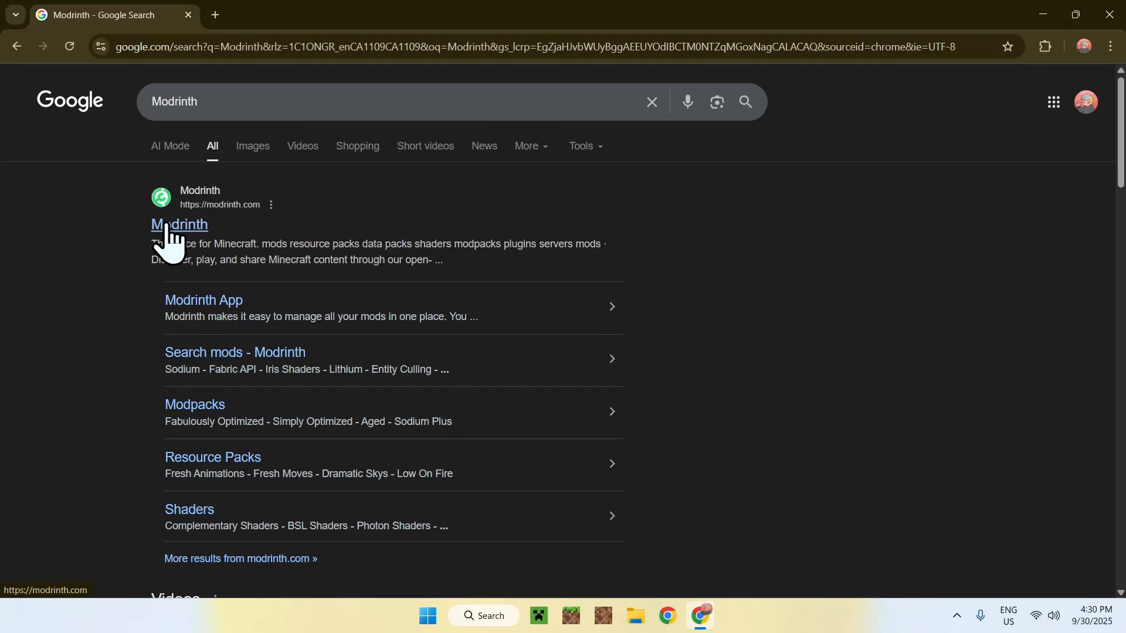
- Go to modrinth.com, browse the Mods catalogue and search for "Litematica"
click(178, 225)
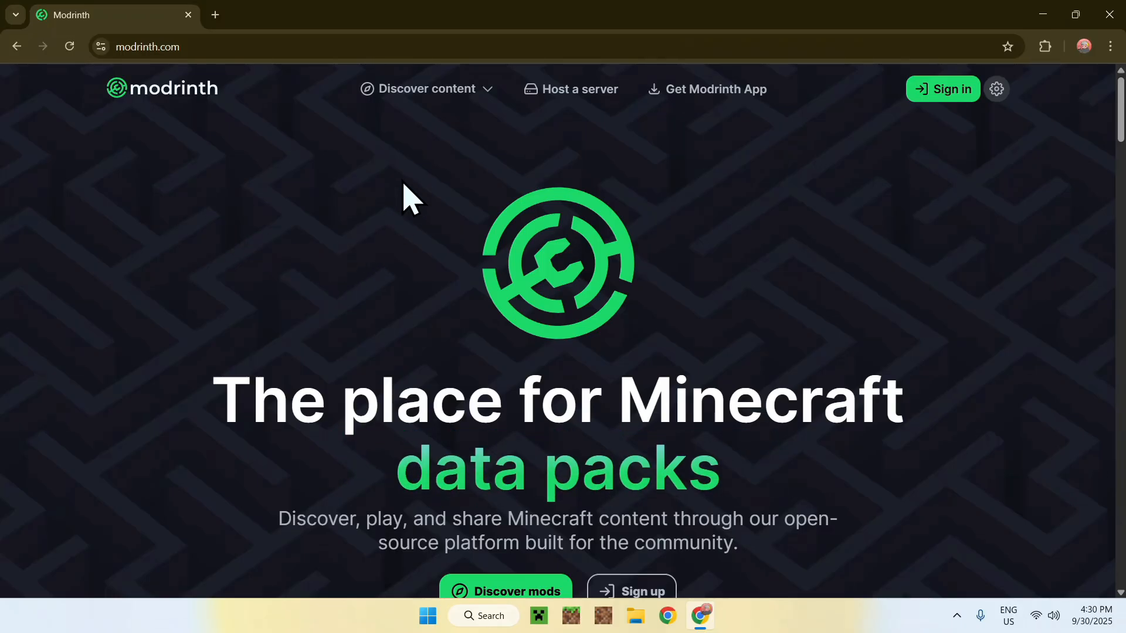
mouse_move(412, 140)
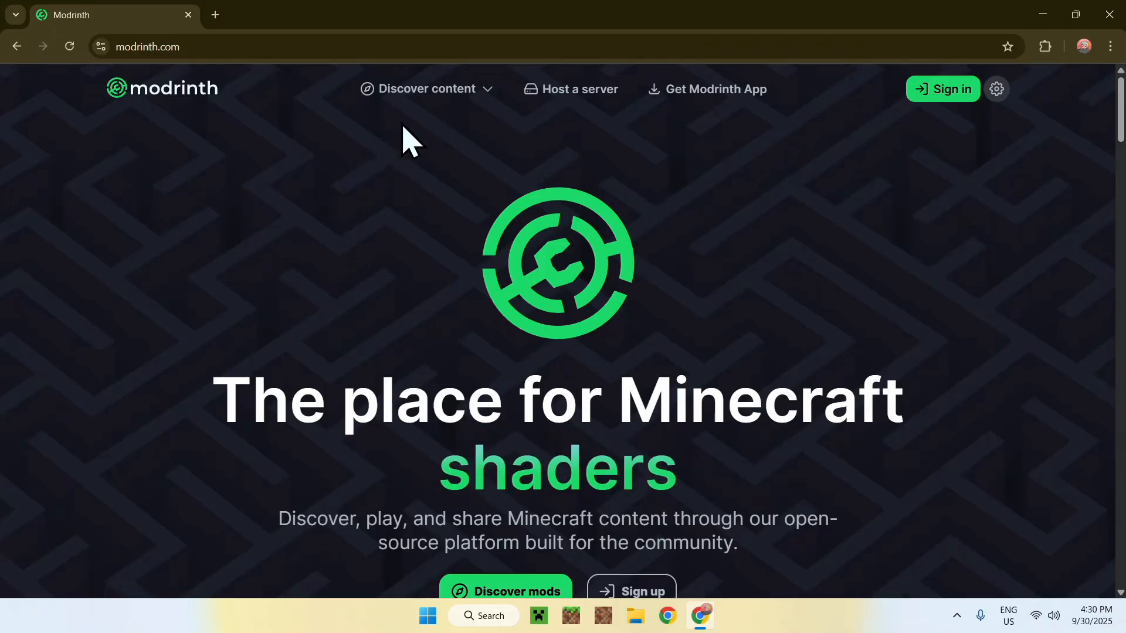
click(427, 88)
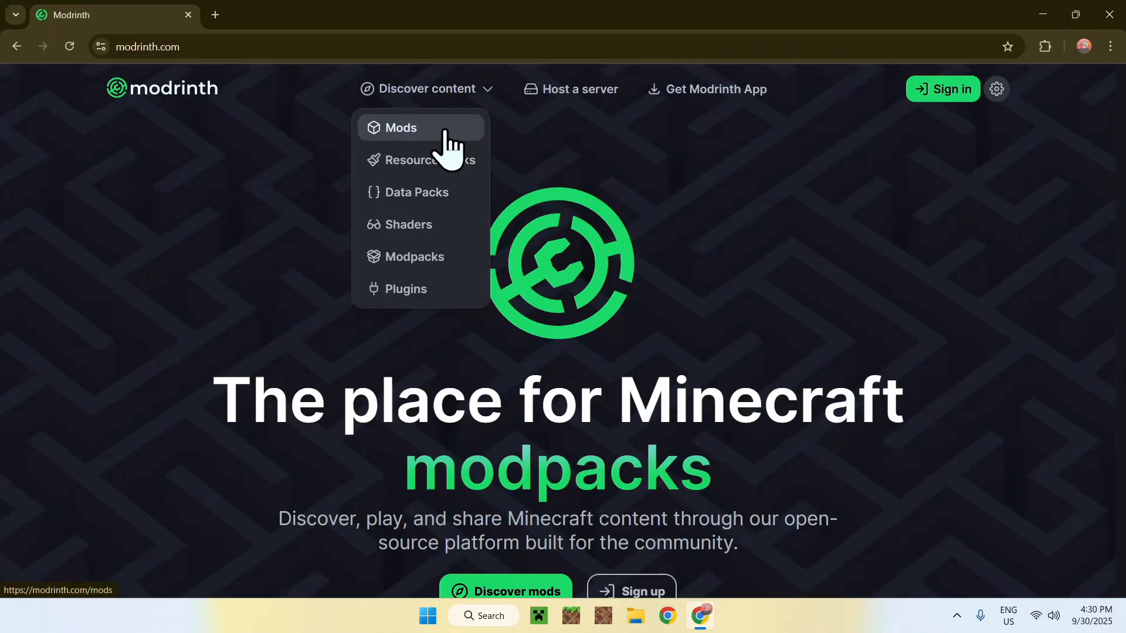
click(400, 128)
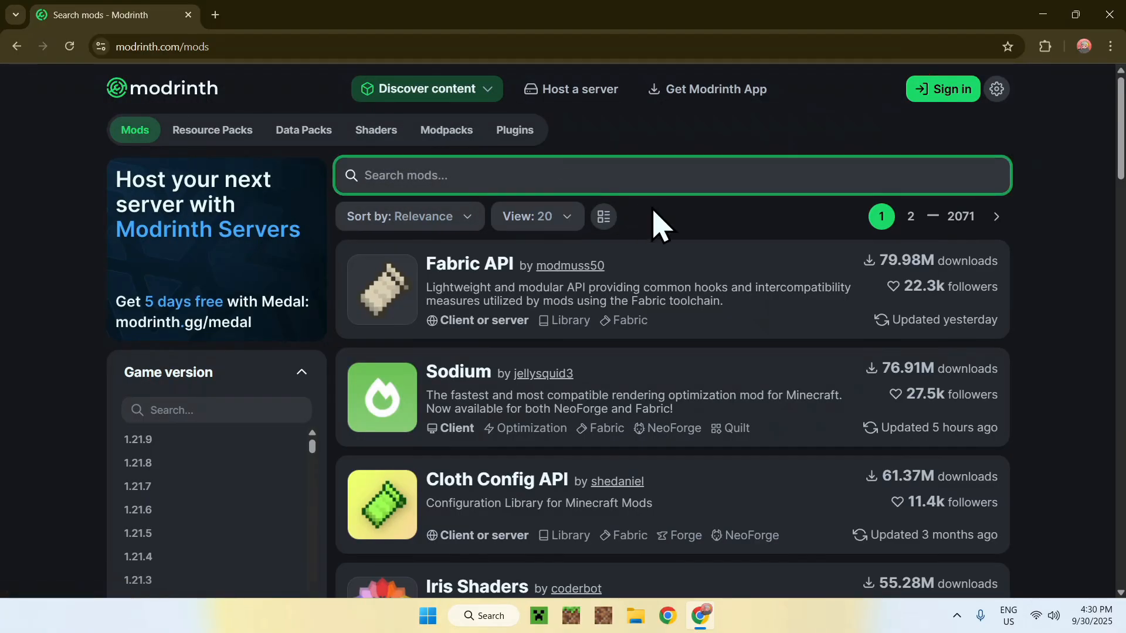
text(Litematica)
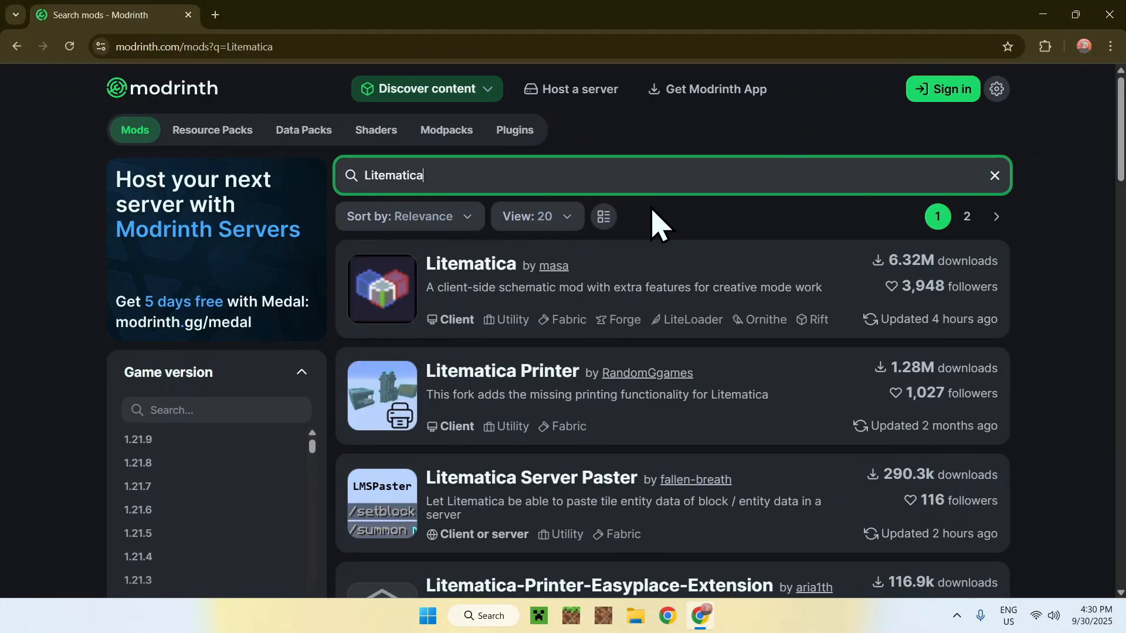
mouse_move(460, 277)
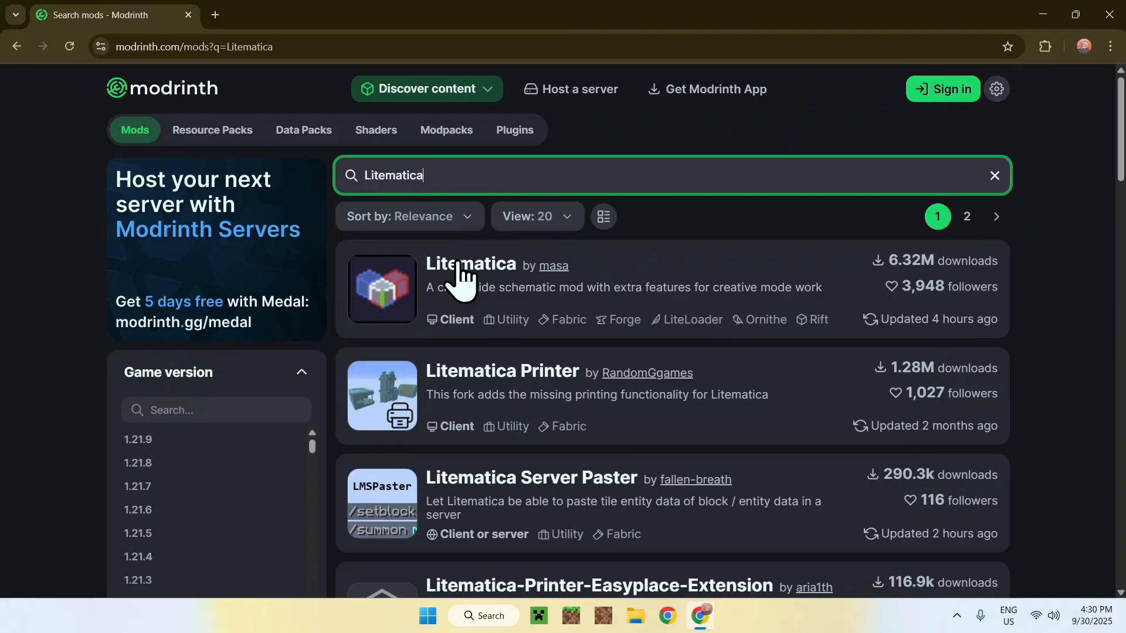
- Filter Litematica's versions to Minecraft 1.21.9 and download the 0.24.0 Fabric jar
click(472, 264)
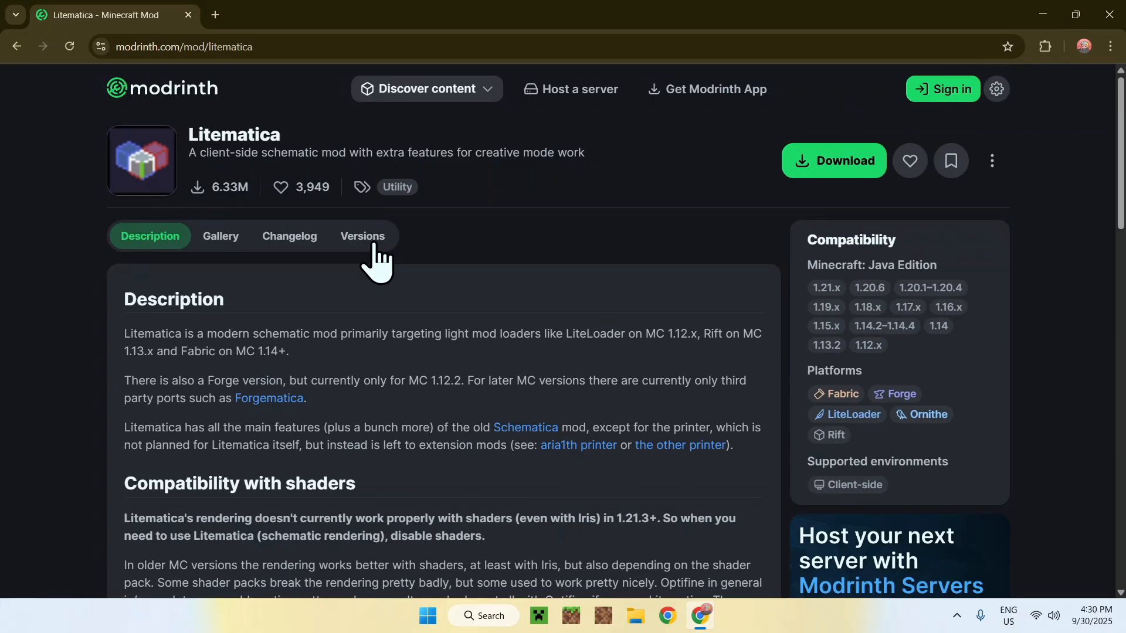
click(362, 236)
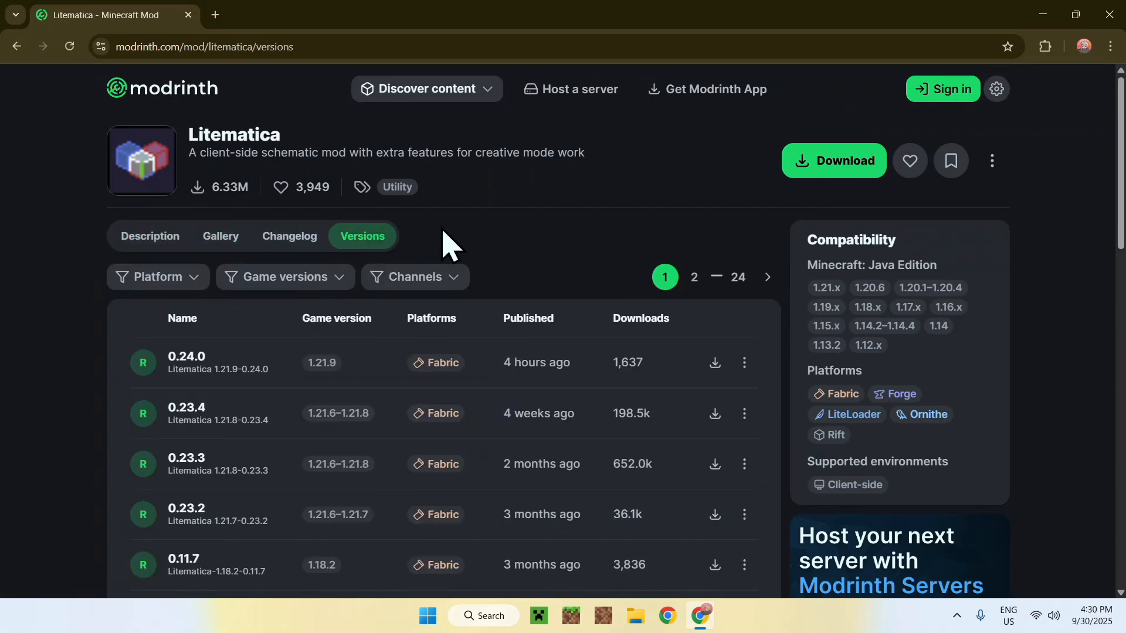
click(284, 277)
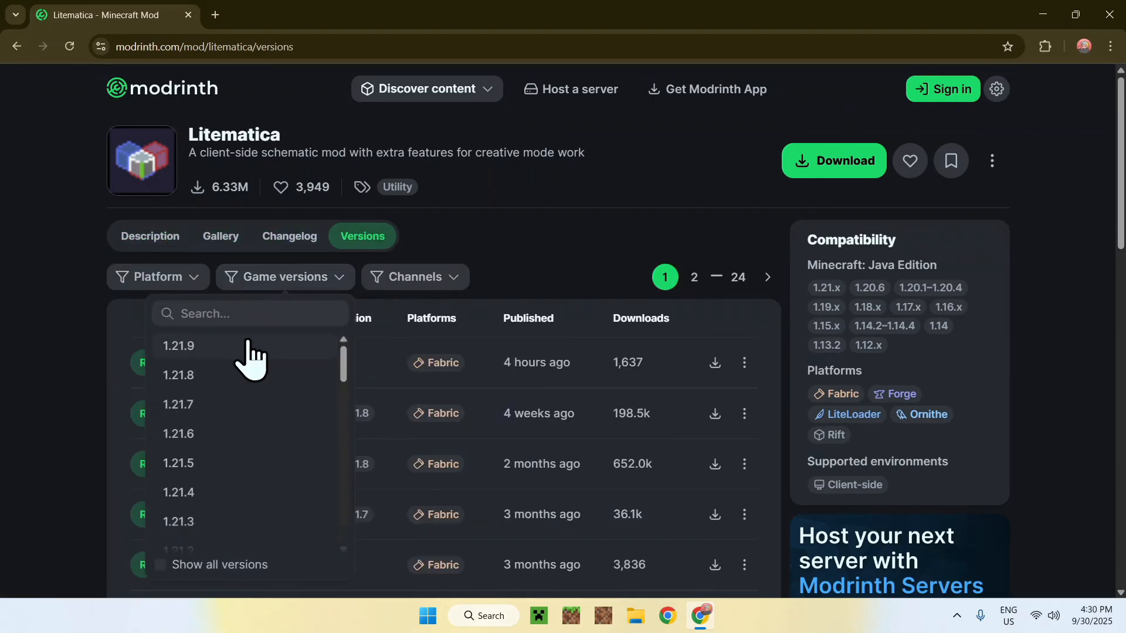
click(178, 345)
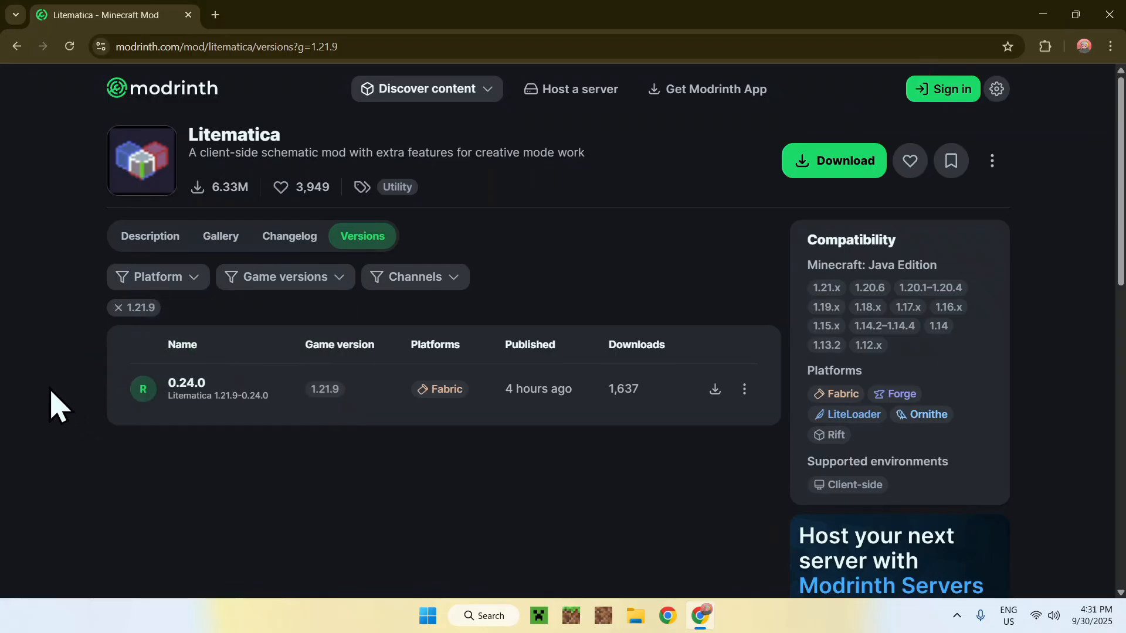
mouse_move(219, 478)
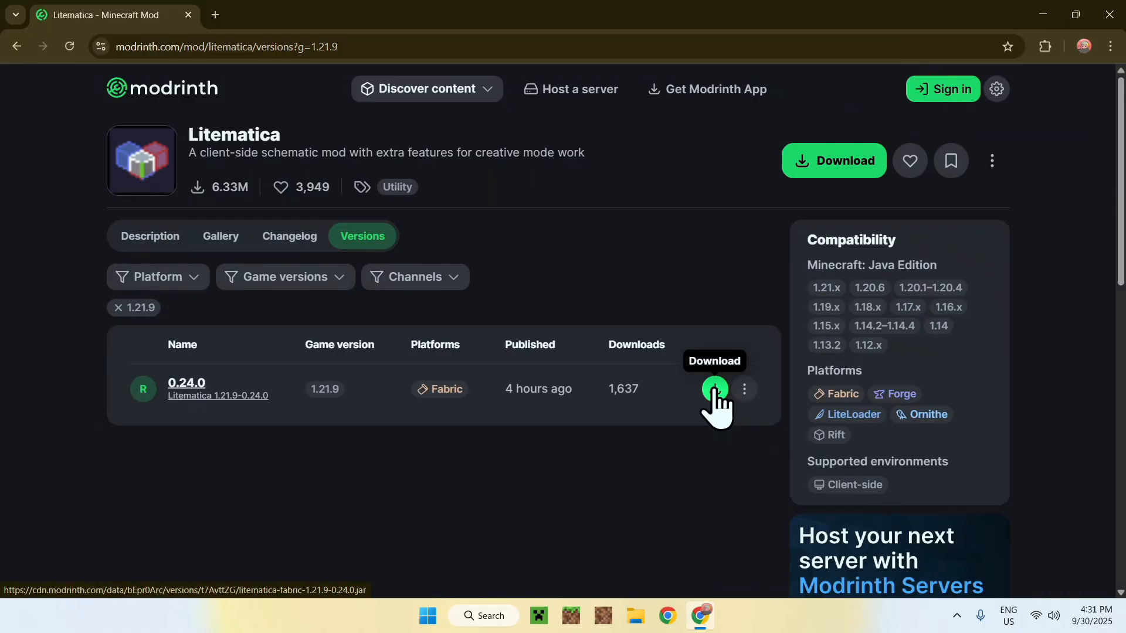
click(715, 390)
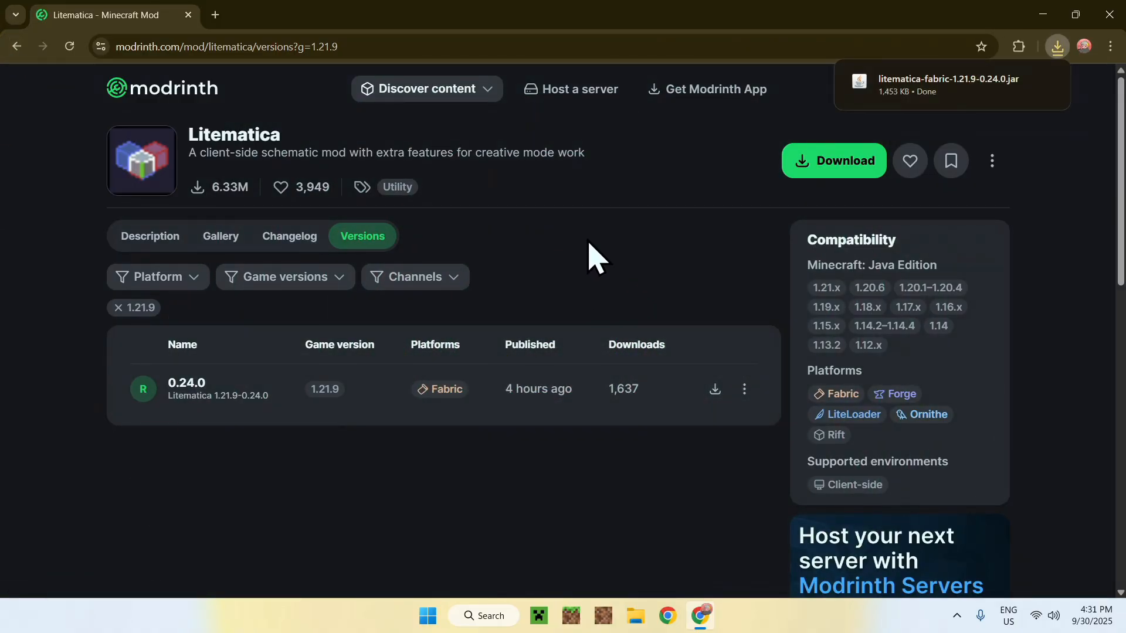
mouse_move(580, 291)
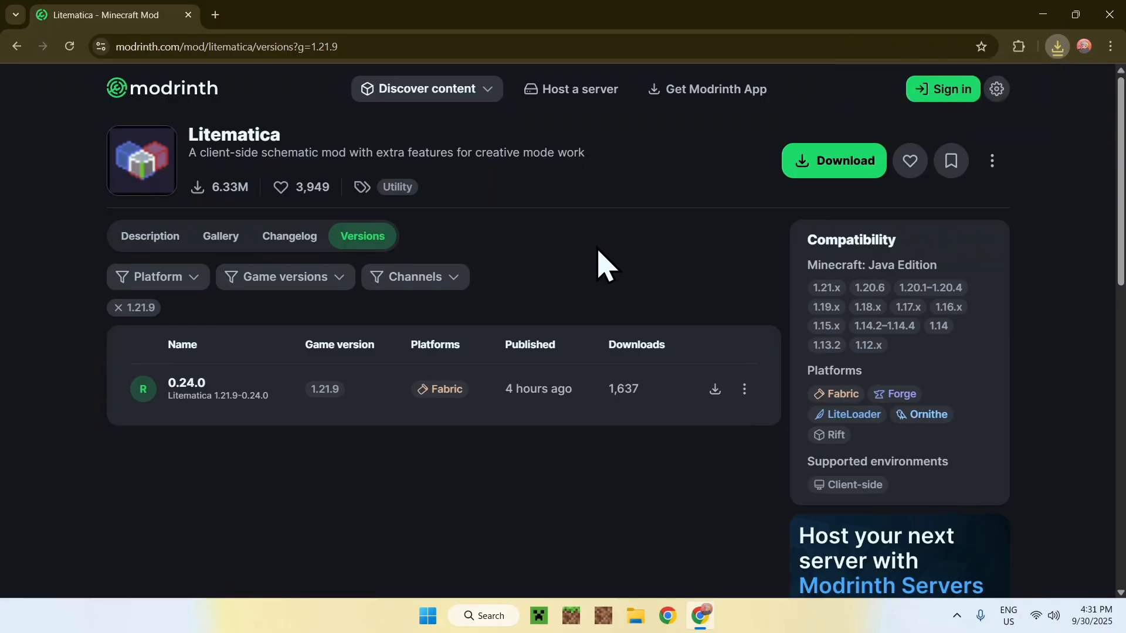
mouse_move(589, 280)
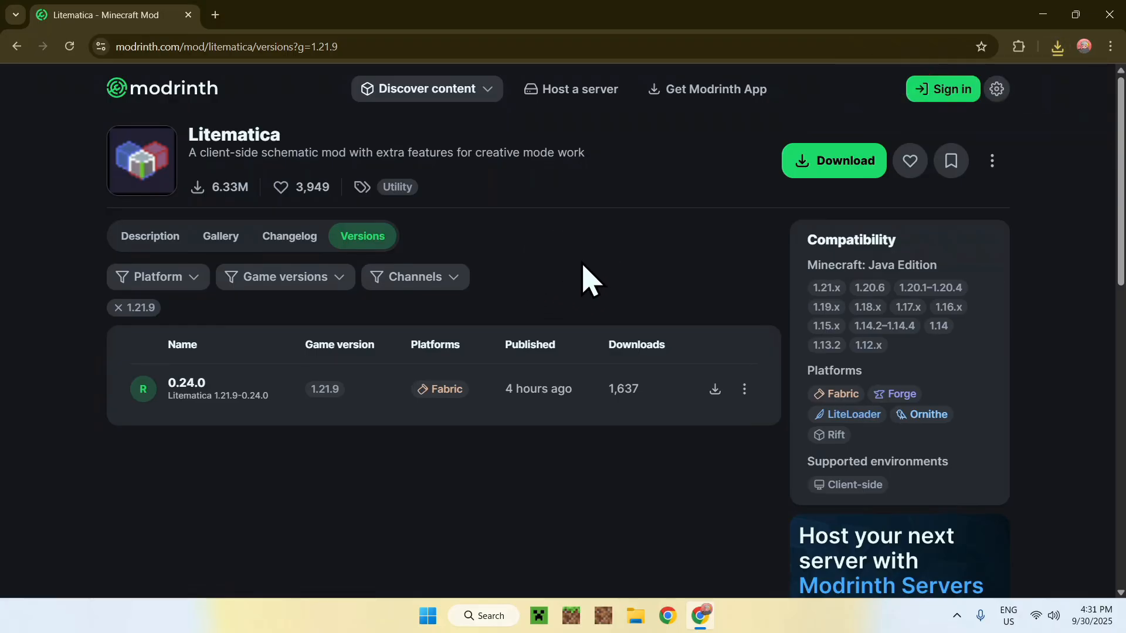
mouse_move(545, 291)
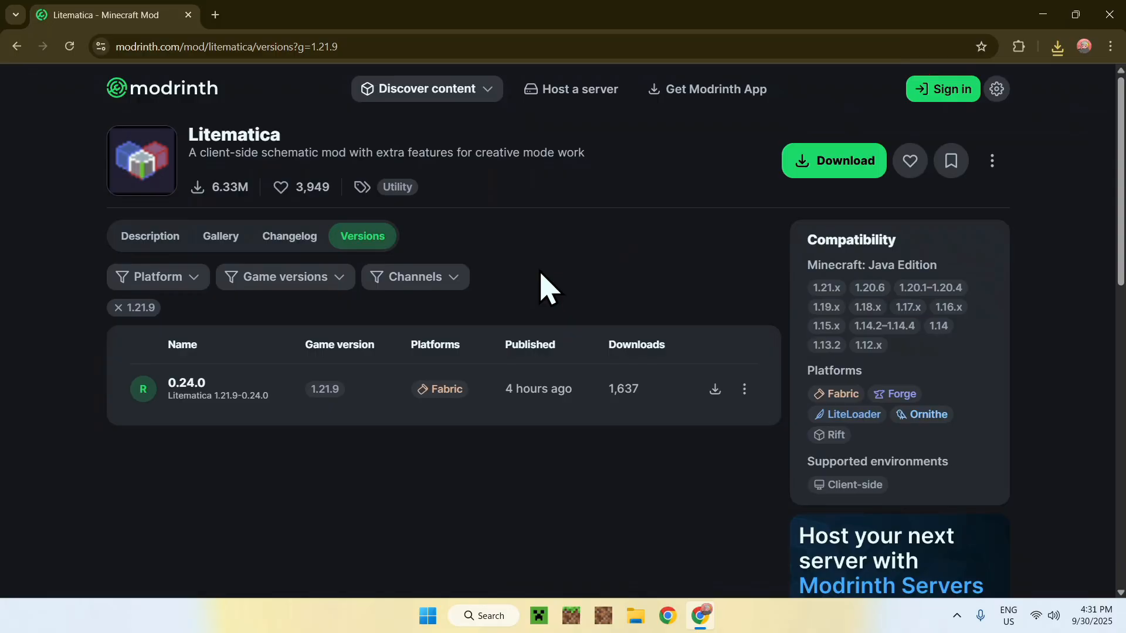
mouse_move(668, 294)
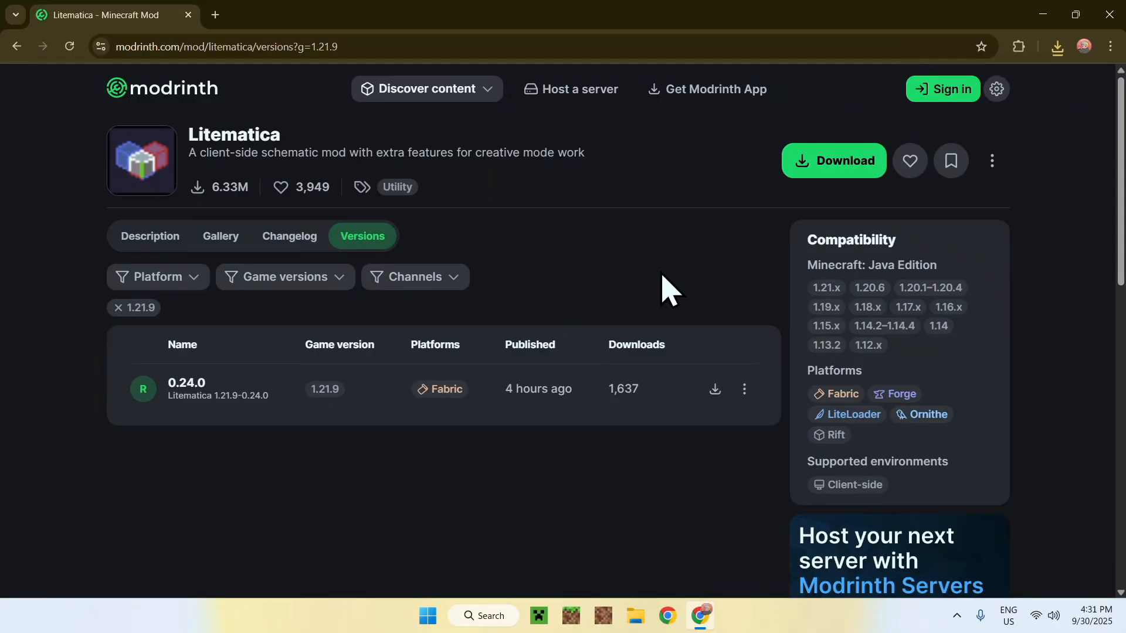
mouse_move(625, 273)
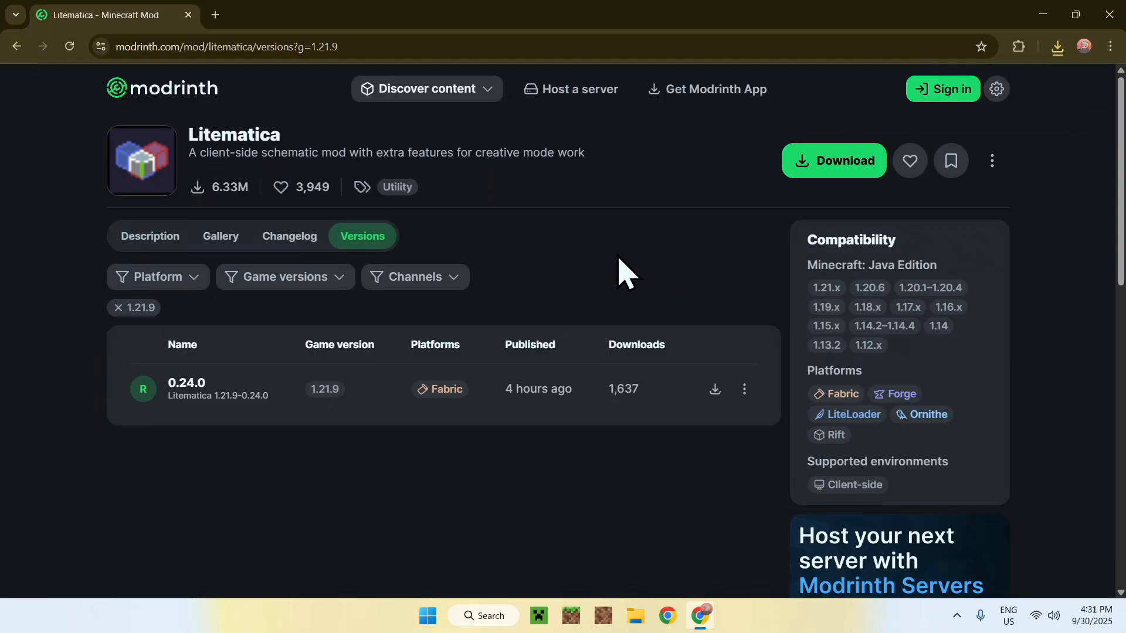
mouse_move(192, 403)
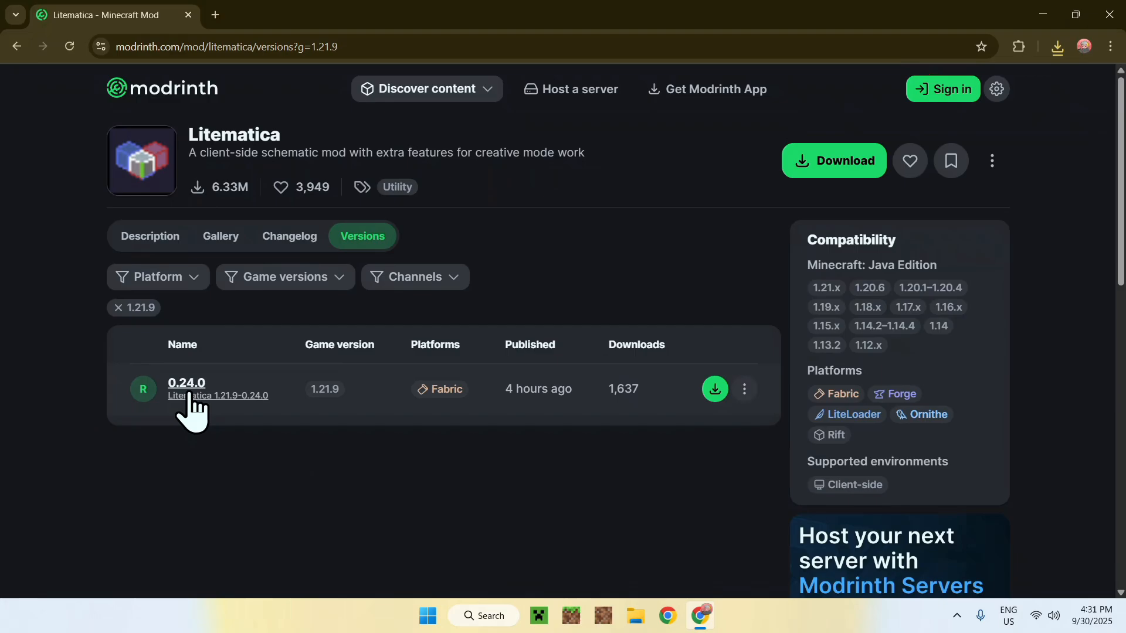
mouse_move(190, 392)
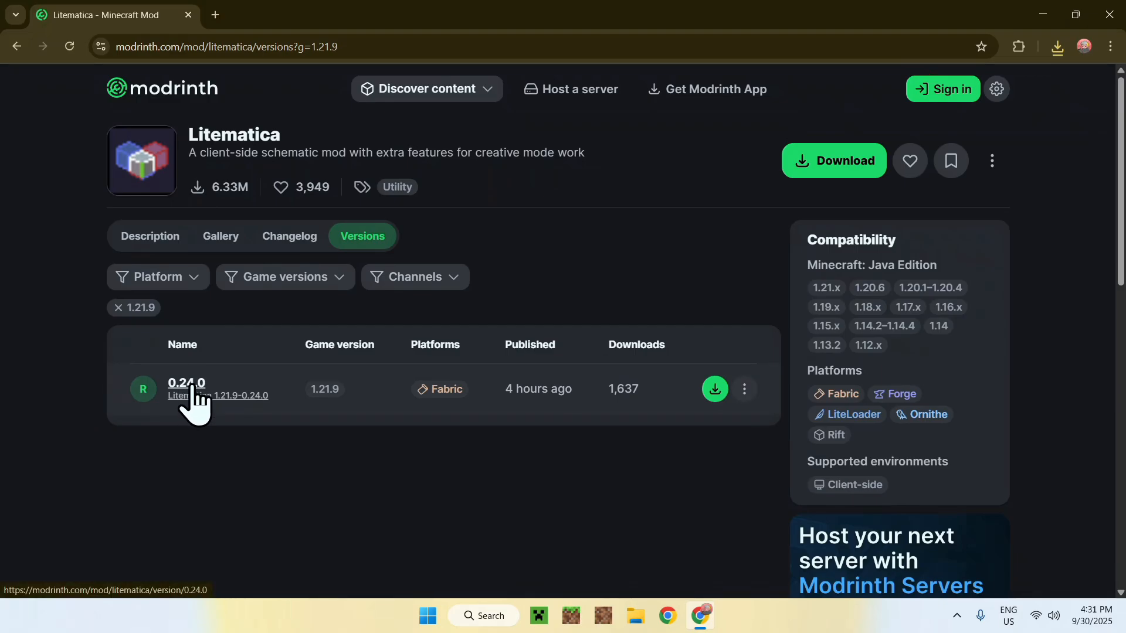
- From the 0.24.0 release details, follow the required dependency to the MaLiLib page
click(187, 382)
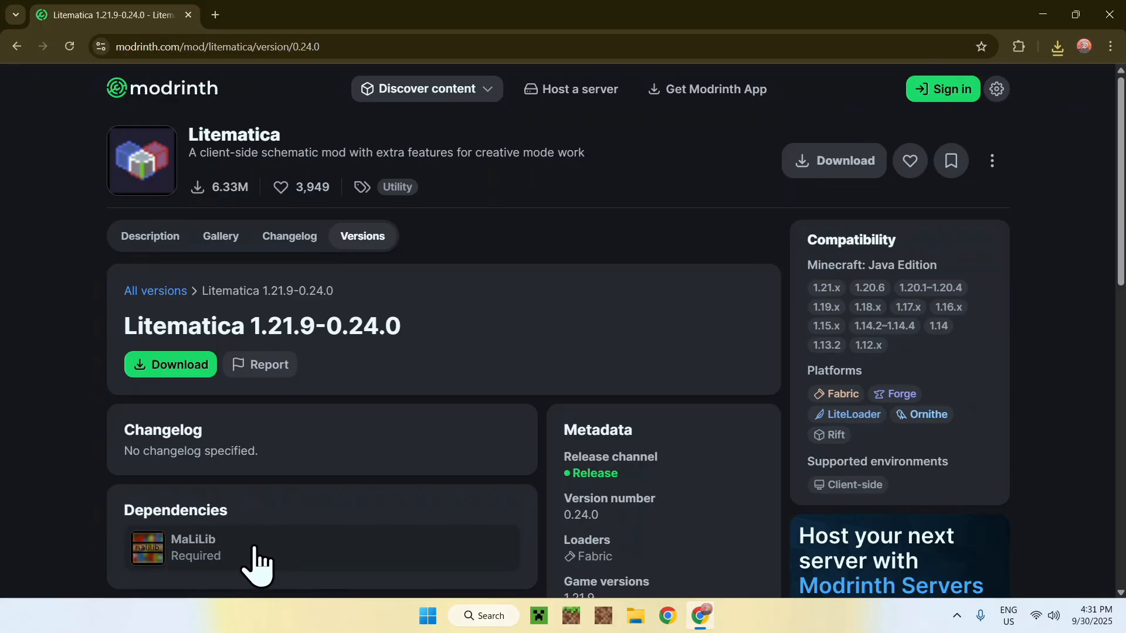
click(192, 548)
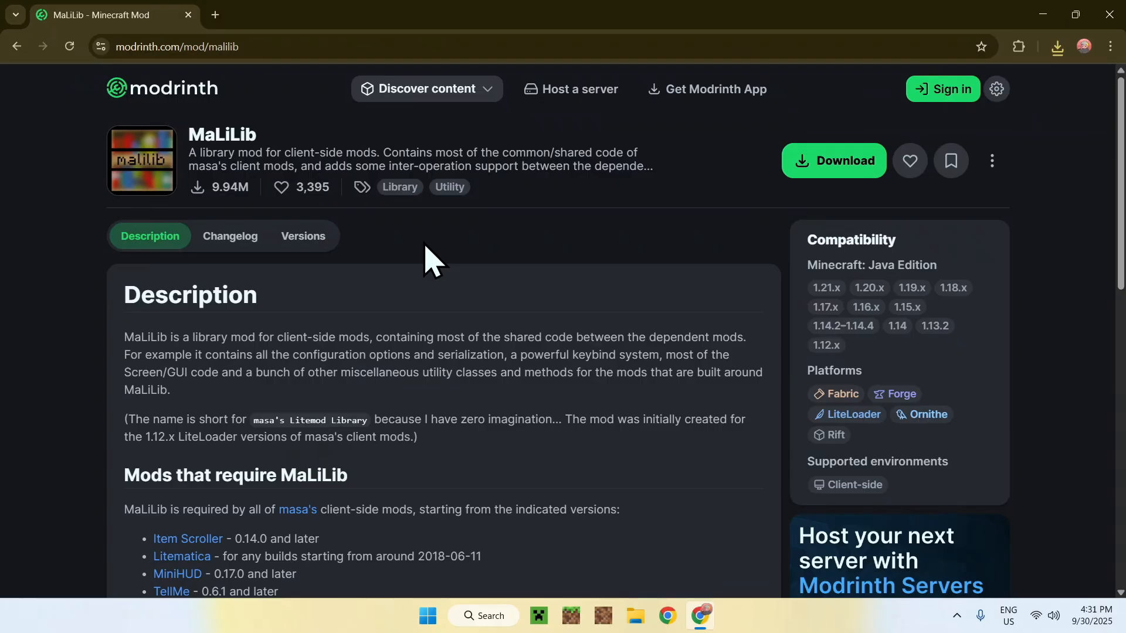
mouse_move(446, 258)
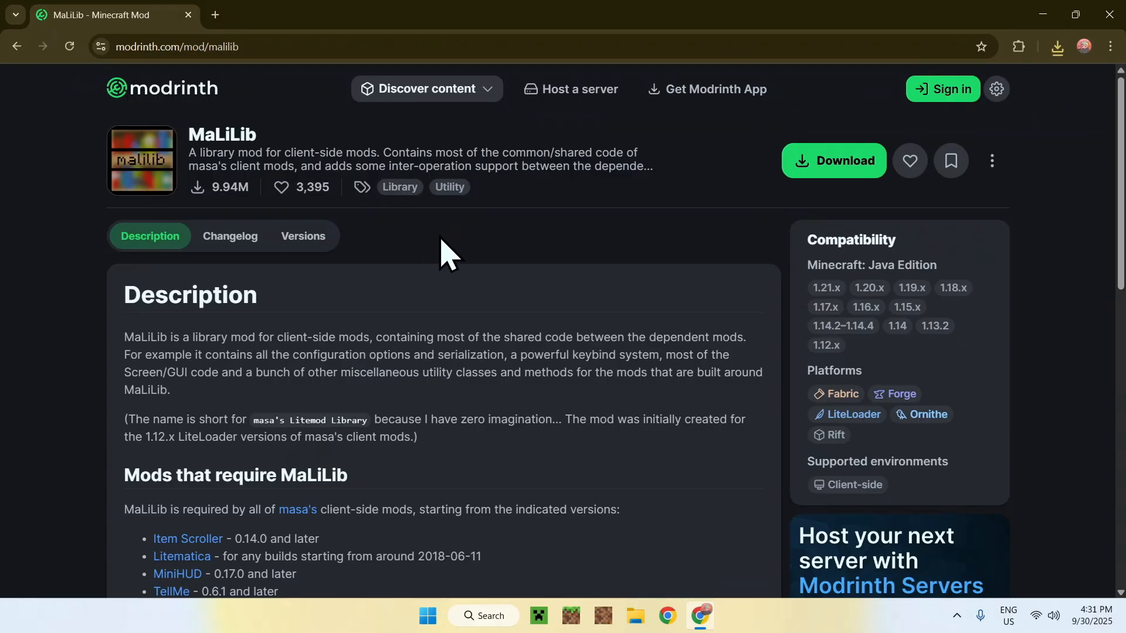
mouse_move(508, 251)
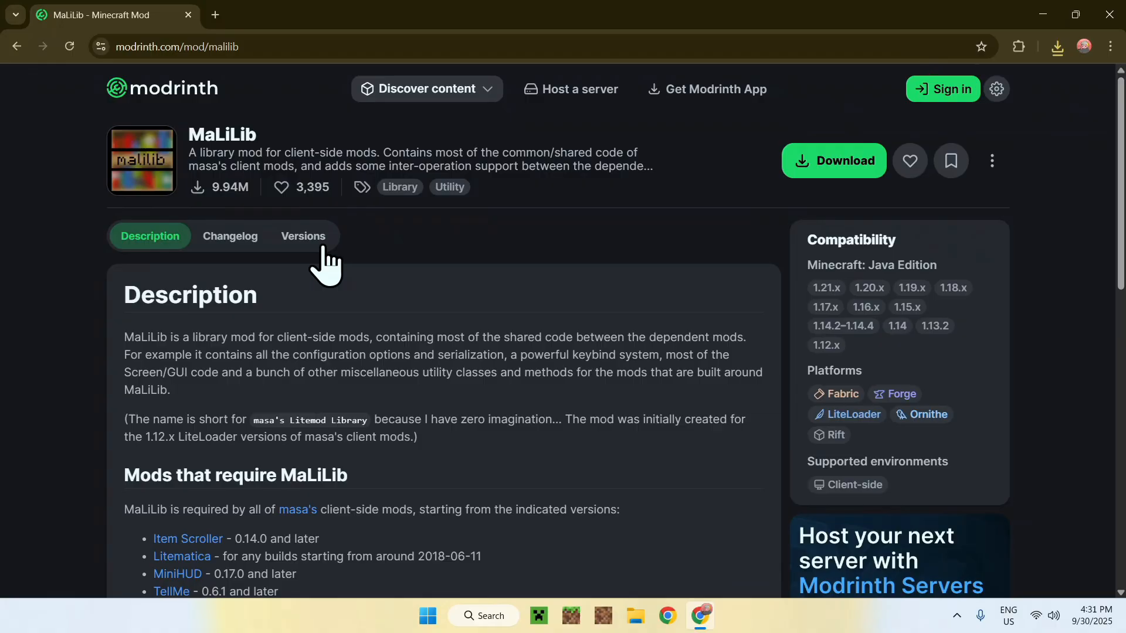
- Filter MaLiLib's versions to 1.21.9, download the 0.26.1 jar and confirm it finished
click(302, 235)
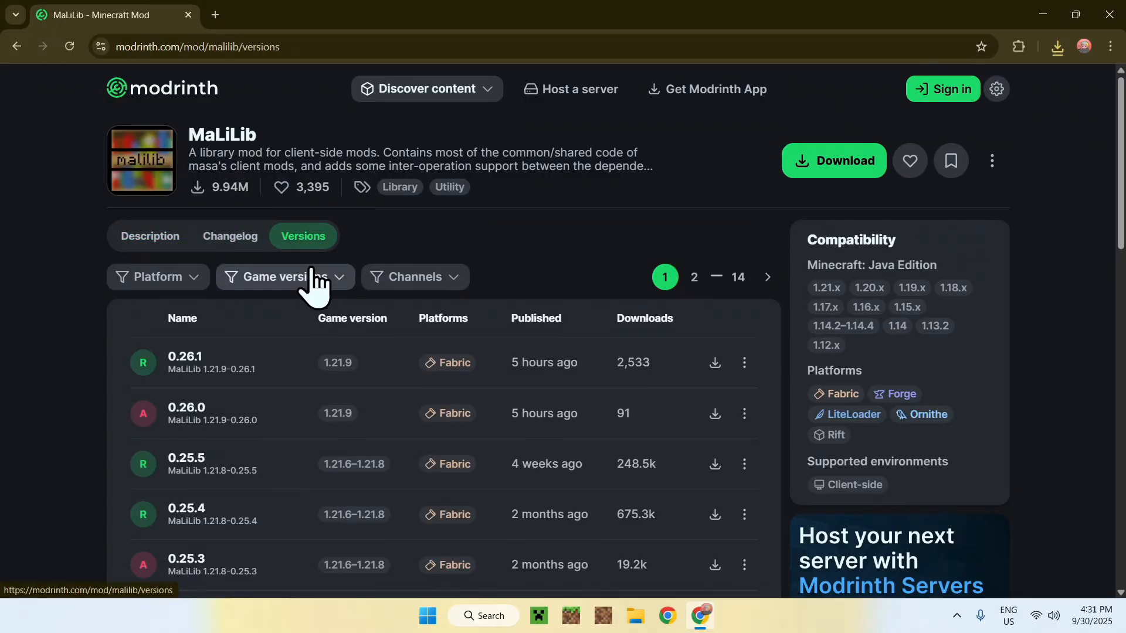
click(283, 277)
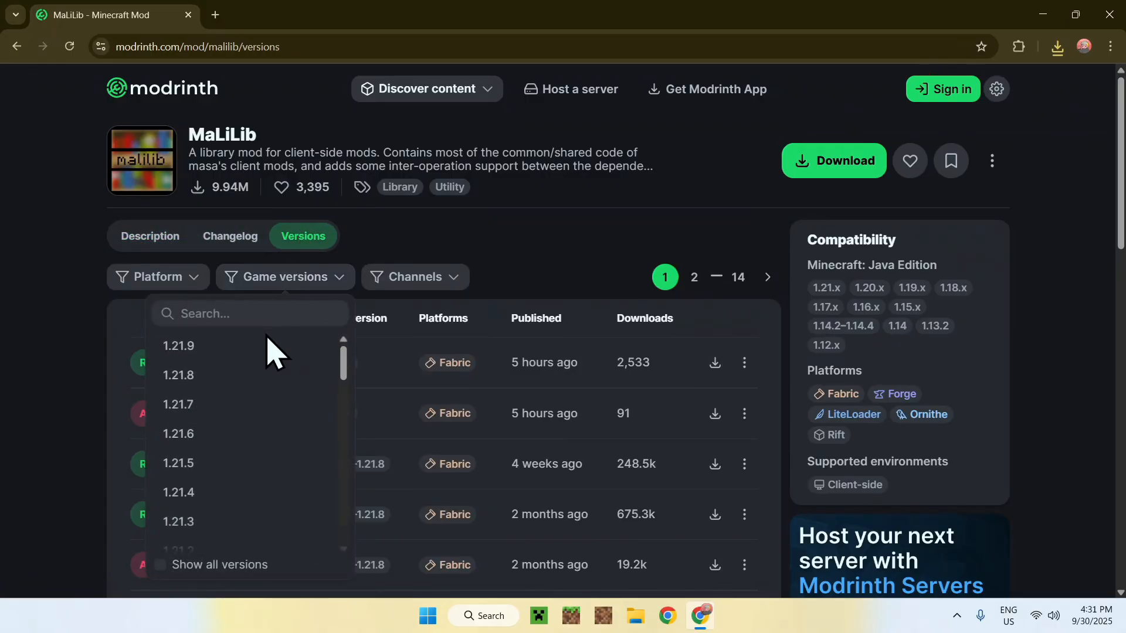
click(177, 345)
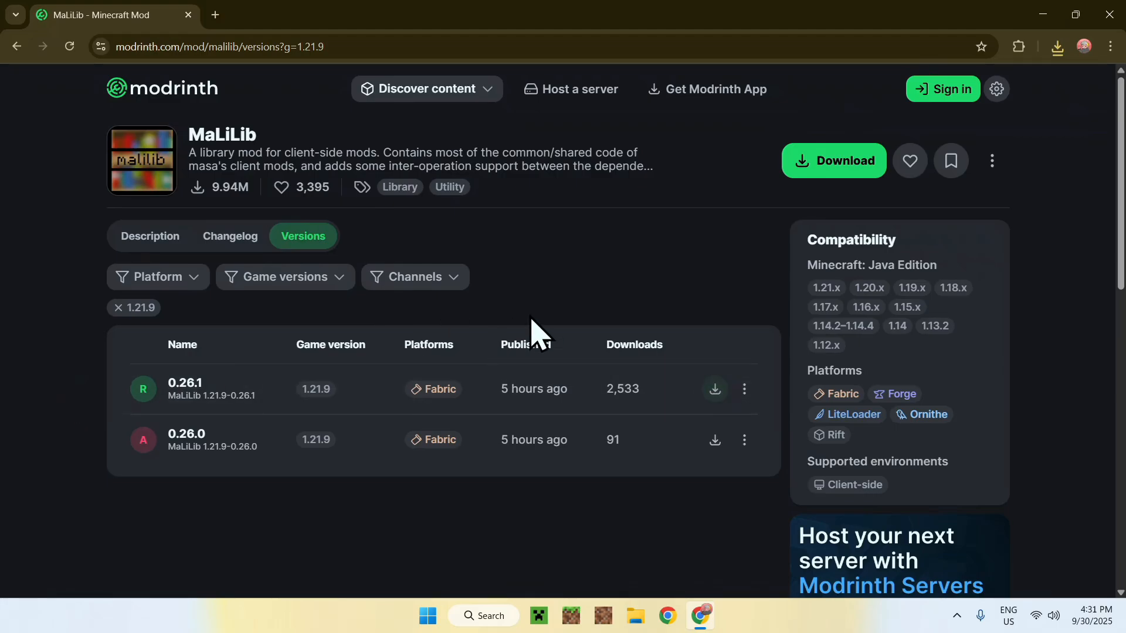
mouse_move(646, 295)
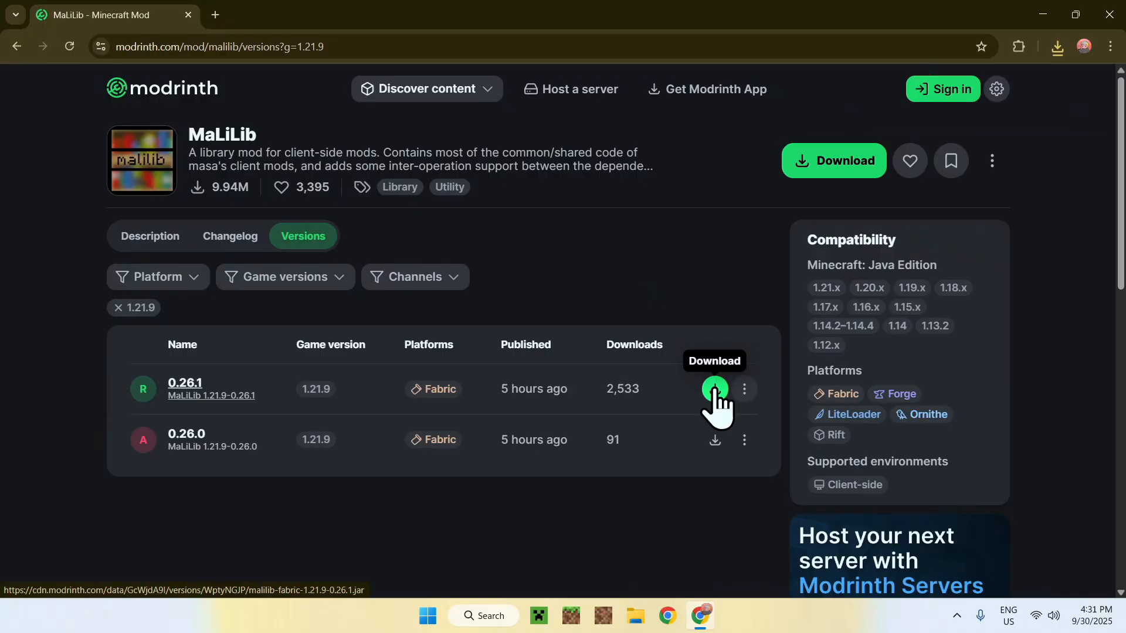
click(714, 388)
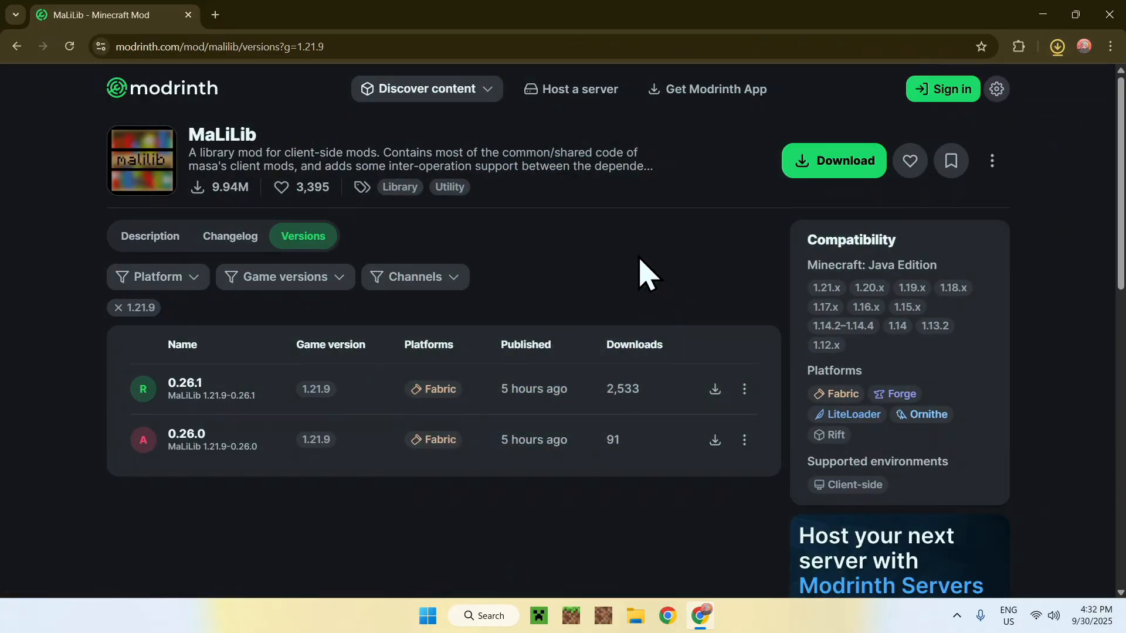
mouse_move(620, 273)
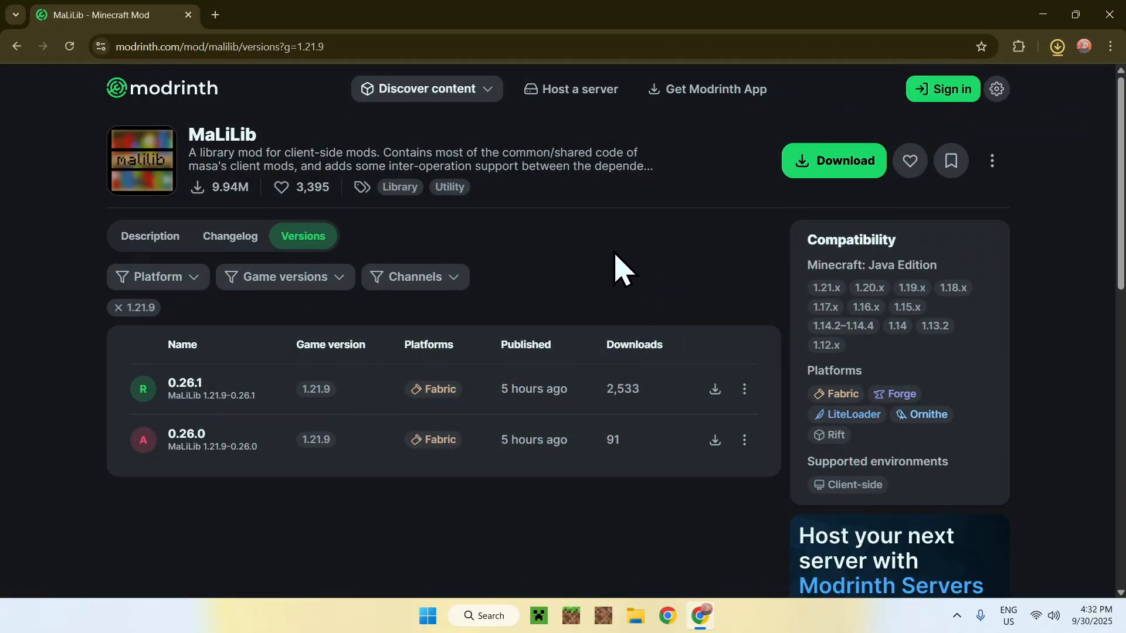
click(1056, 46)
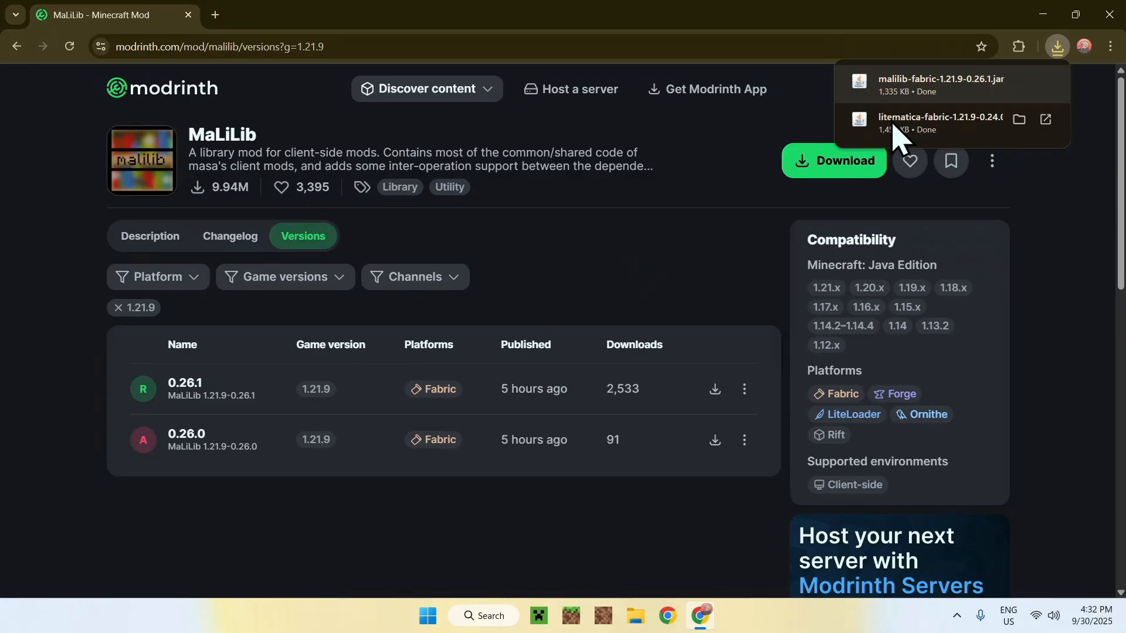
mouse_move(578, 262)
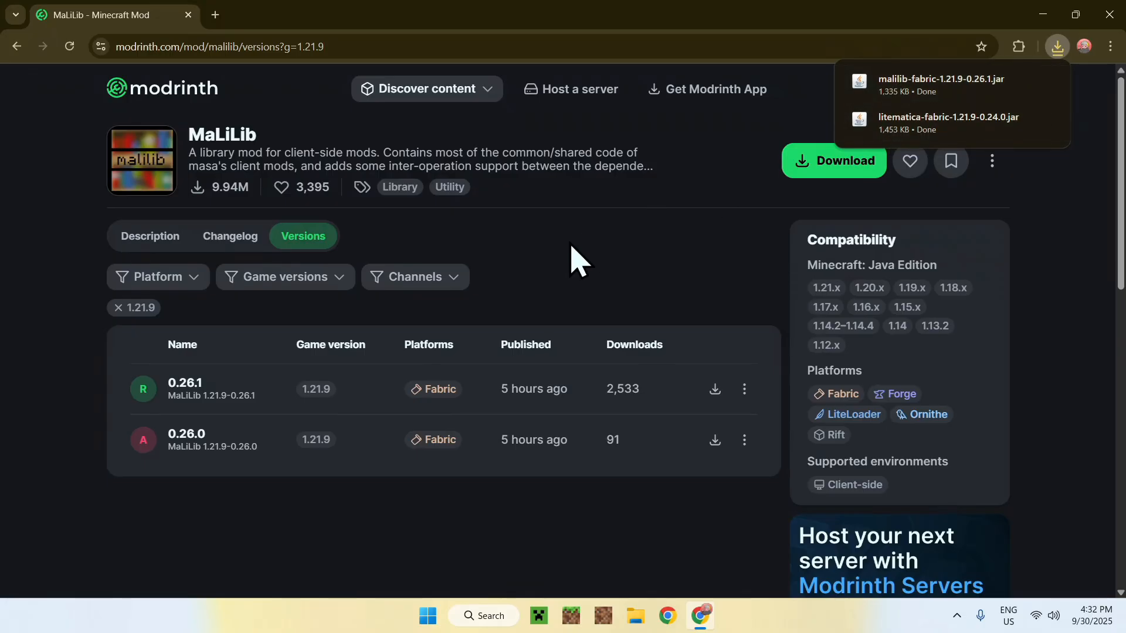
mouse_move(610, 258)
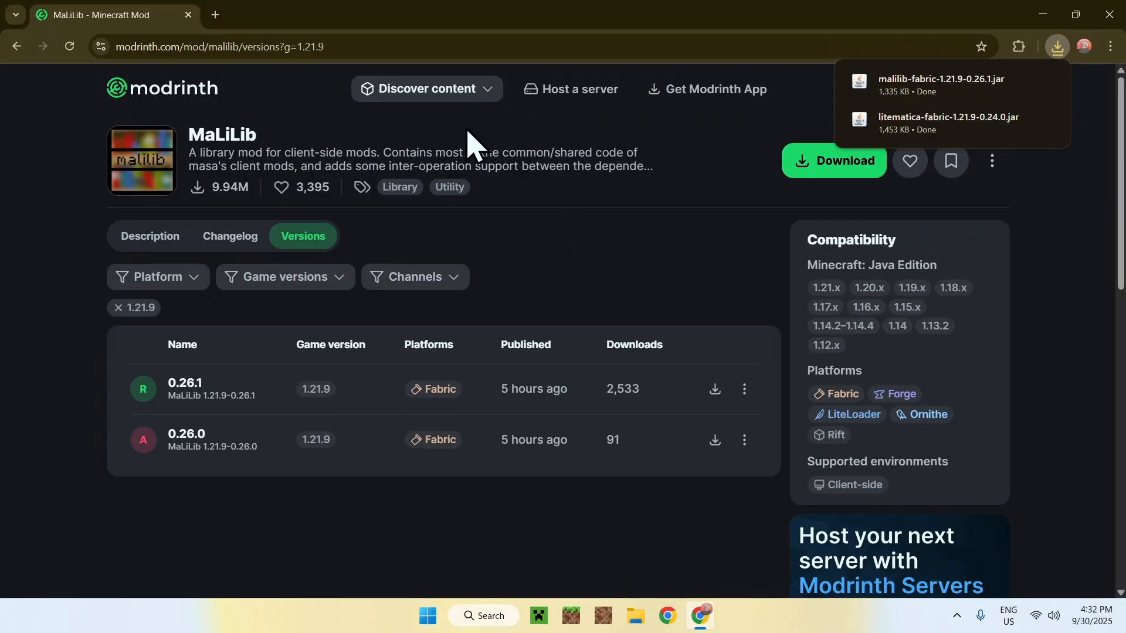
click(426, 88)
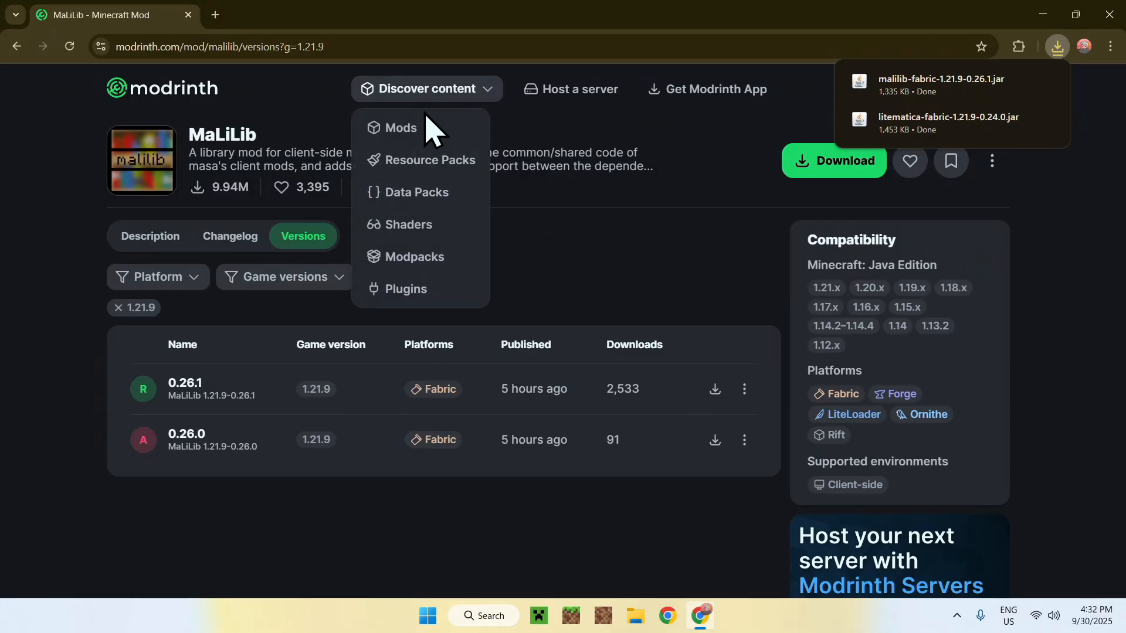
- Find Fabric API in the mods catalogue and filter its versions to 1.21.9
click(404, 128)
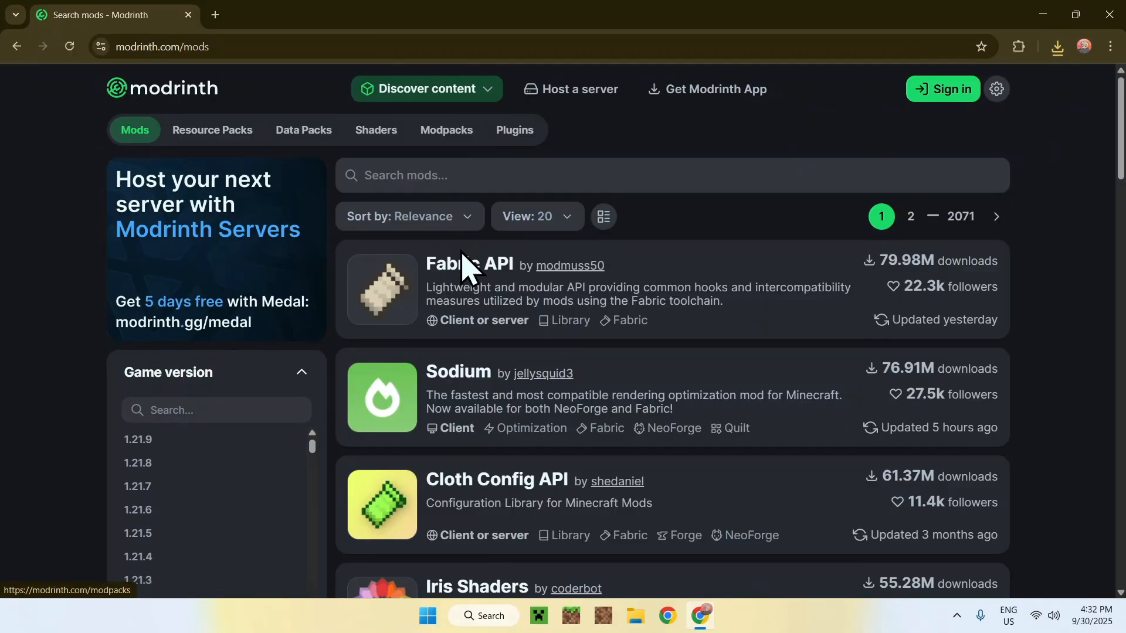
mouse_move(470, 284)
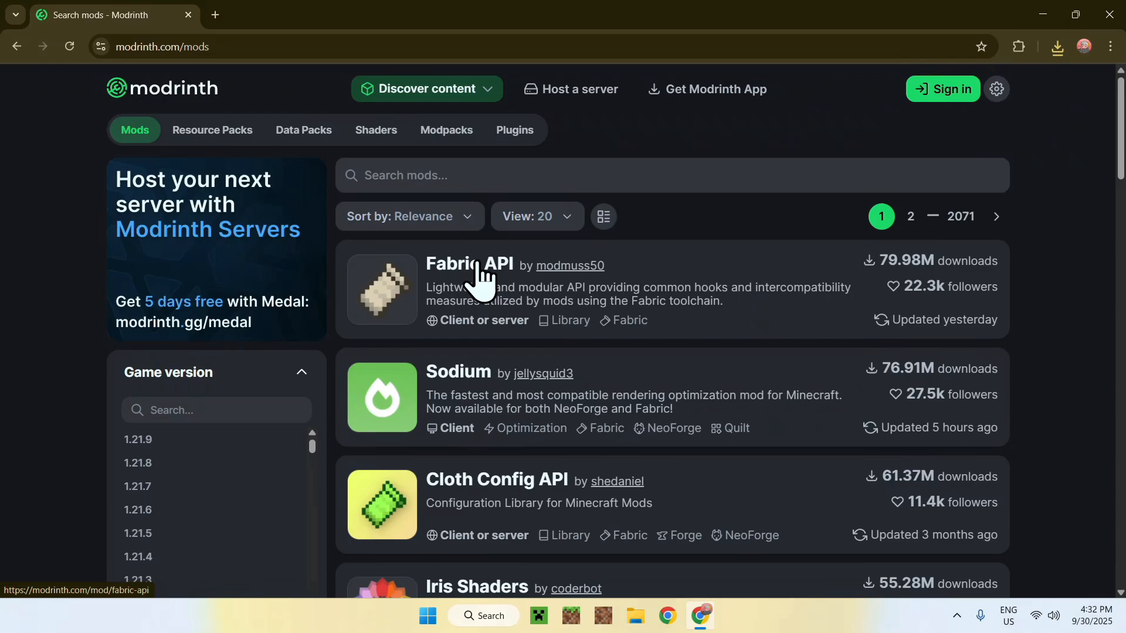
click(468, 264)
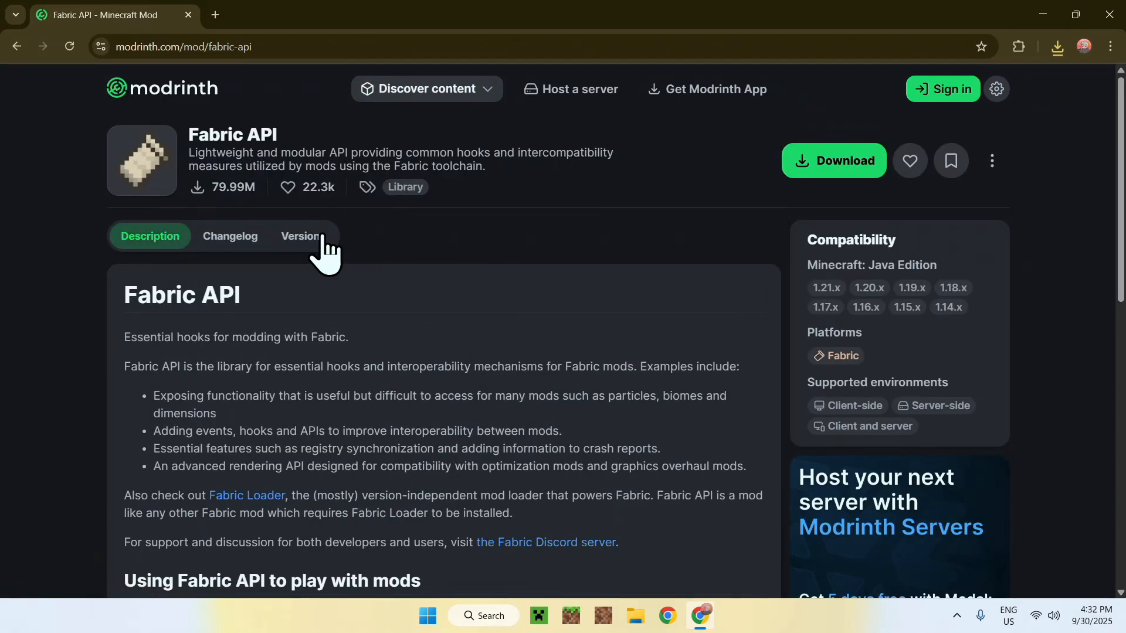
click(302, 235)
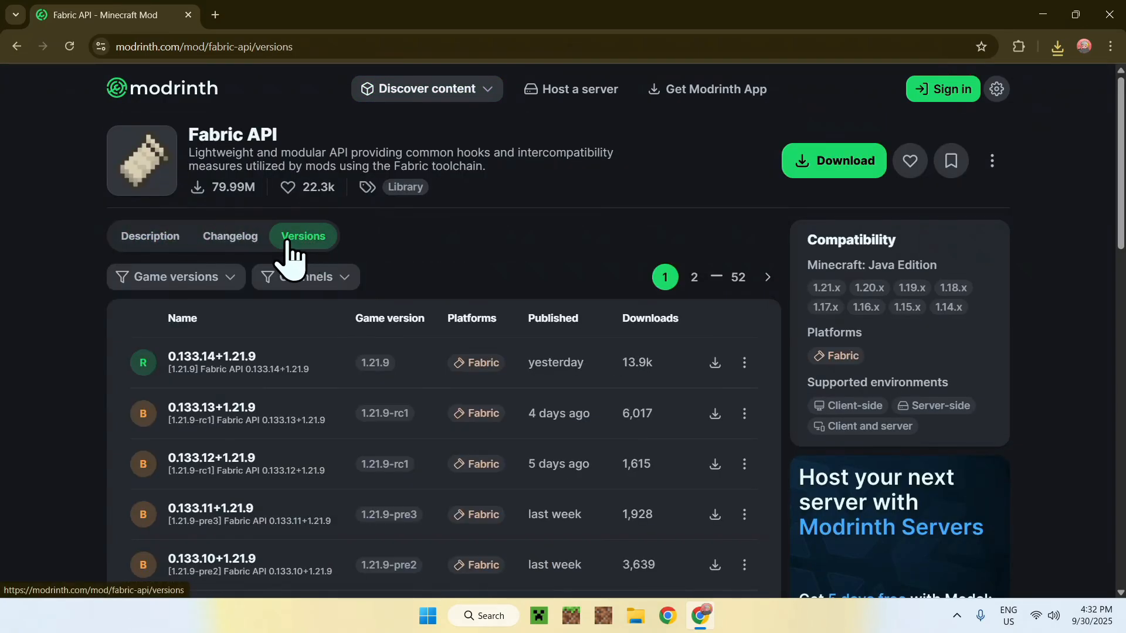
click(174, 277)
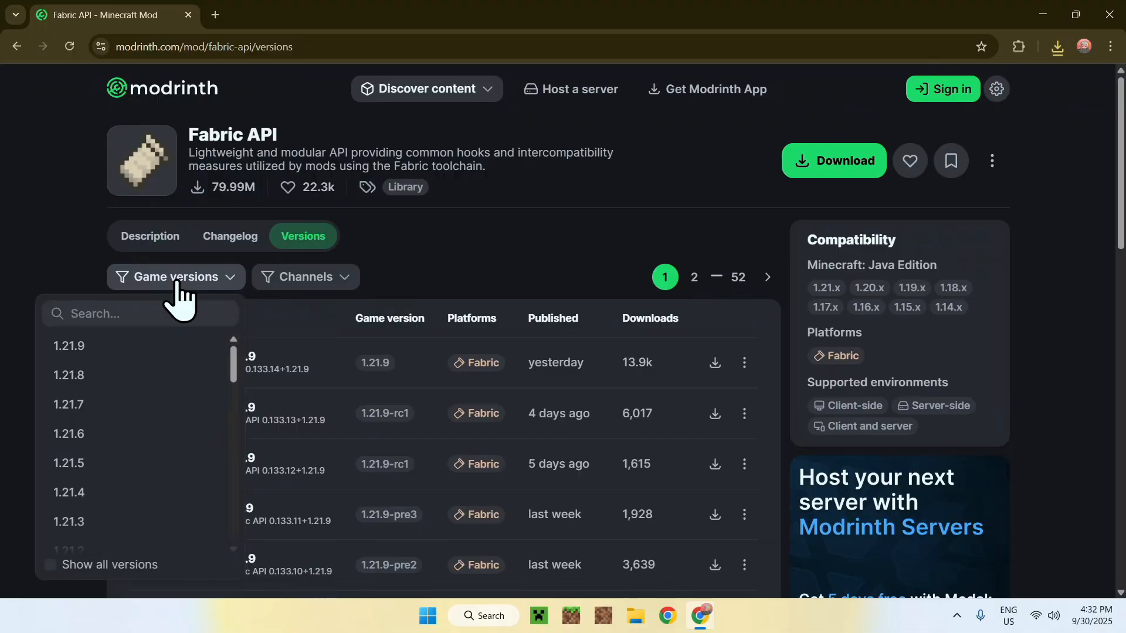
click(69, 346)
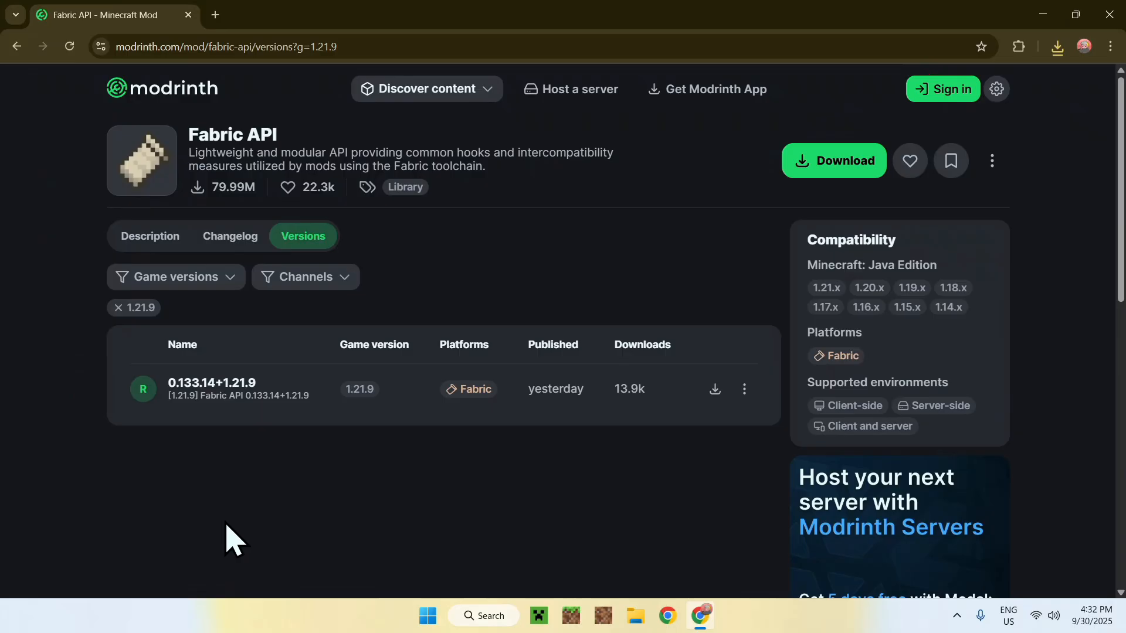
- Download Fabric API 0.133.14+1.21.9 and confirm all three jars in the download history
click(715, 389)
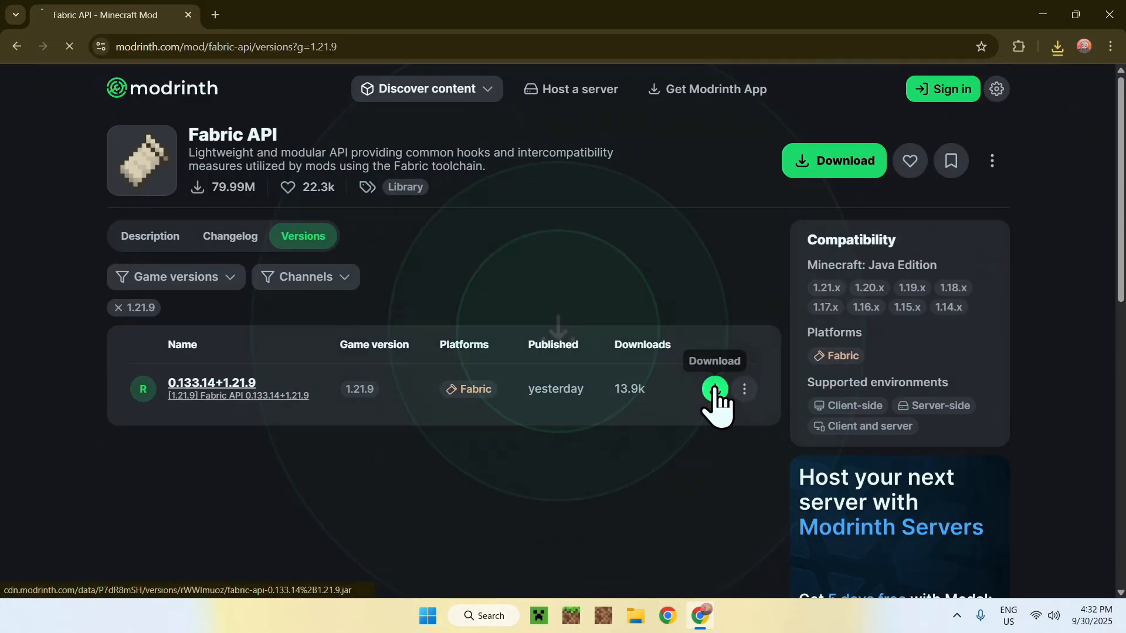
click(714, 388)
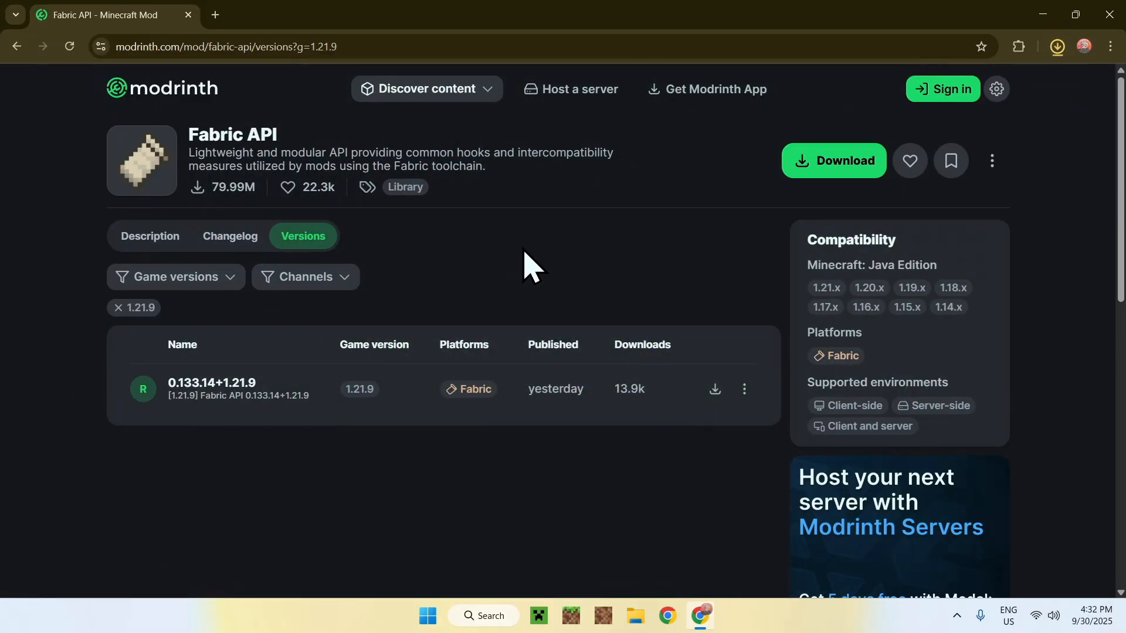
click(1055, 46)
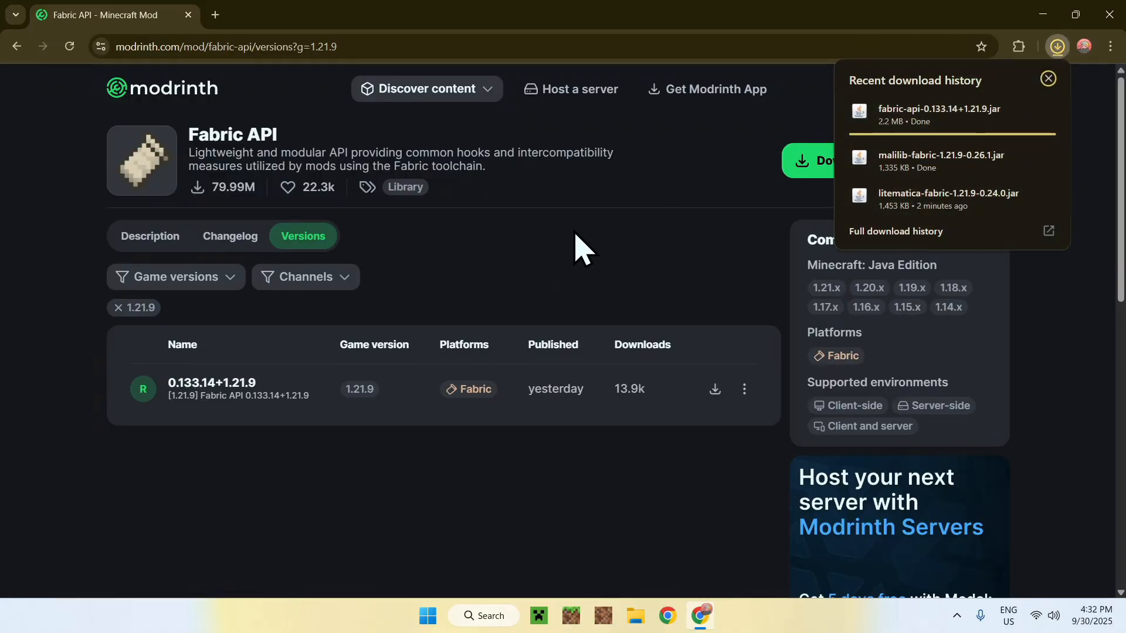
mouse_move(815, 351)
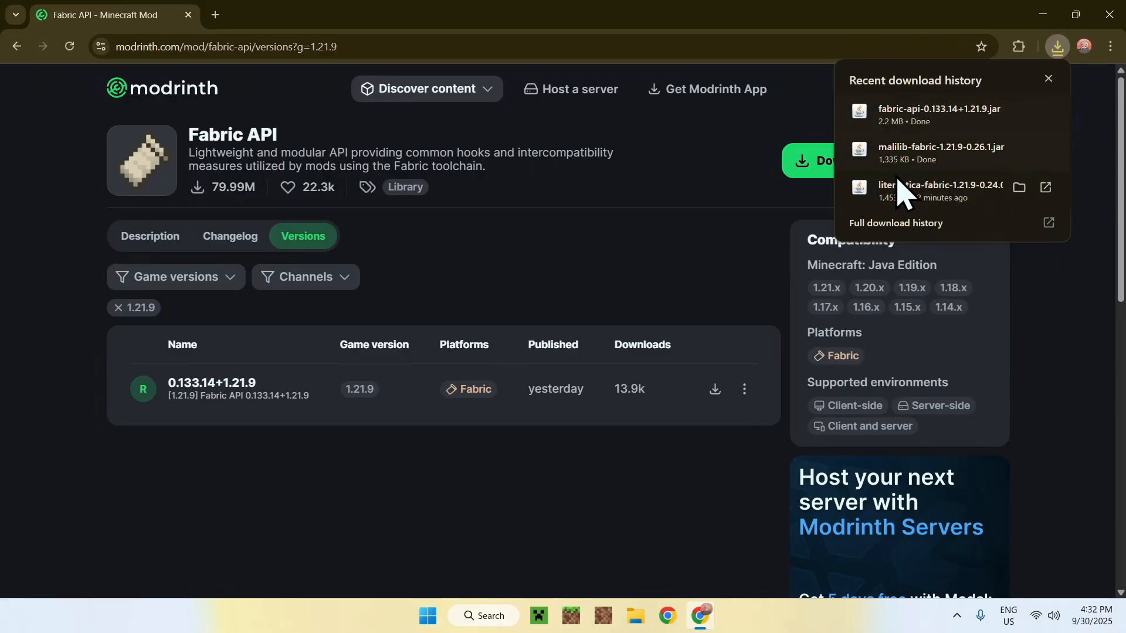
mouse_move(552, 302)
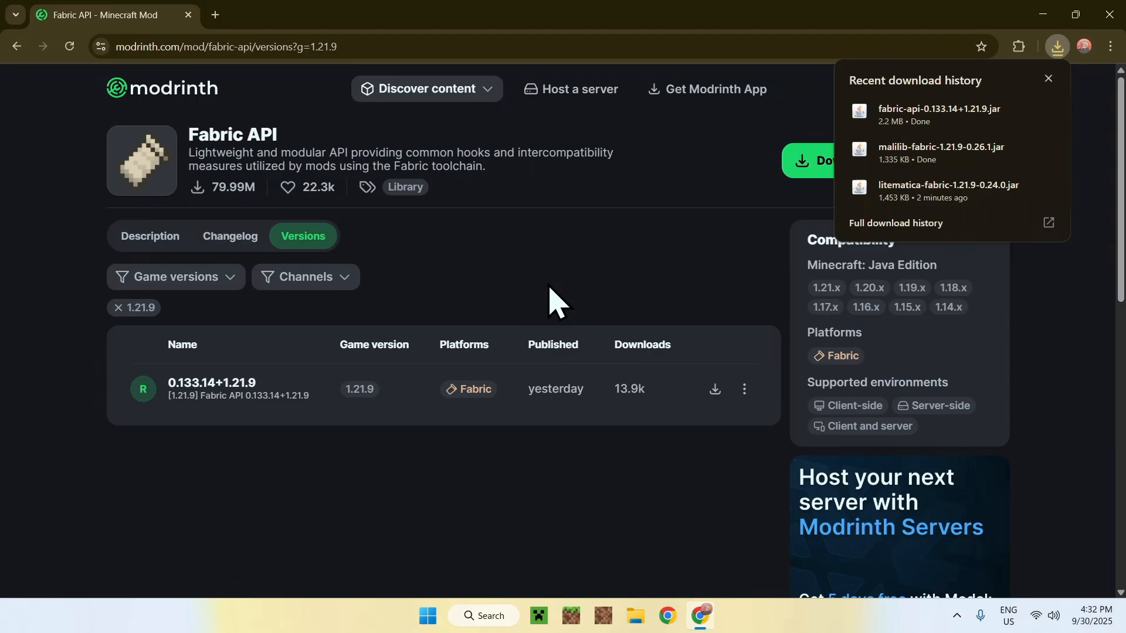
mouse_move(700, 251)
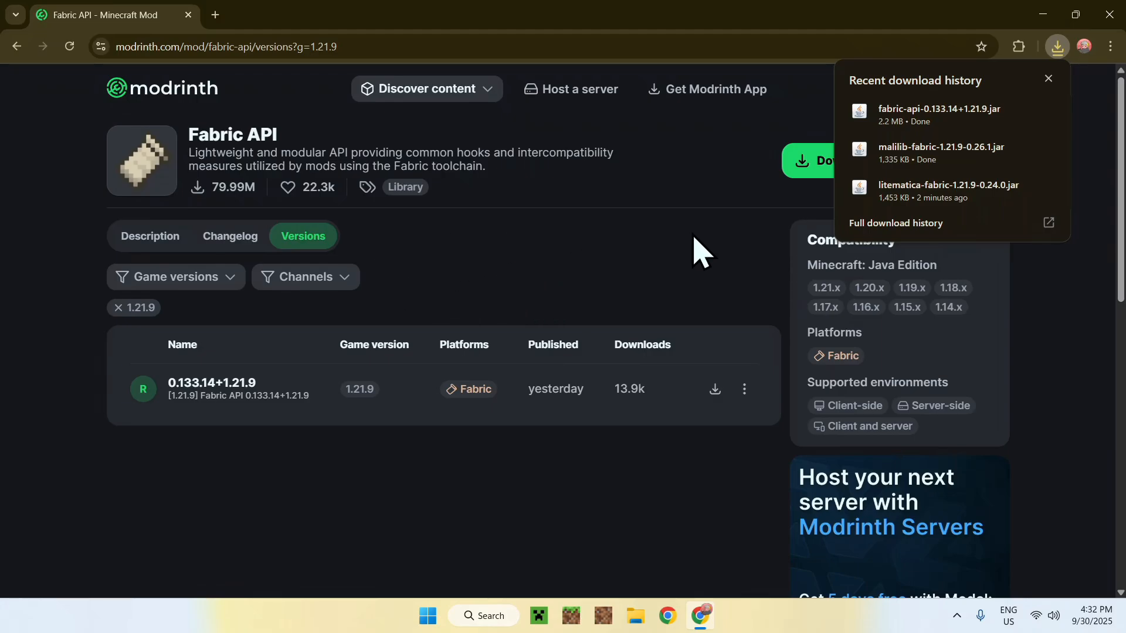
mouse_move(578, 270)
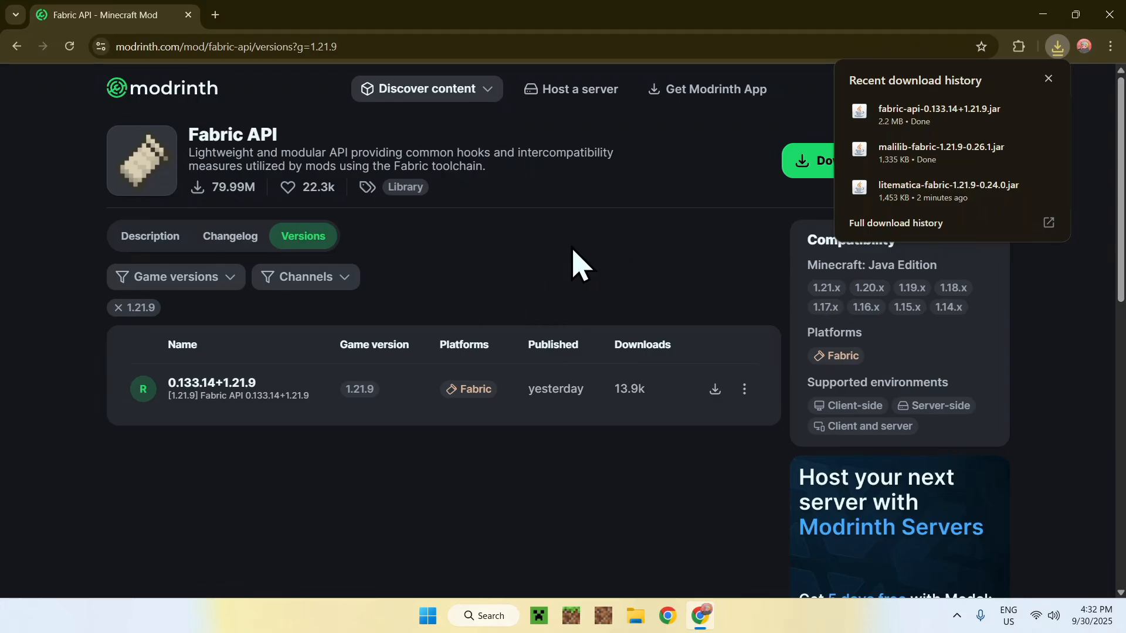
mouse_move(280, 115)
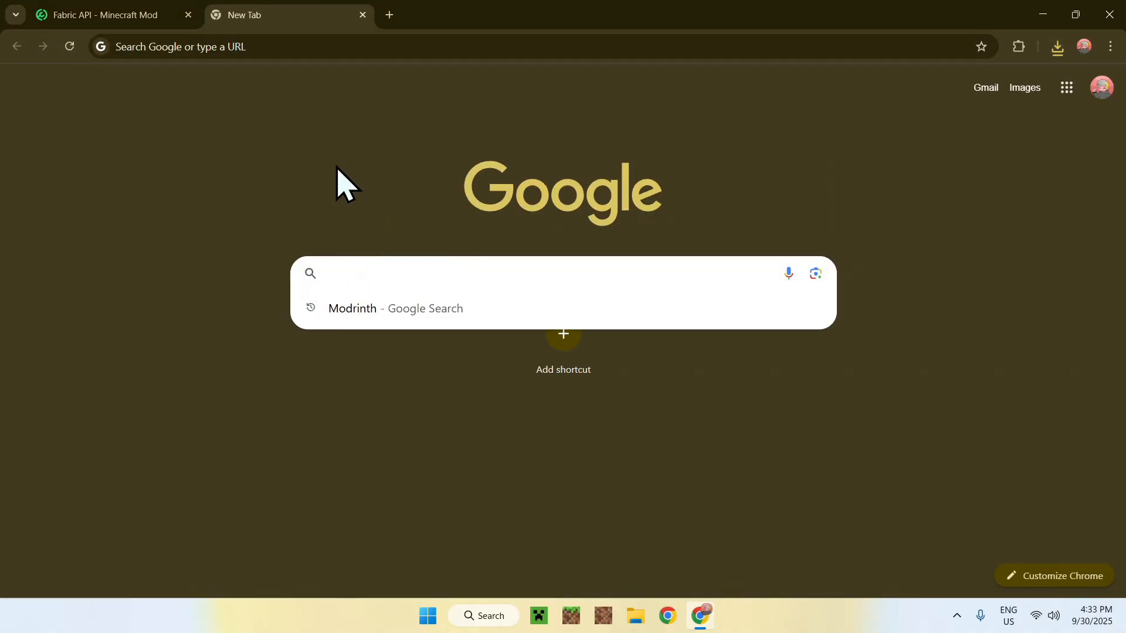
- Download the Fabric installer 1.1.0 for Windows from fabricmc.net and confirm it finished
text(Fabric Minecraft)
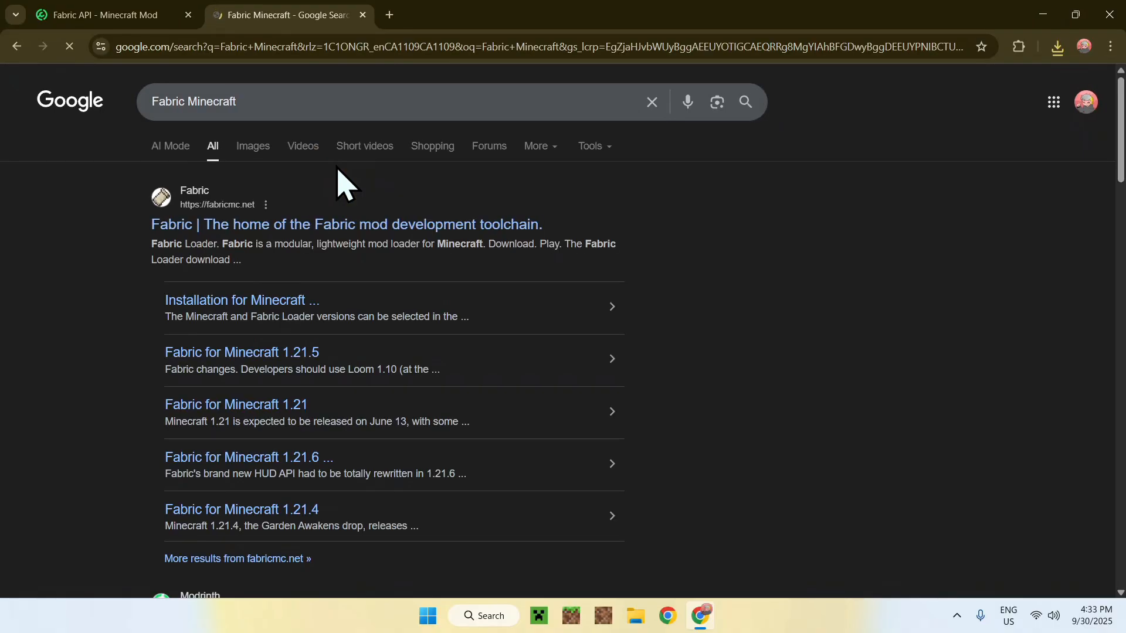
mouse_move(247, 216)
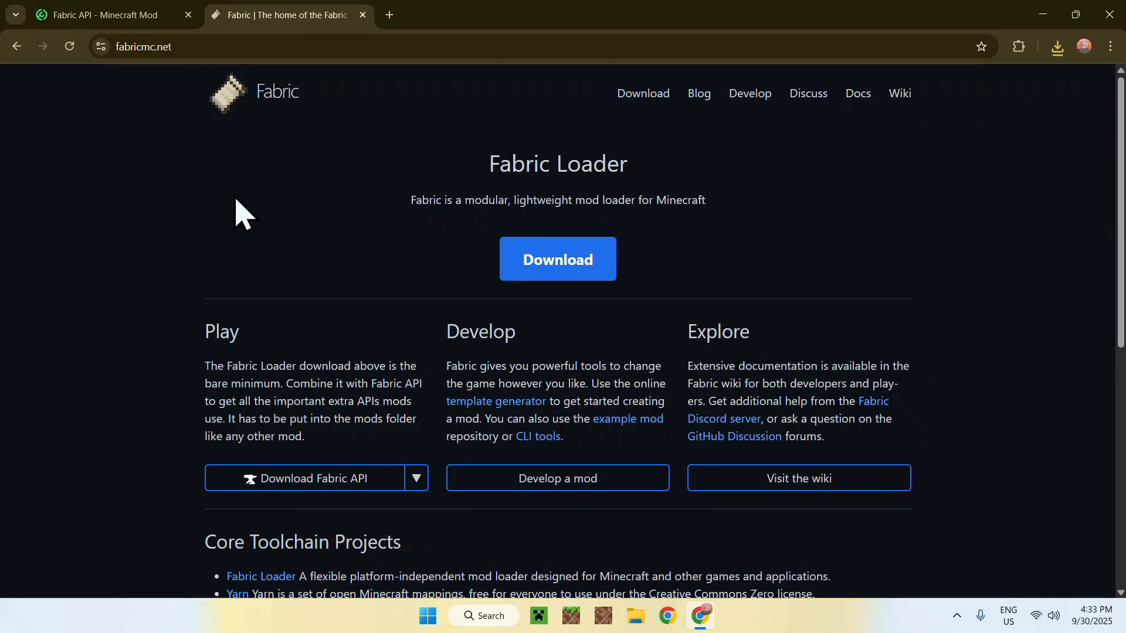
mouse_move(664, 230)
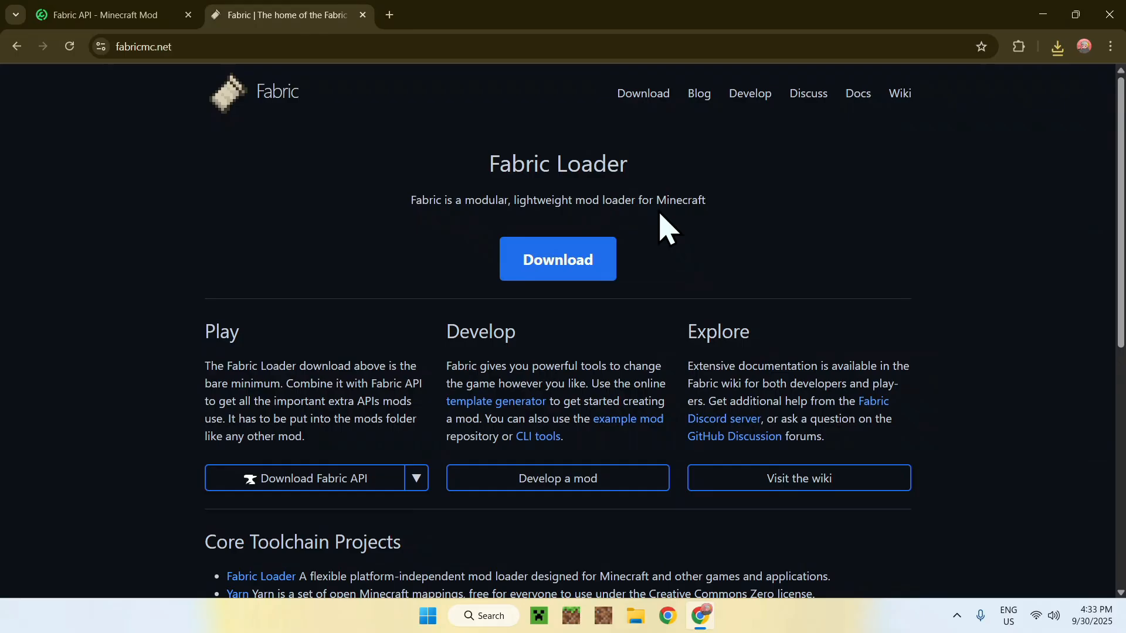
click(556, 260)
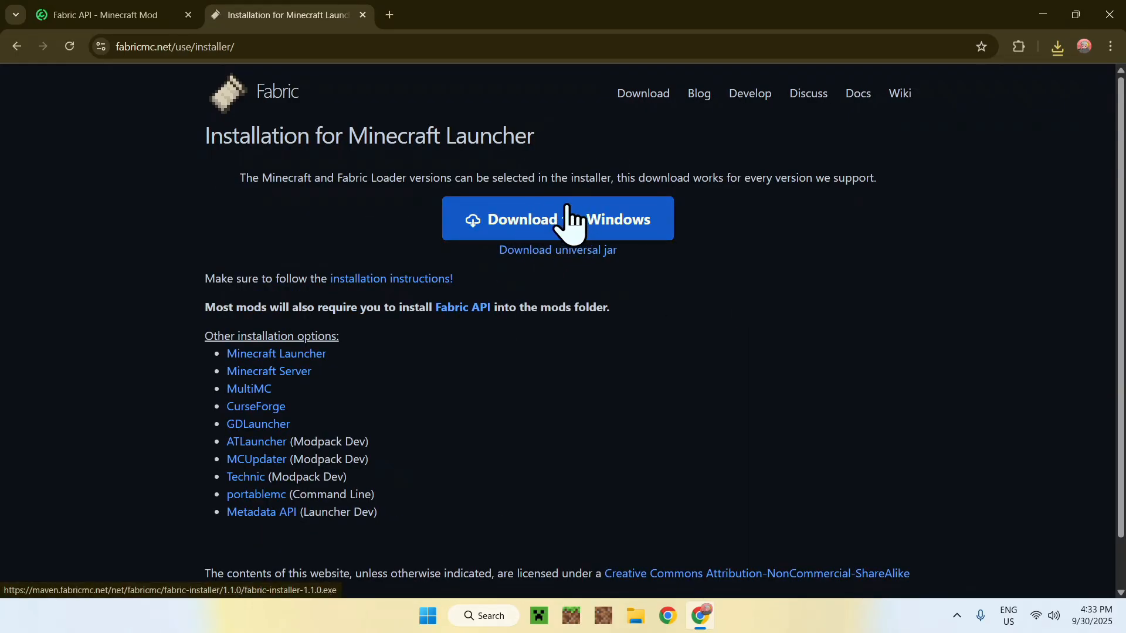
click(557, 220)
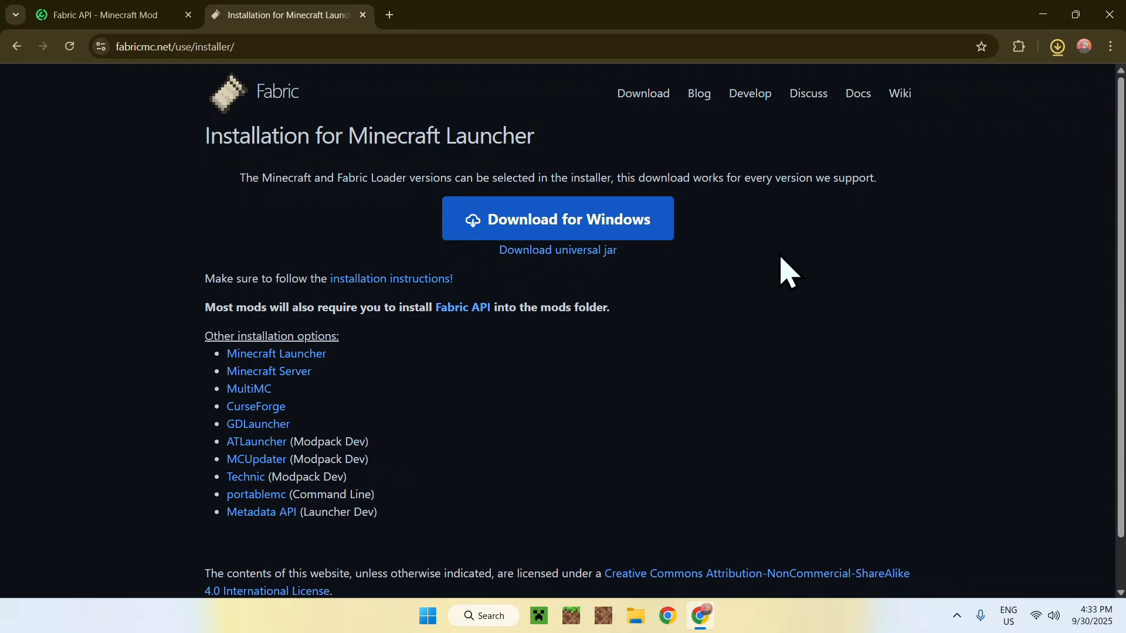
click(1055, 47)
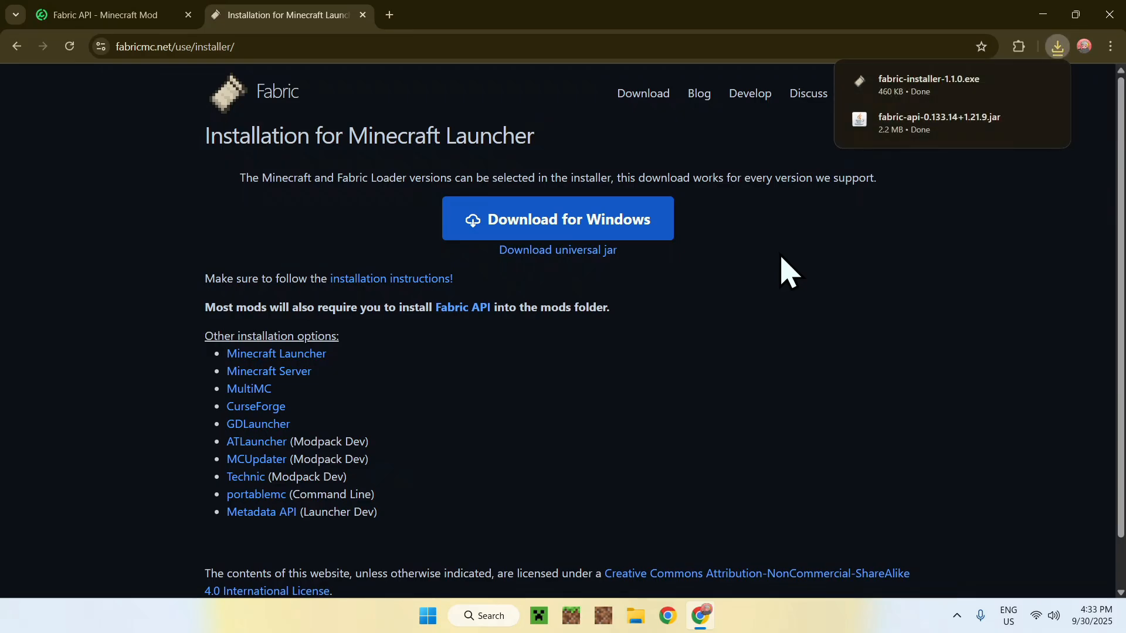
mouse_move(775, 281)
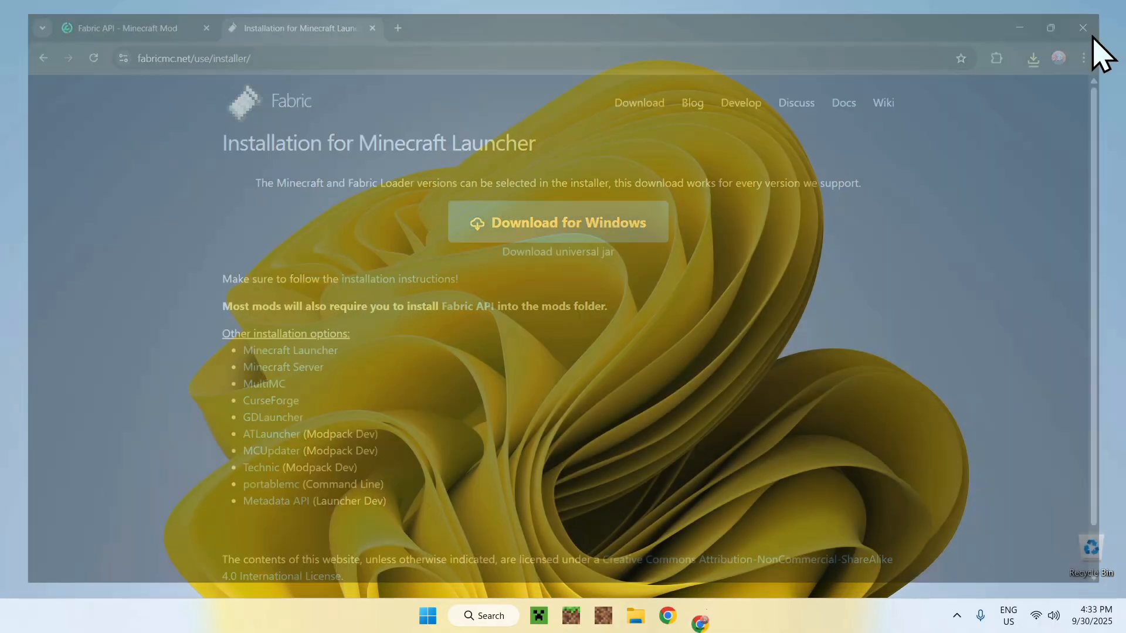
- Show the Downloads folder in File Explorer and select fabric-installer-1.1.0.exe
click(1083, 27)
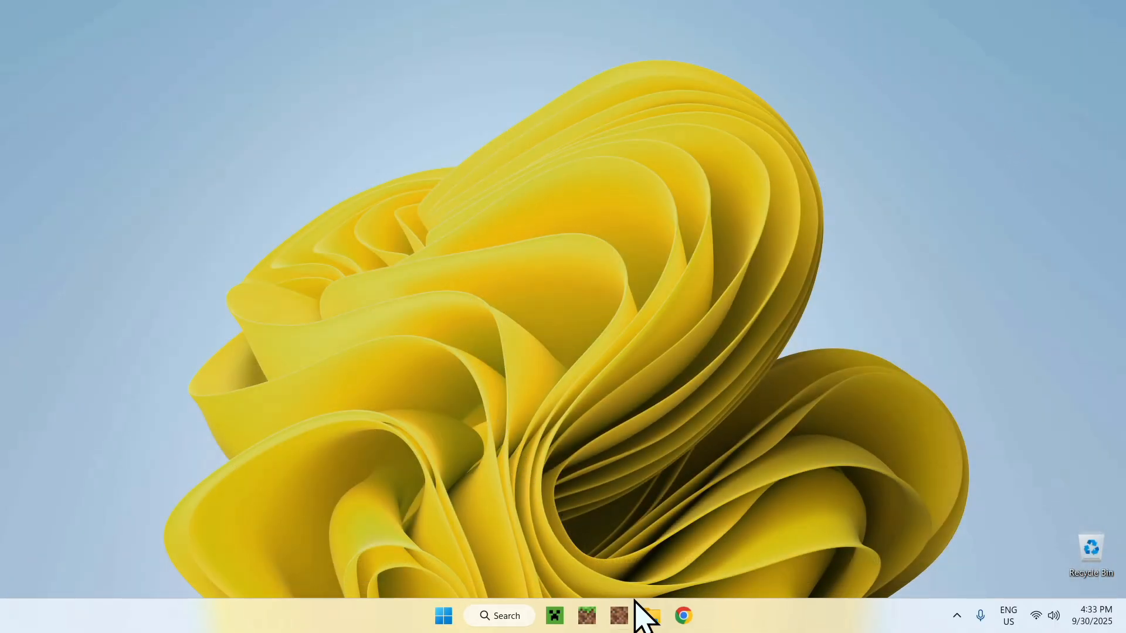
click(649, 616)
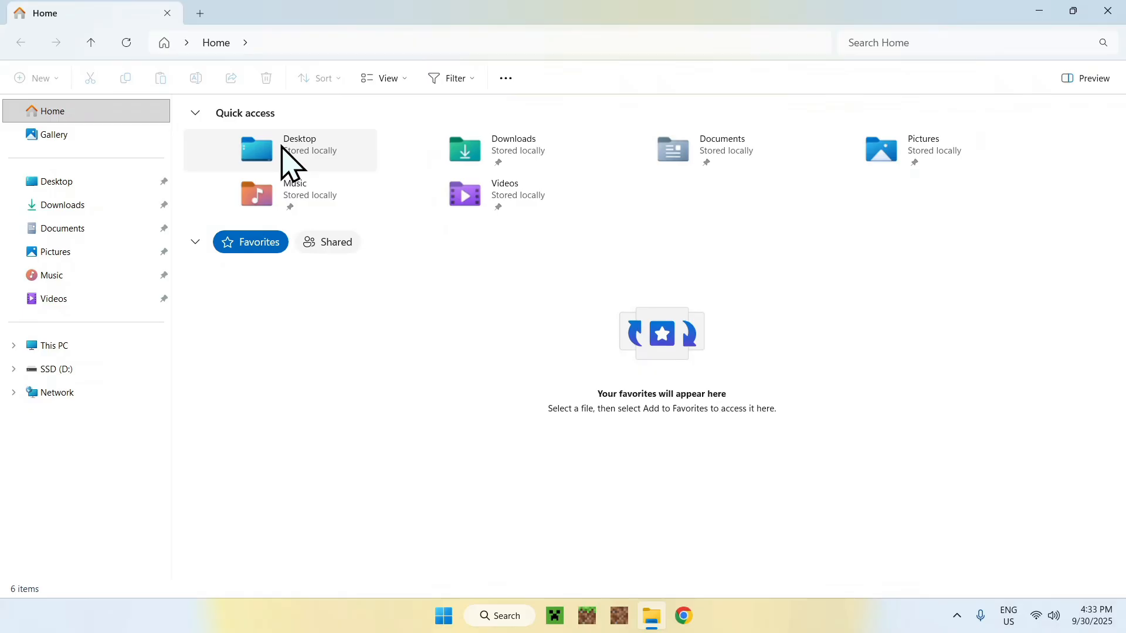
click(62, 205)
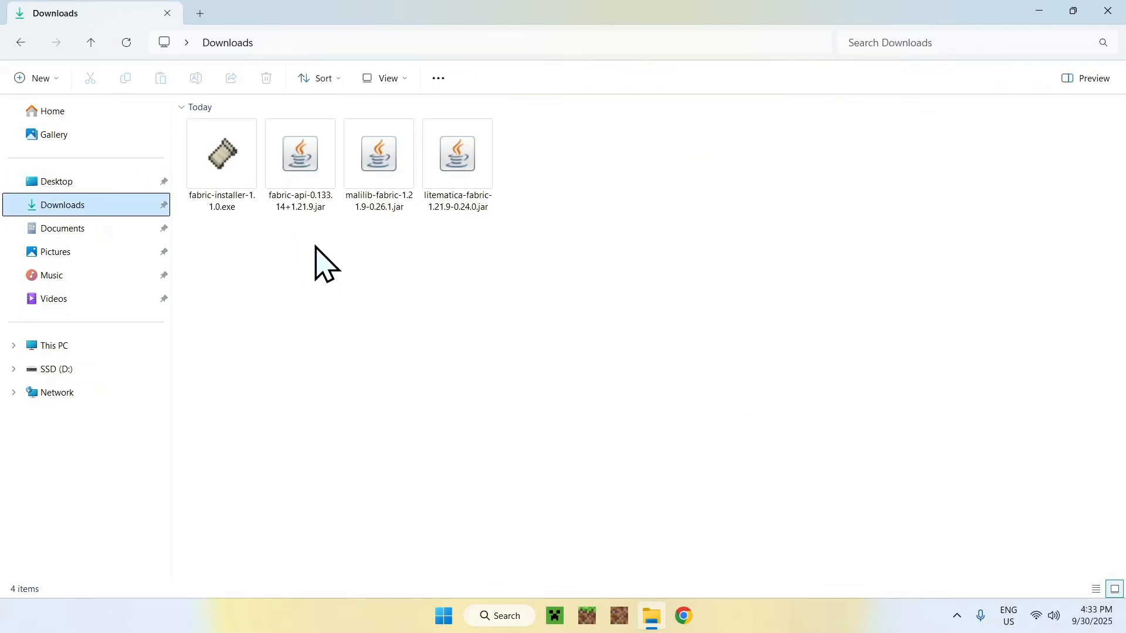
mouse_move(205, 258)
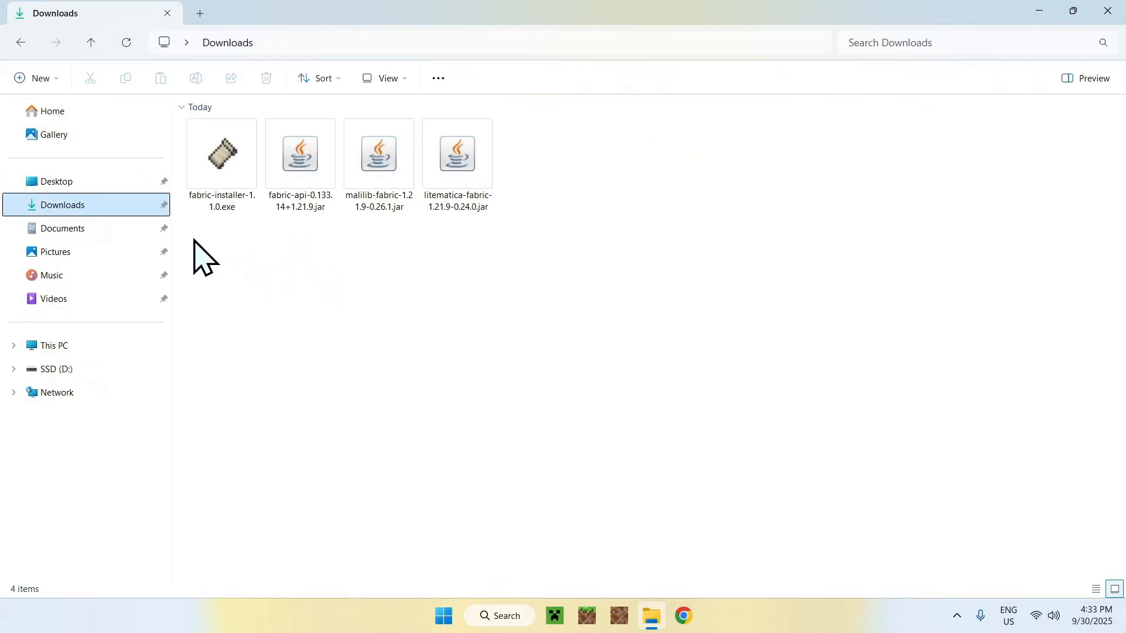
mouse_move(233, 270)
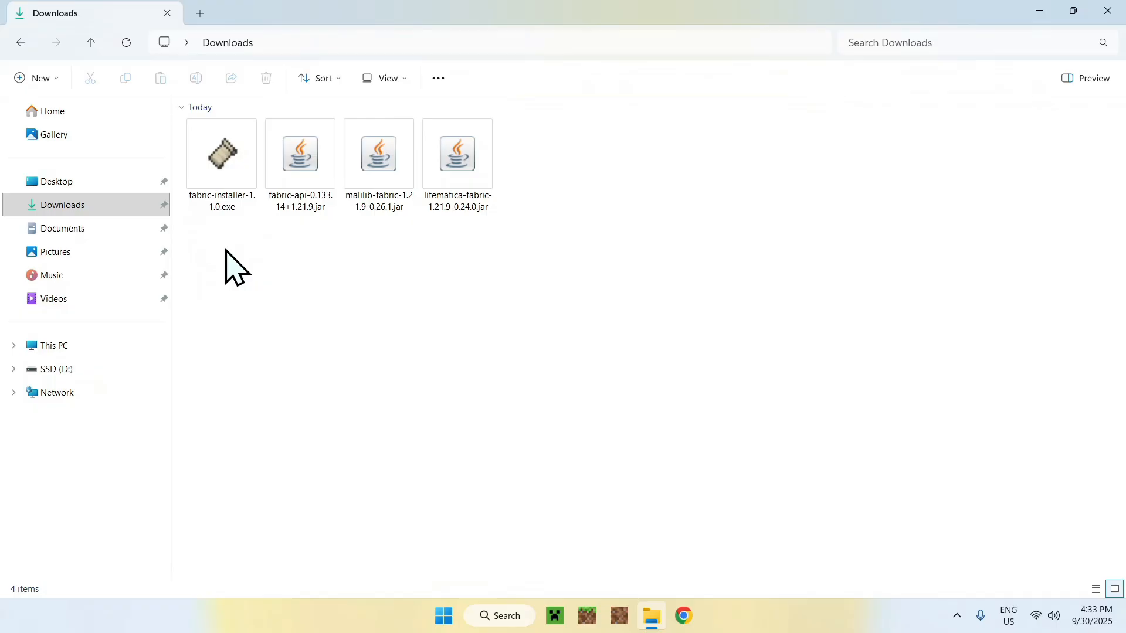
mouse_move(230, 254)
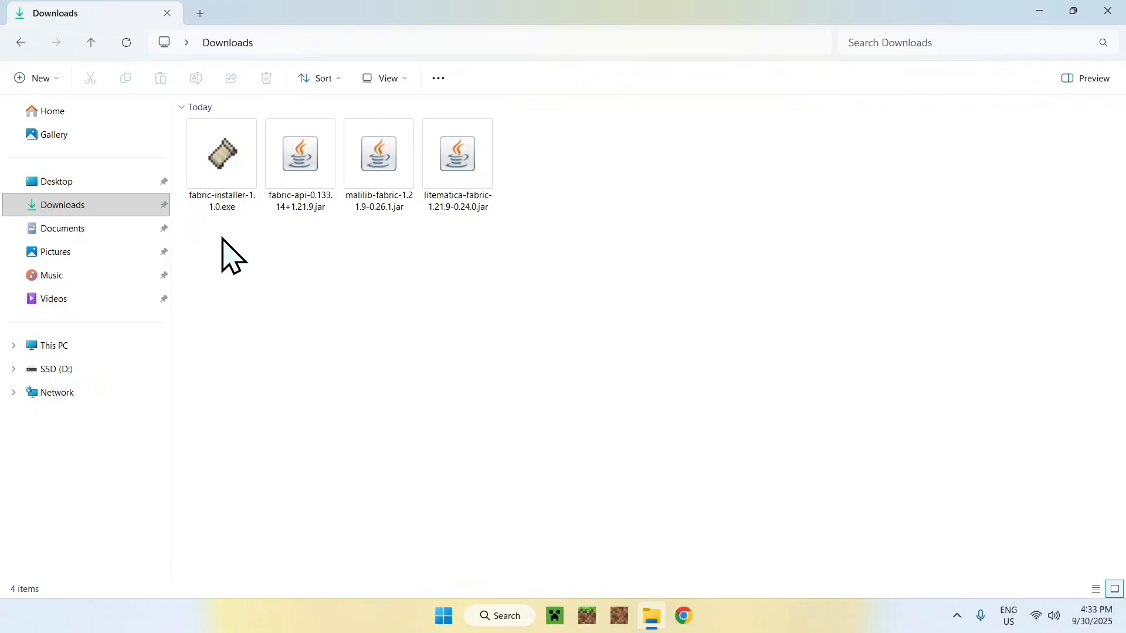
click(221, 153)
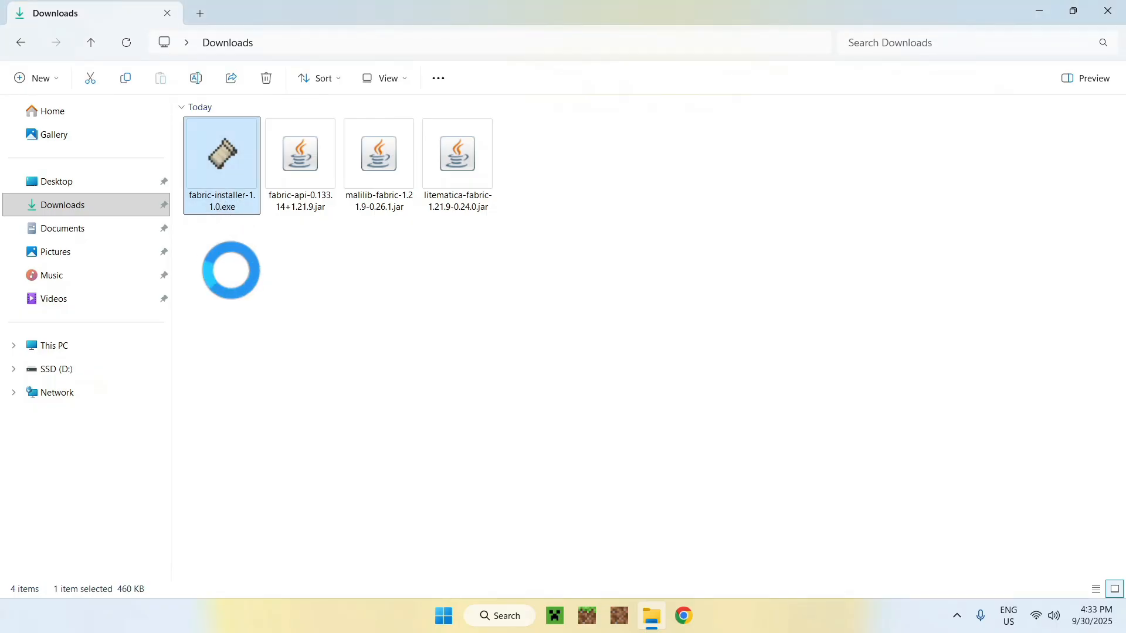
- Install Fabric Loader 0.17.2 for Minecraft 1.21.9 with a launcher profile, then bring up the Minecraft Launcher
double_click(222, 152)
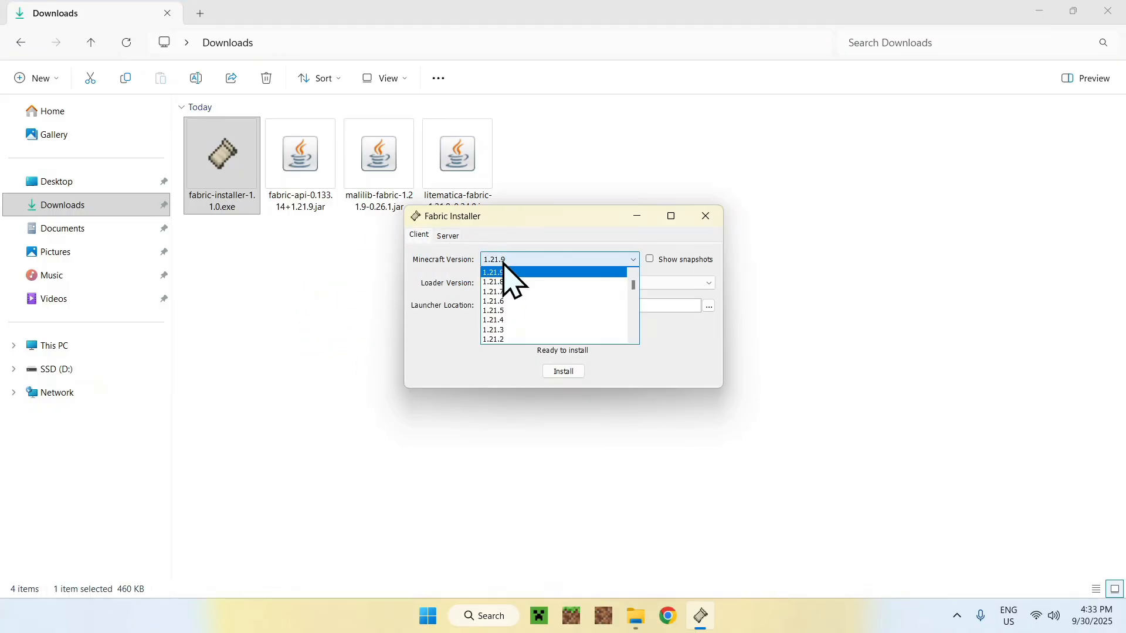
click(493, 271)
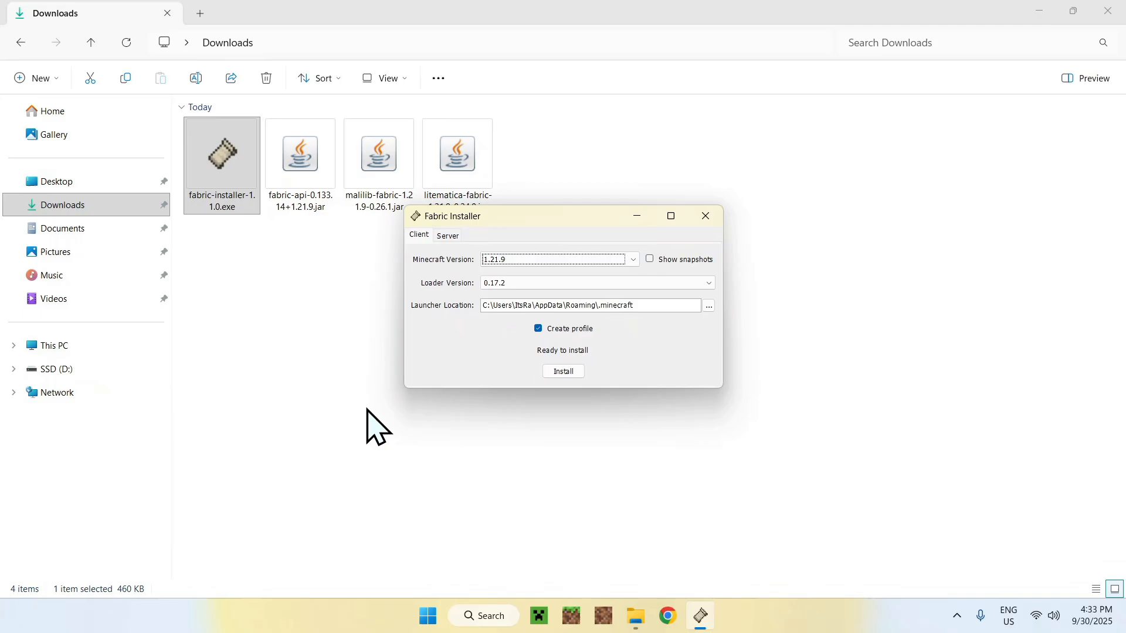
click(563, 371)
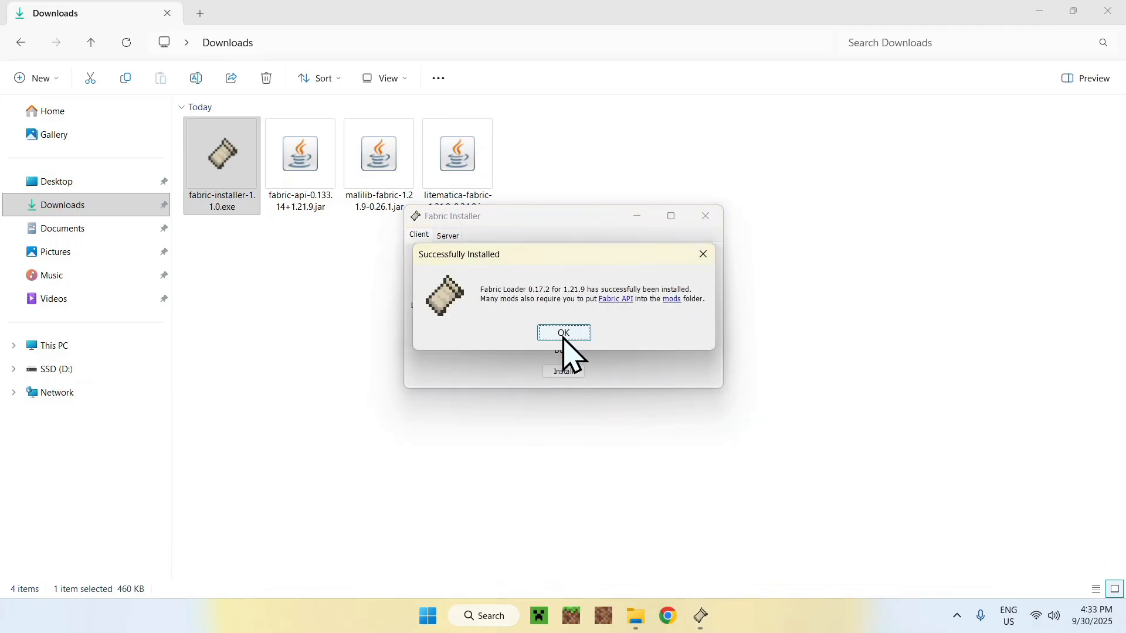
click(563, 332)
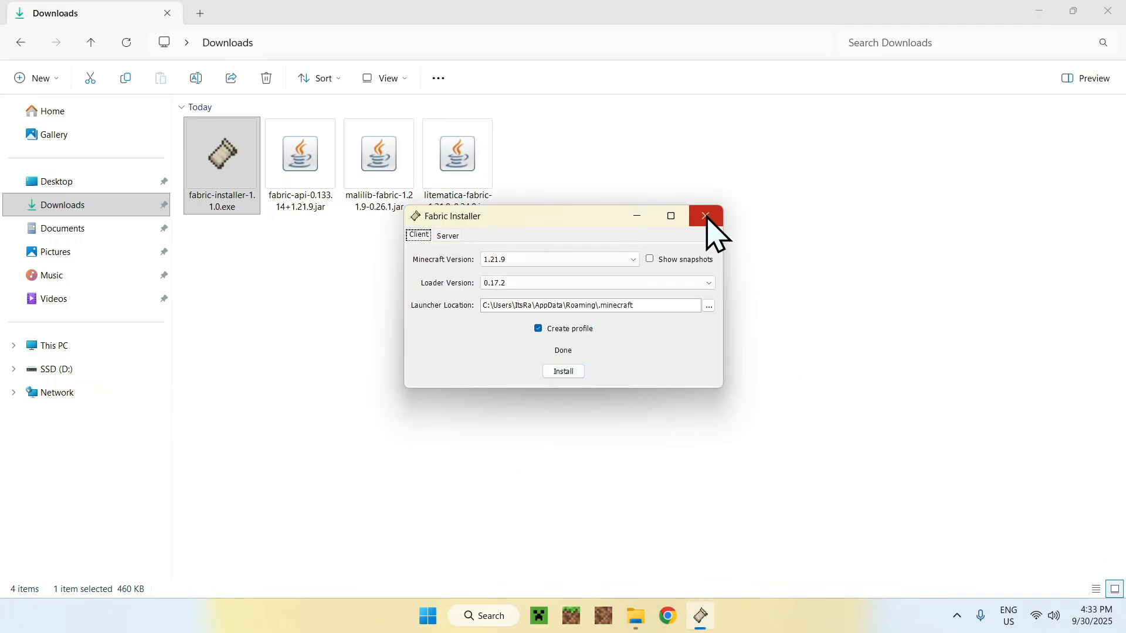
click(705, 216)
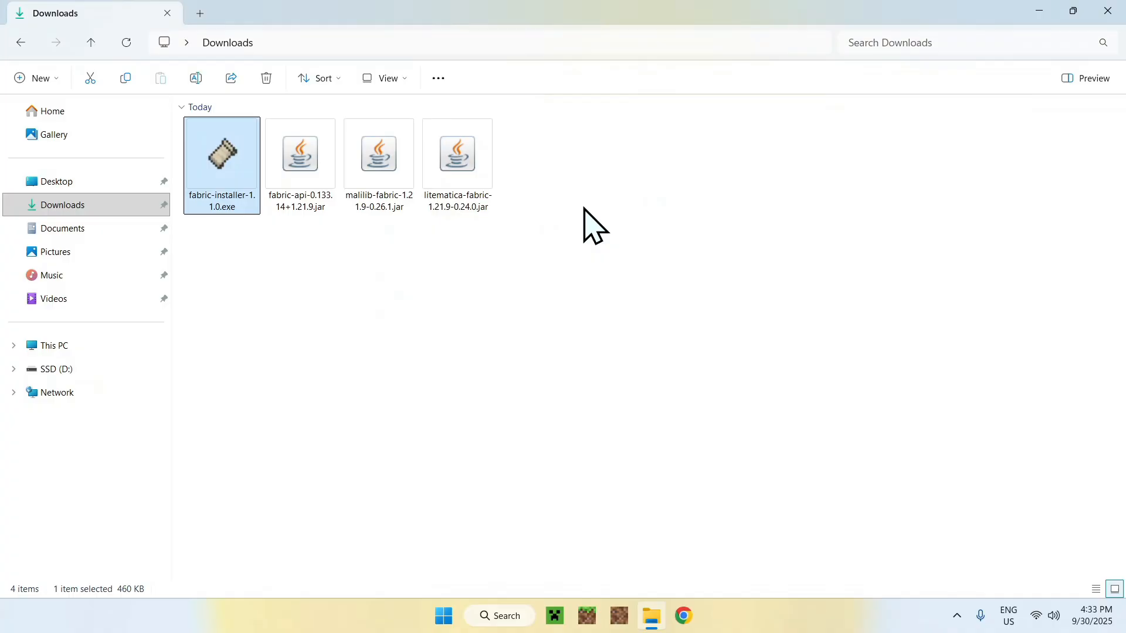
mouse_move(590, 266)
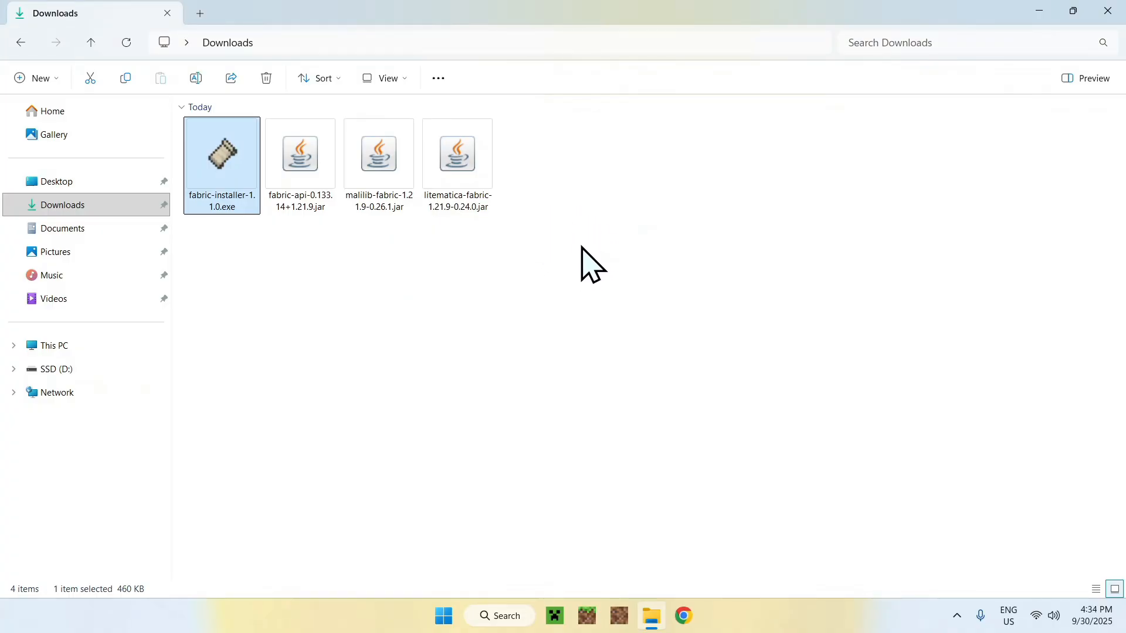
click(553, 616)
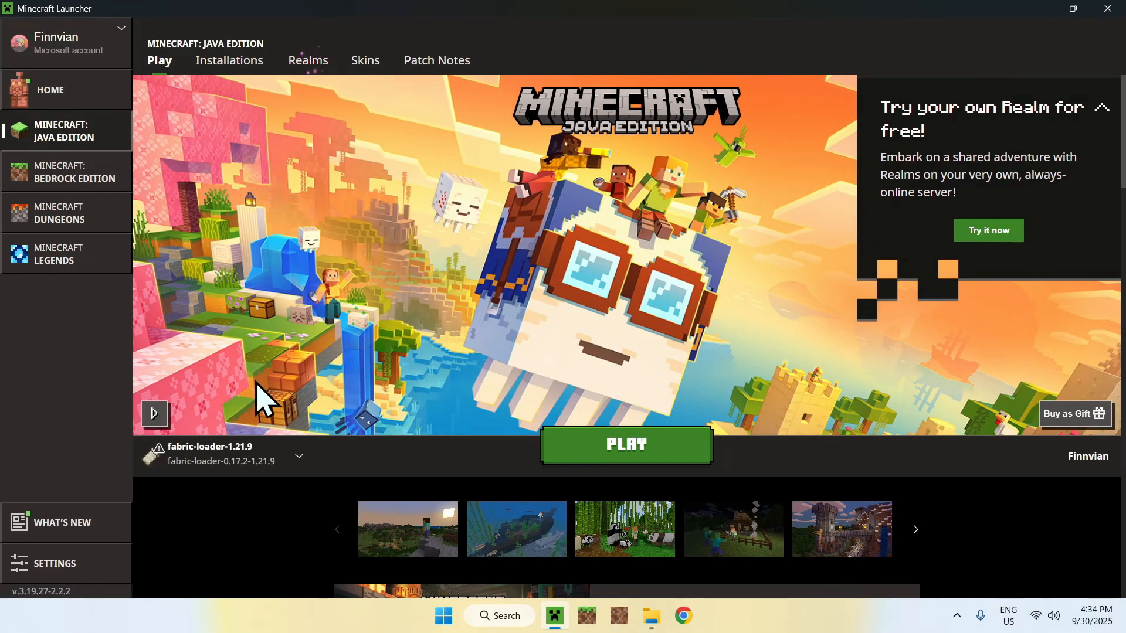
mouse_move(302, 388)
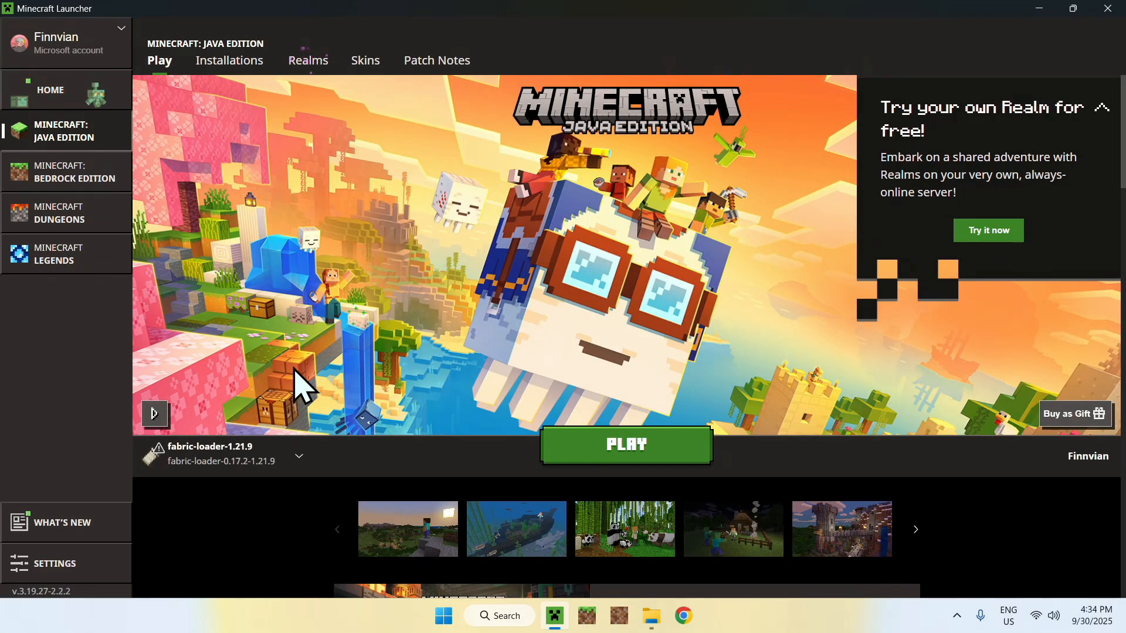
mouse_move(255, 111)
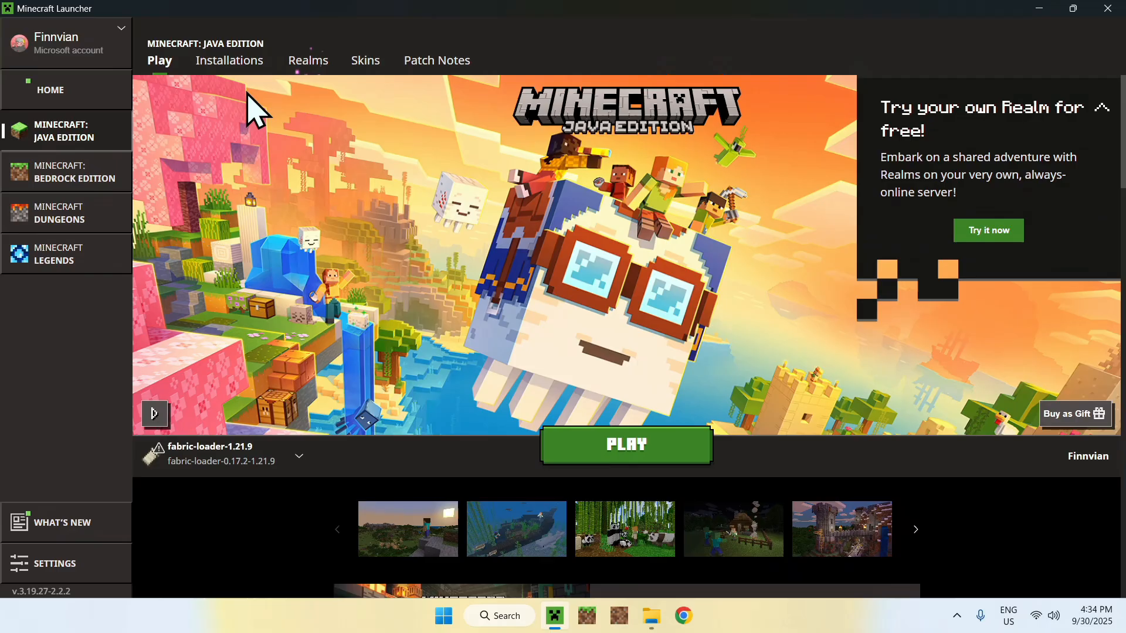
- Show the Java Edition installations list with the new fabric-loader-1.21.9 profile
click(229, 60)
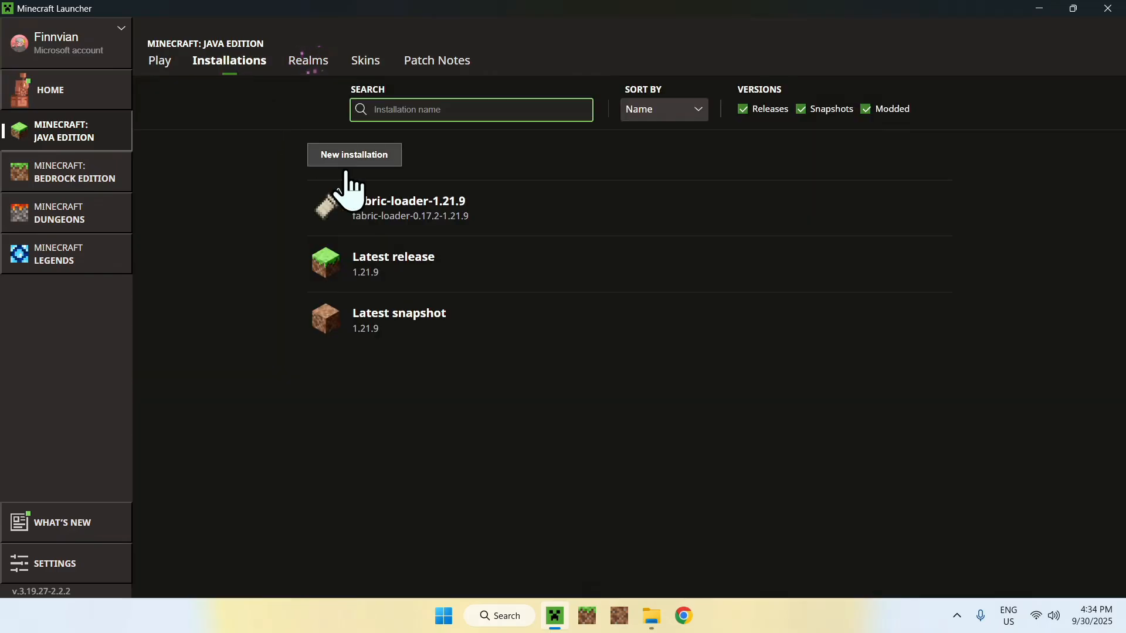
mouse_move(749, 226)
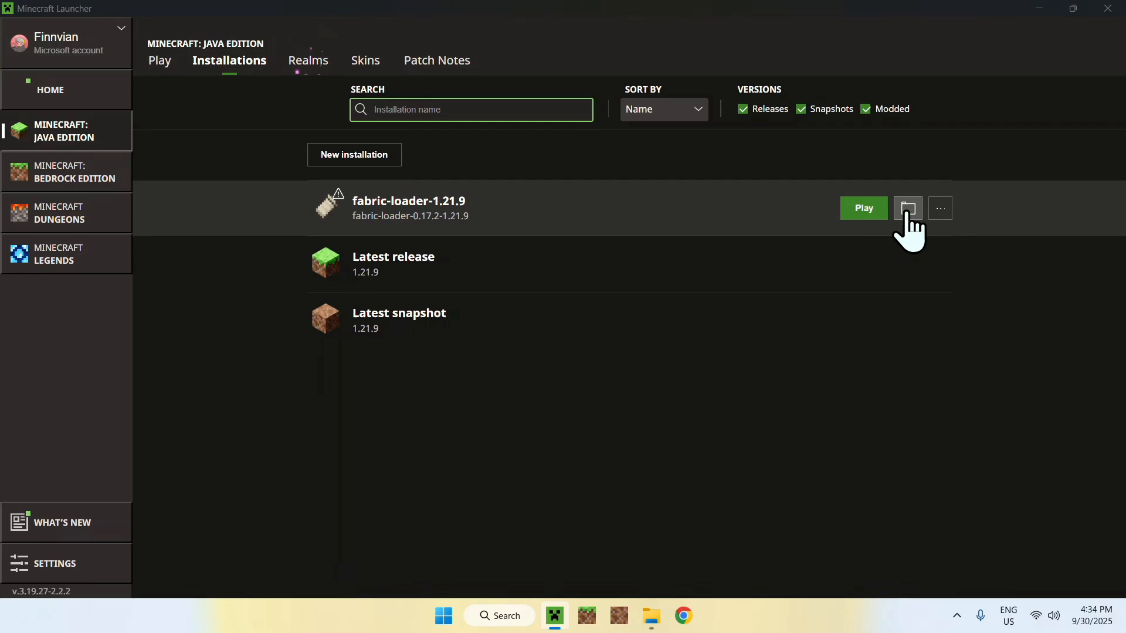
- Open the Fabric profile's game folder and enter its mods folder
click(907, 209)
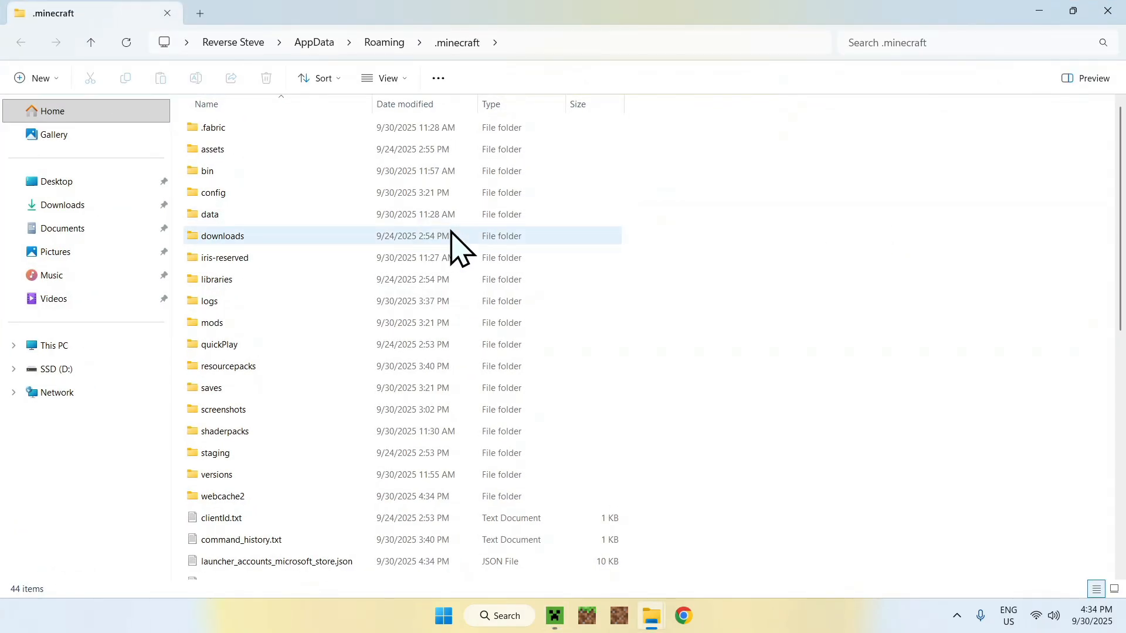
click(213, 322)
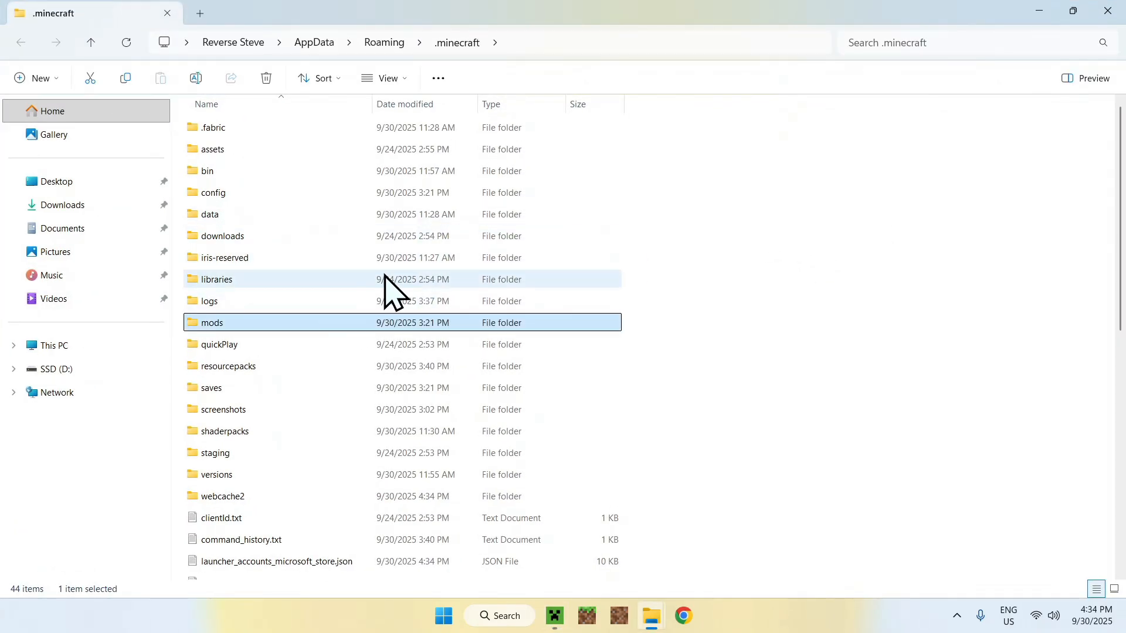
double_click(213, 323)
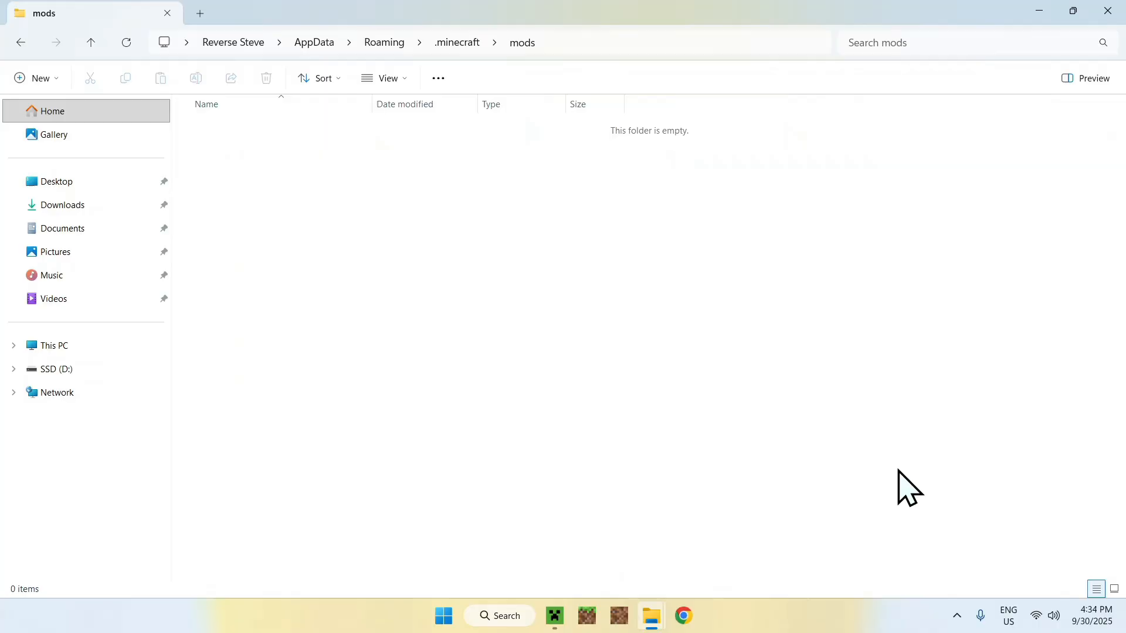
- Paste the Fabric API, MaLiLib and Litematica jars from Downloads into mods and return to the launcher
click(62, 204)
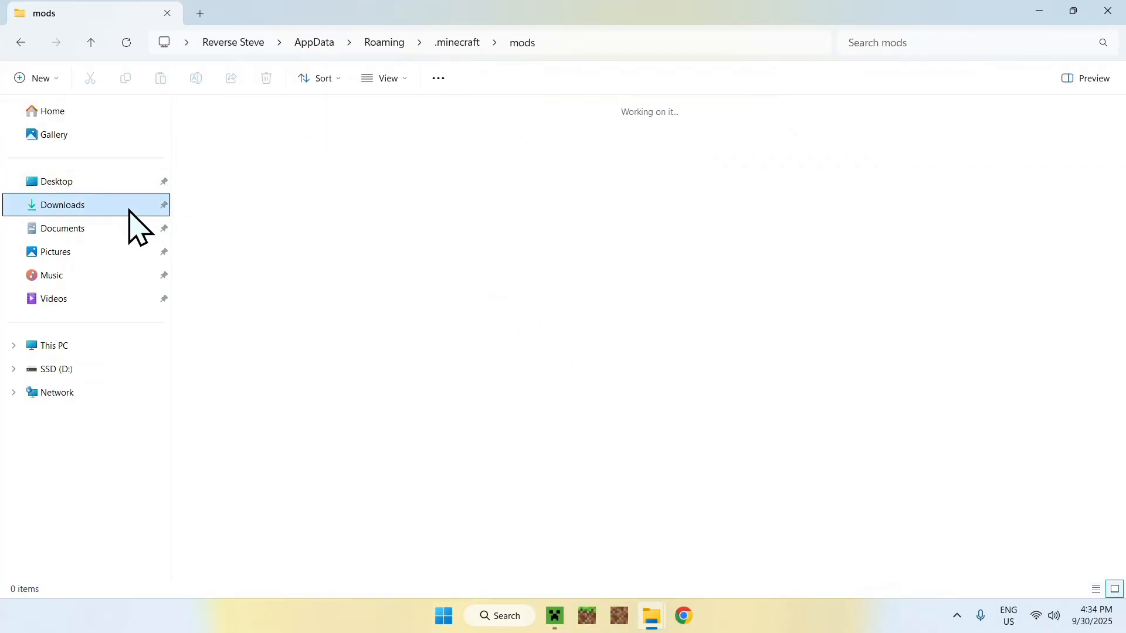
click(62, 204)
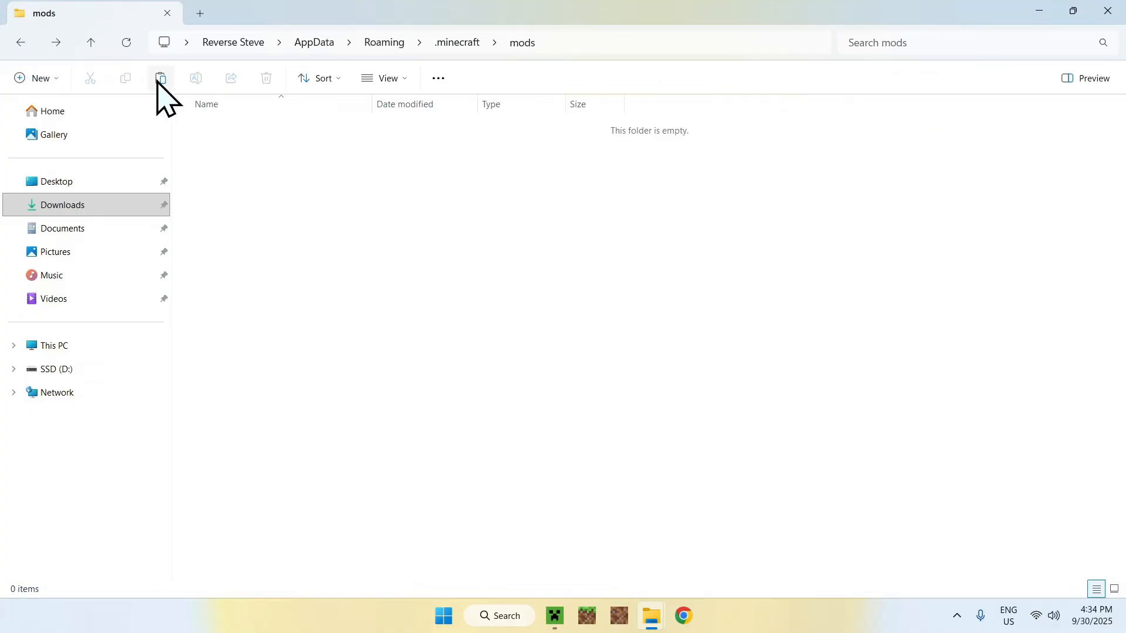
click(161, 77)
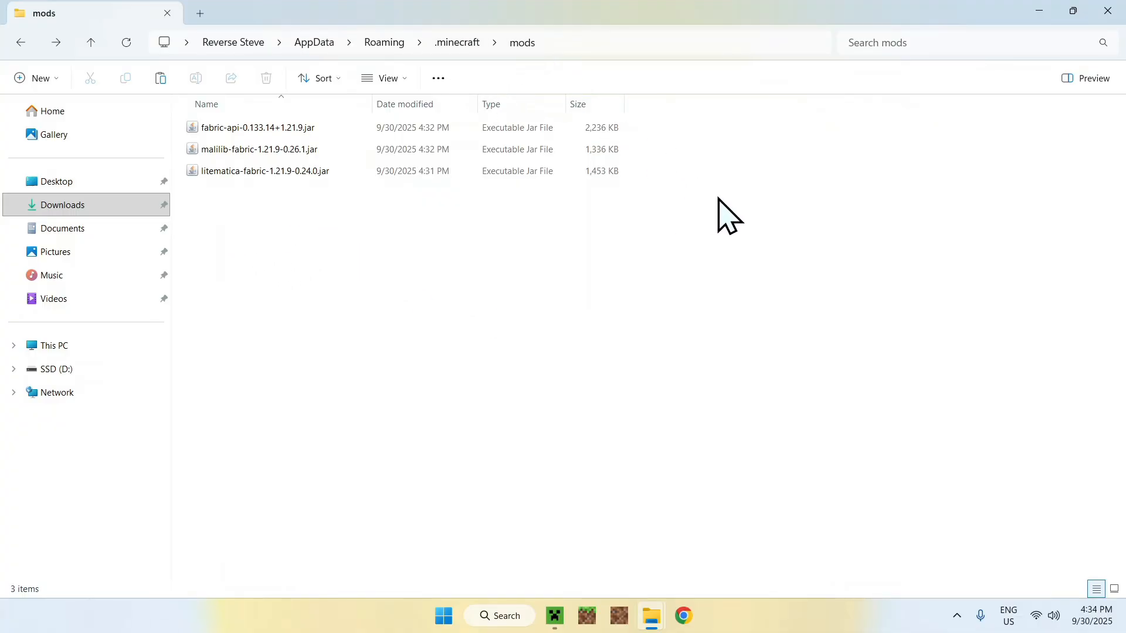
mouse_move(752, 165)
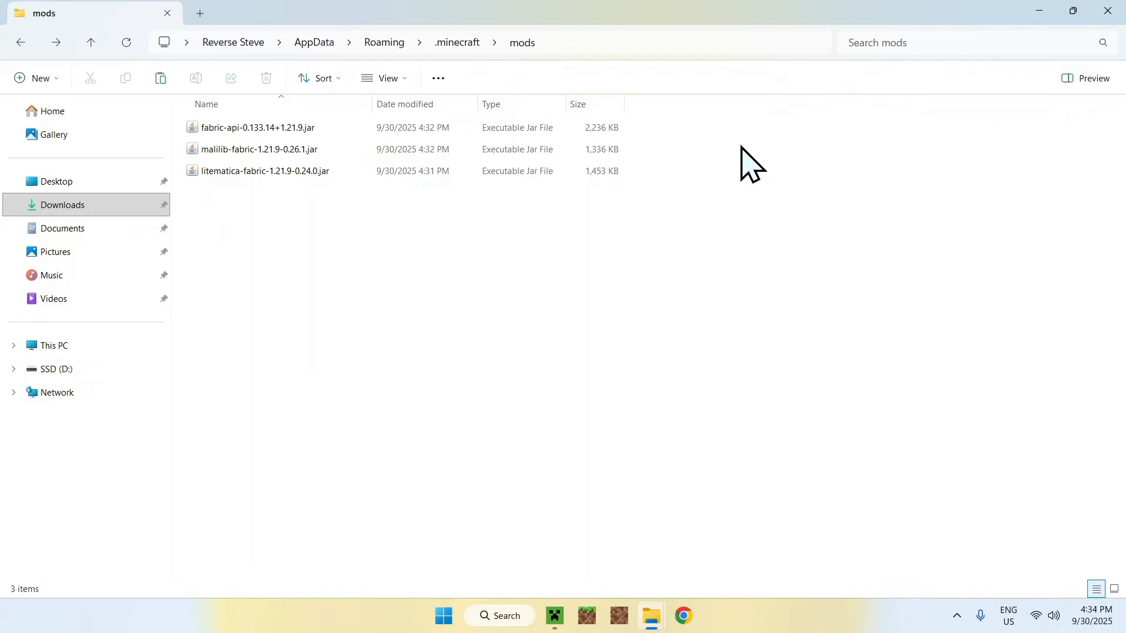
mouse_move(737, 227)
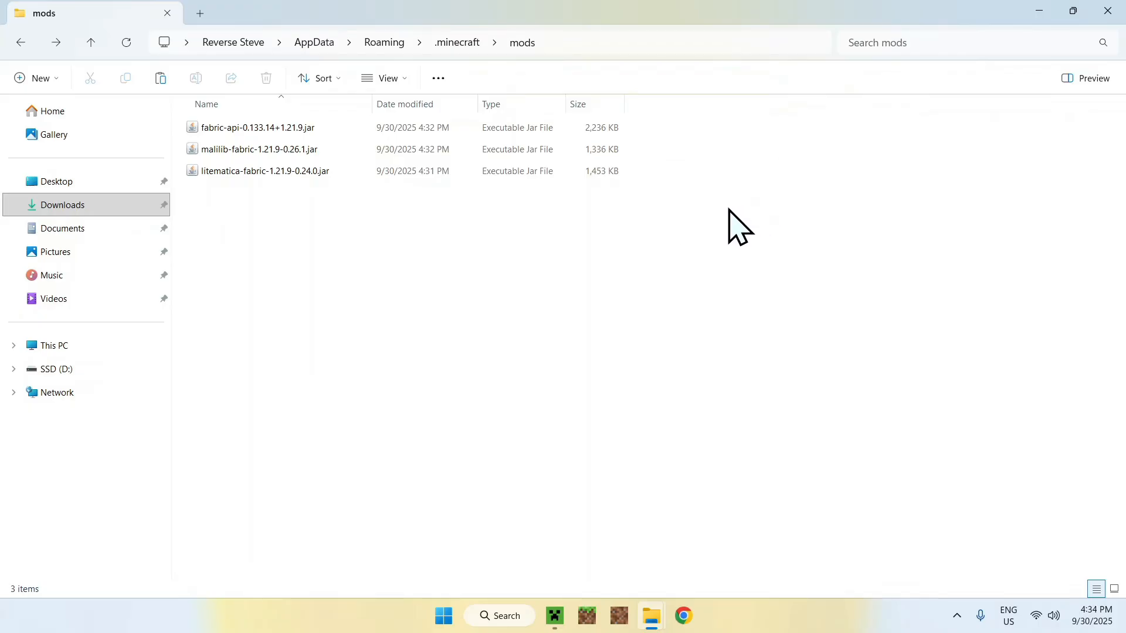
mouse_move(528, 572)
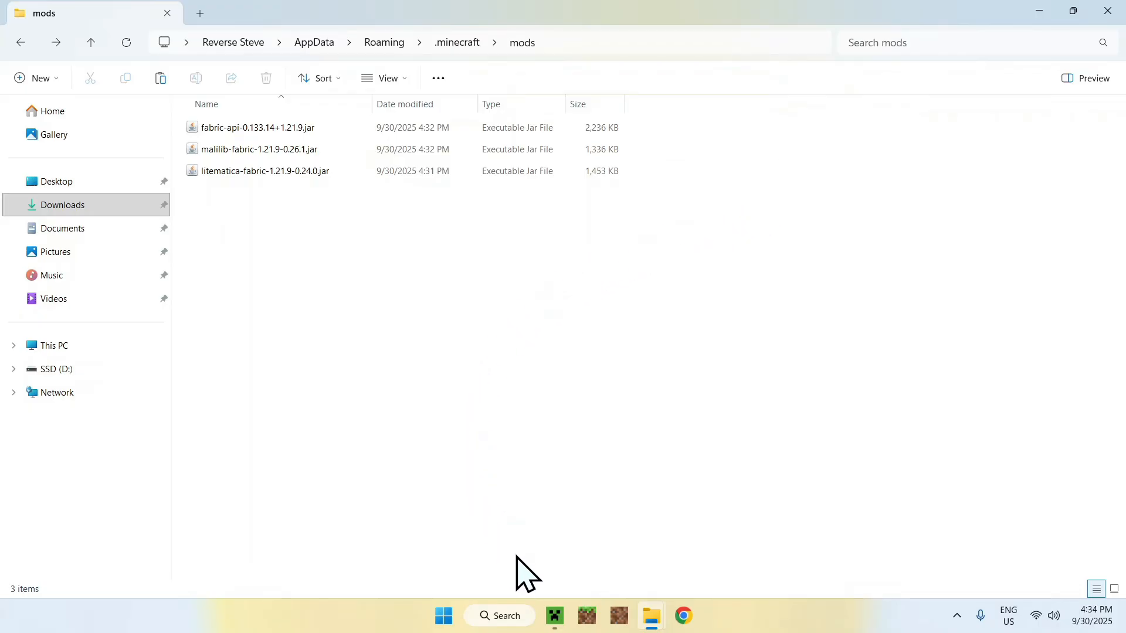
click(555, 616)
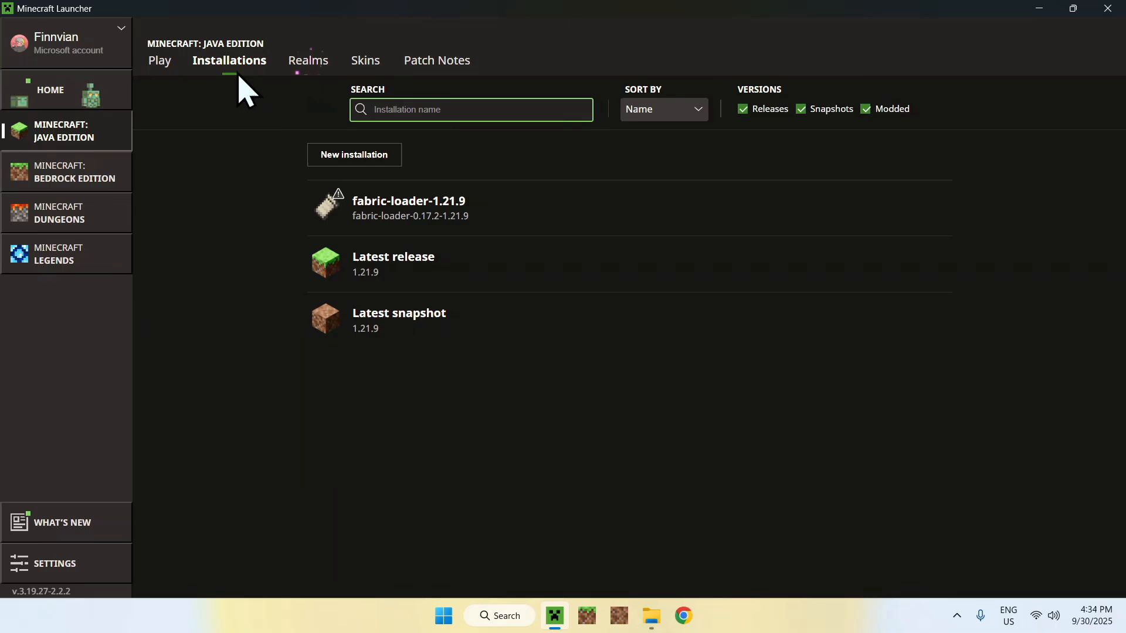
- Launch the fabric-loader-1.21.9 installation and wait for the modded title screen
click(160, 60)
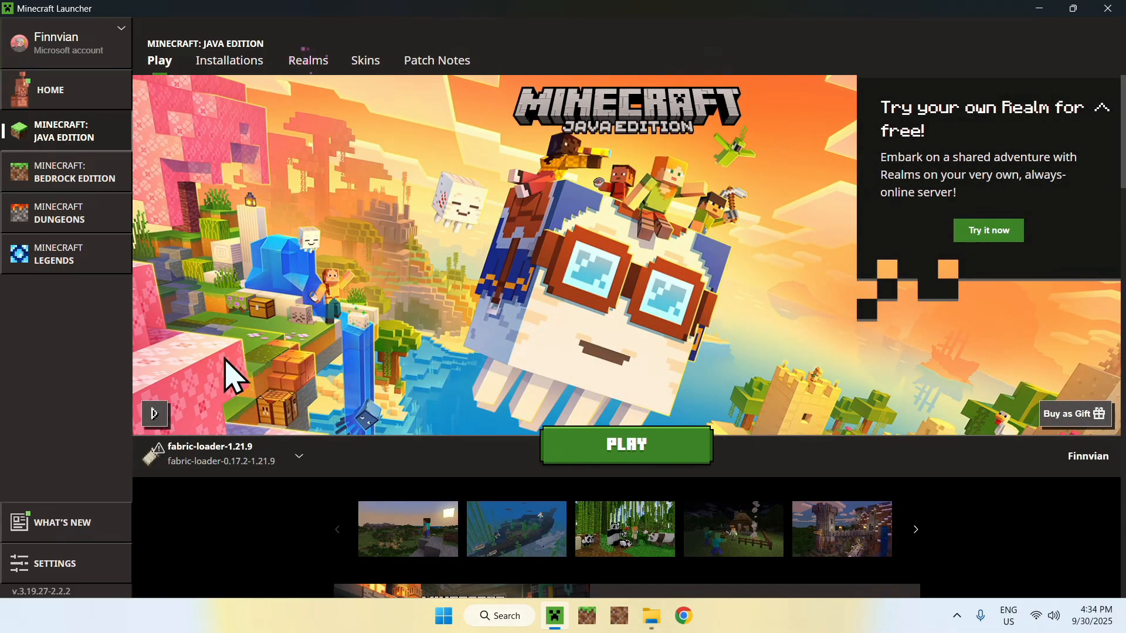
click(624, 444)
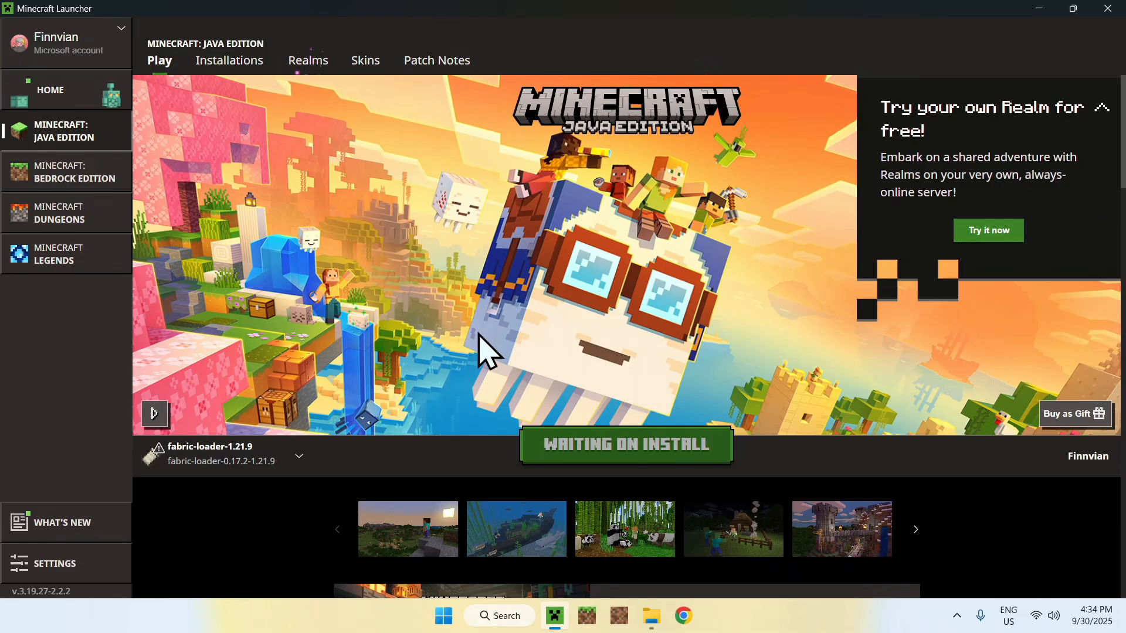
click(624, 444)
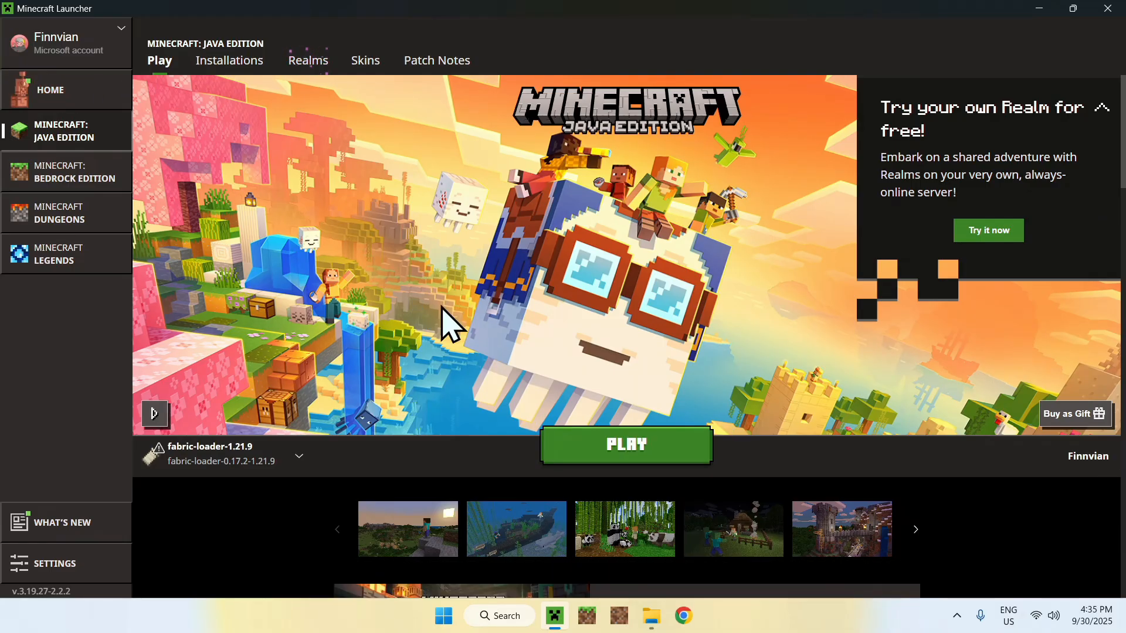
click(625, 444)
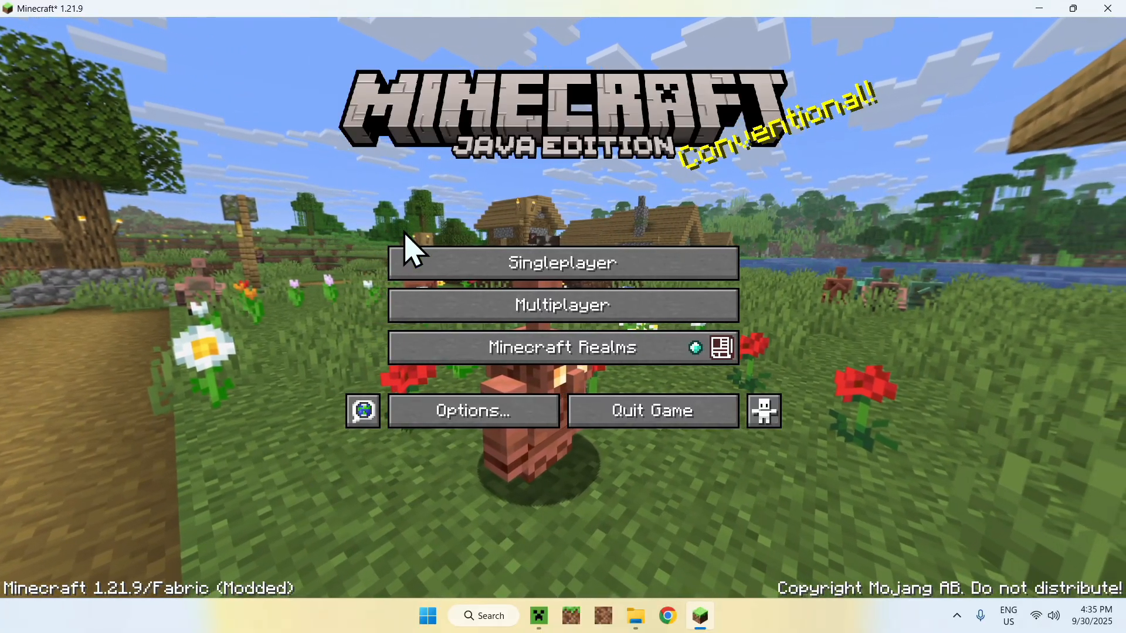
- Enter a singleplayer world and bring up the Litematica v0.24.0 menu with M
click(562, 262)
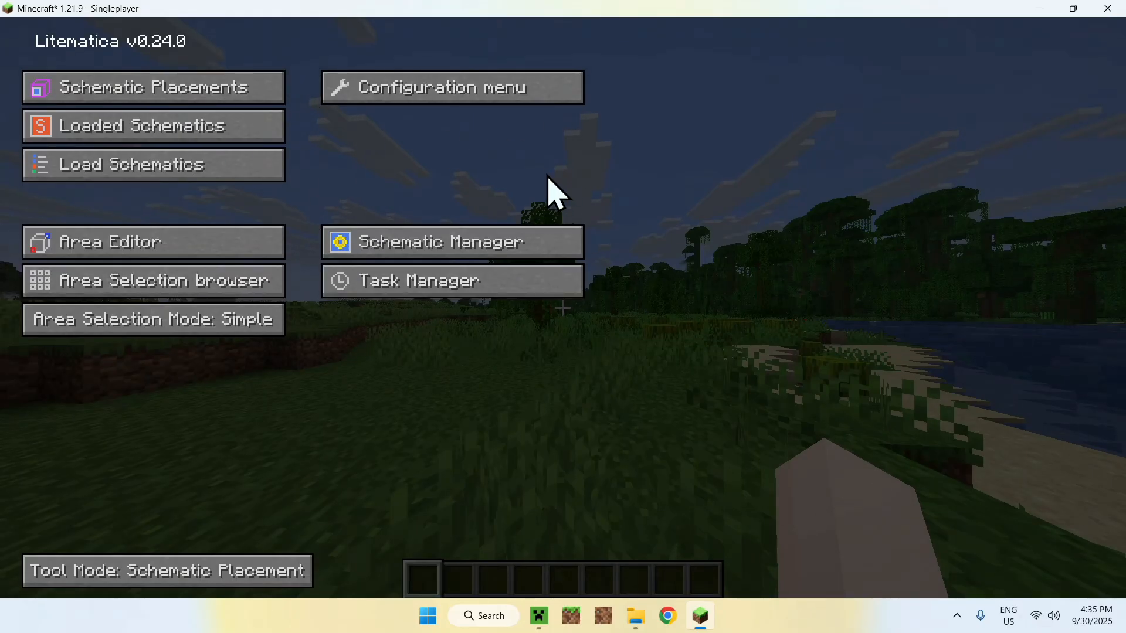
mouse_move(653, 187)
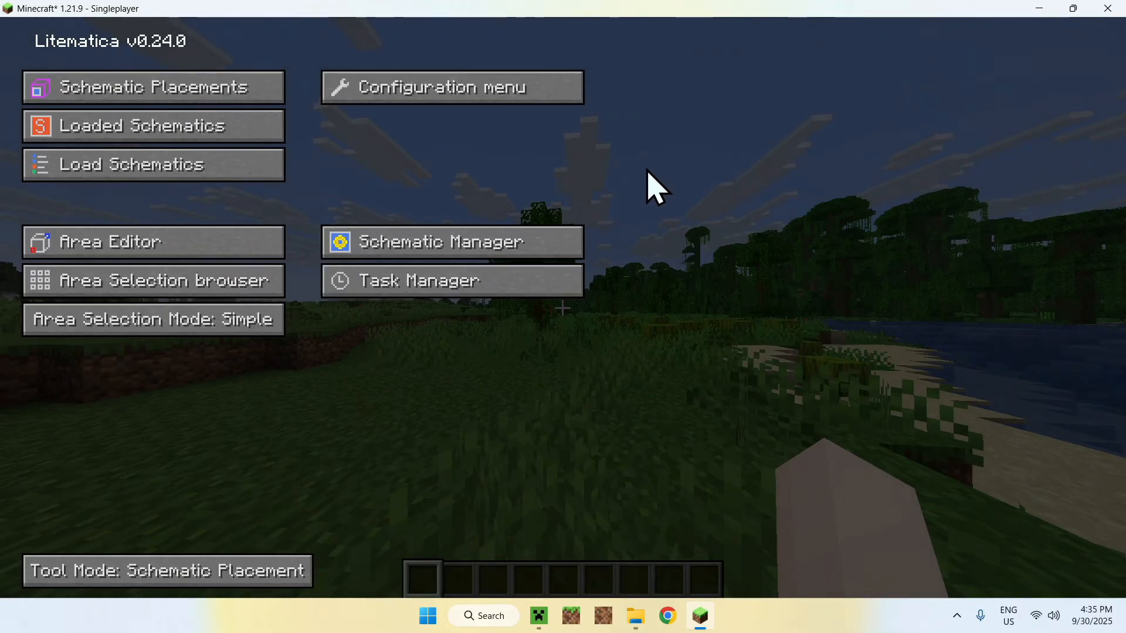
mouse_move(613, 190)
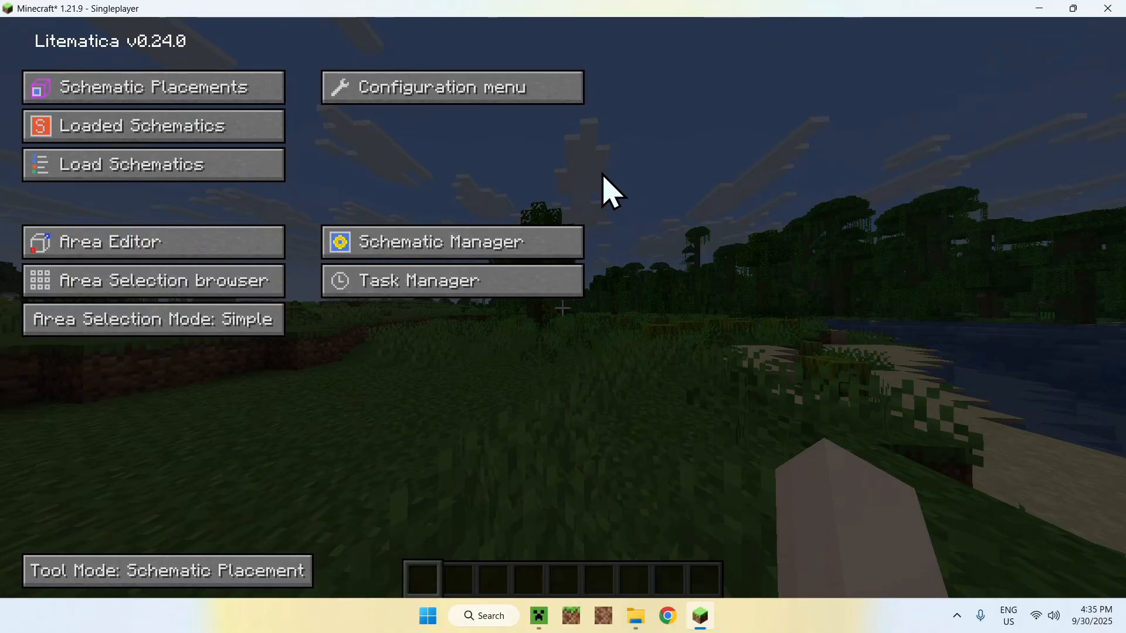
mouse_move(108, 571)
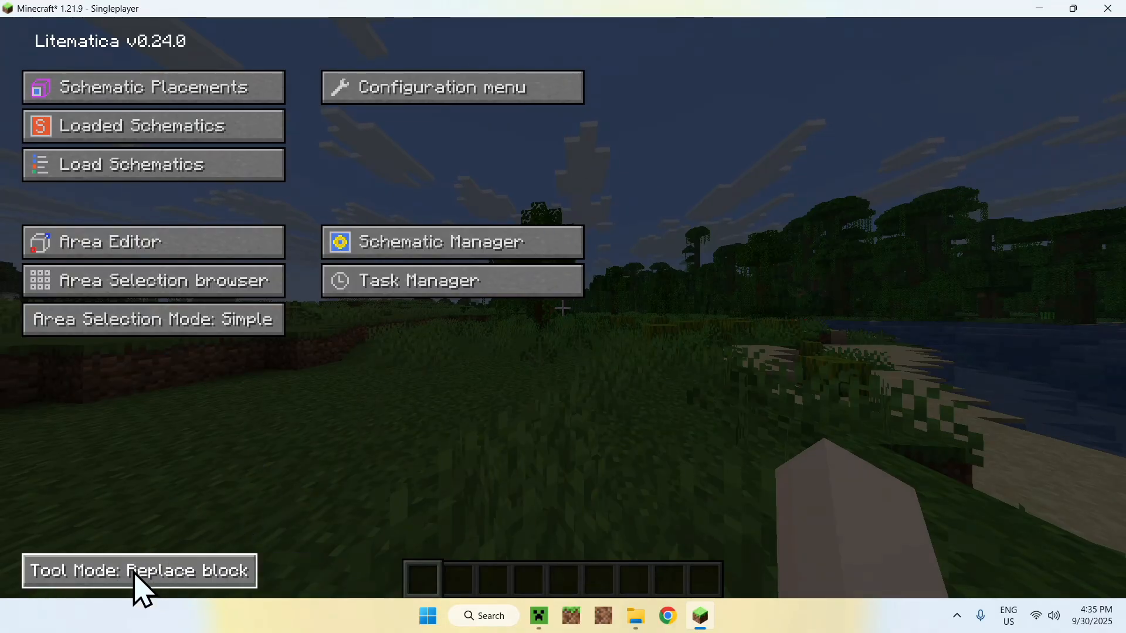
- Cycle the Litematica tool mode through Area Selection, Fill, Edit Schematic and Schematic Placement to Replace block
click(139, 571)
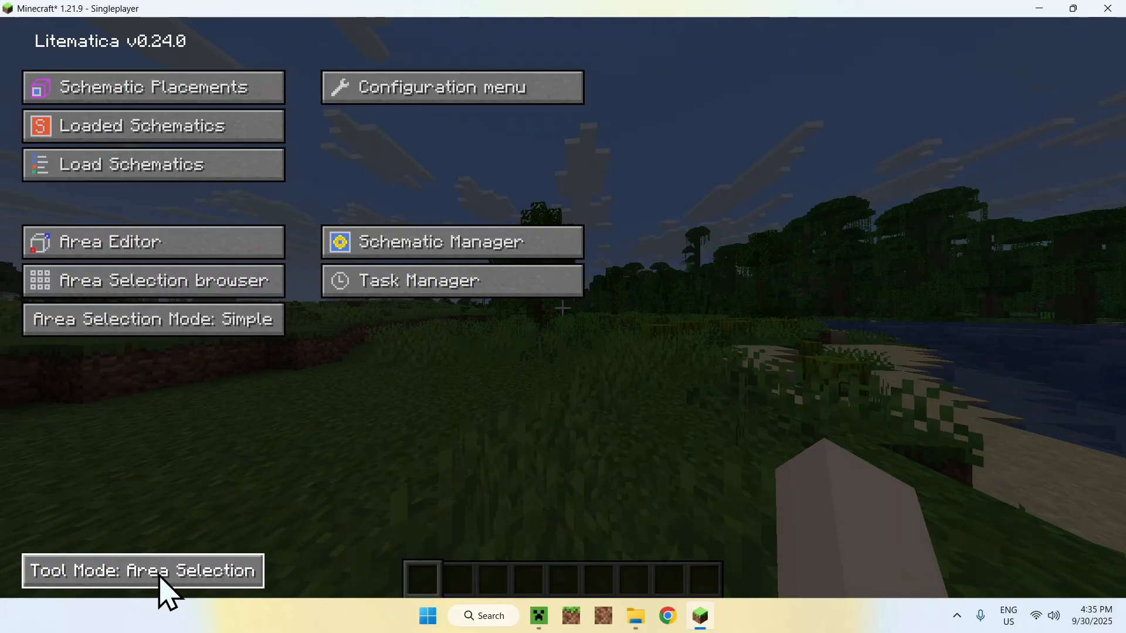
click(142, 570)
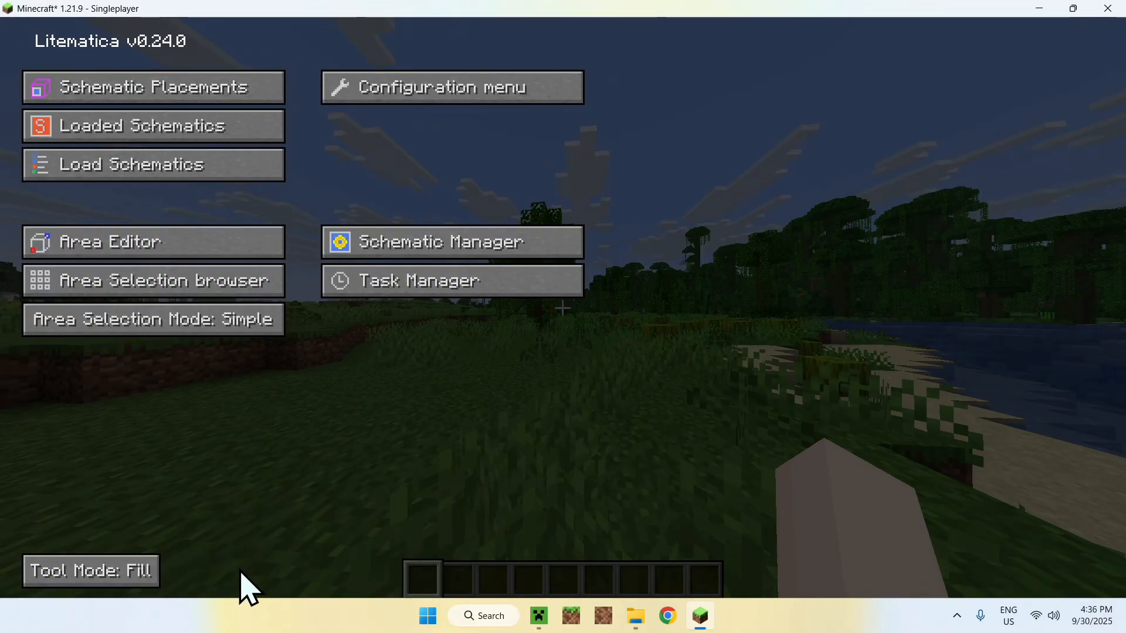
click(90, 571)
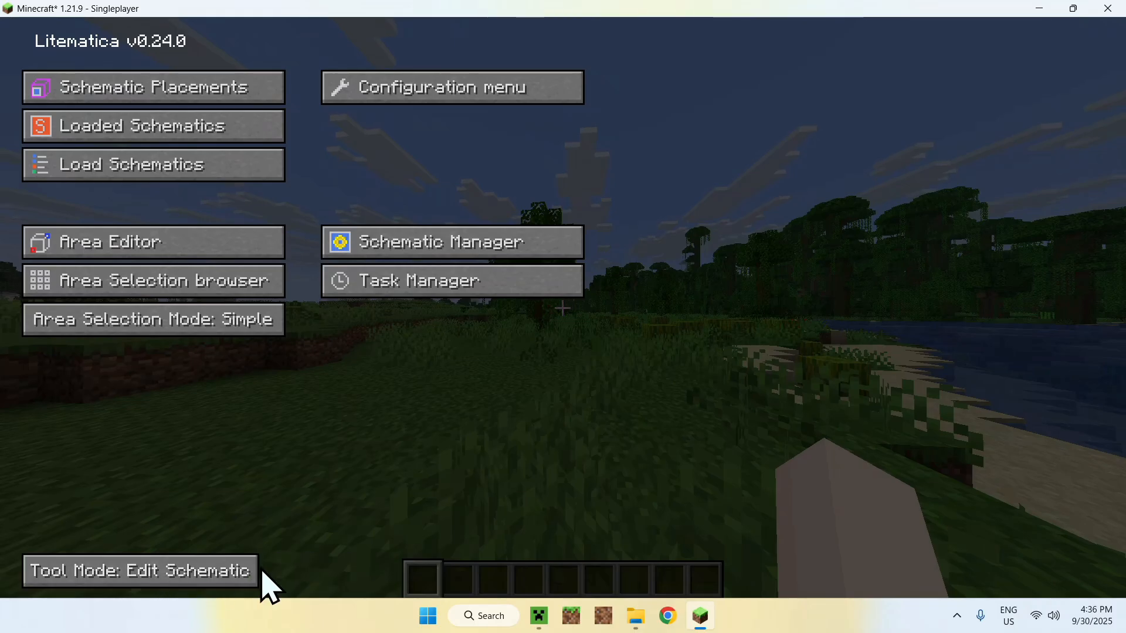
click(140, 571)
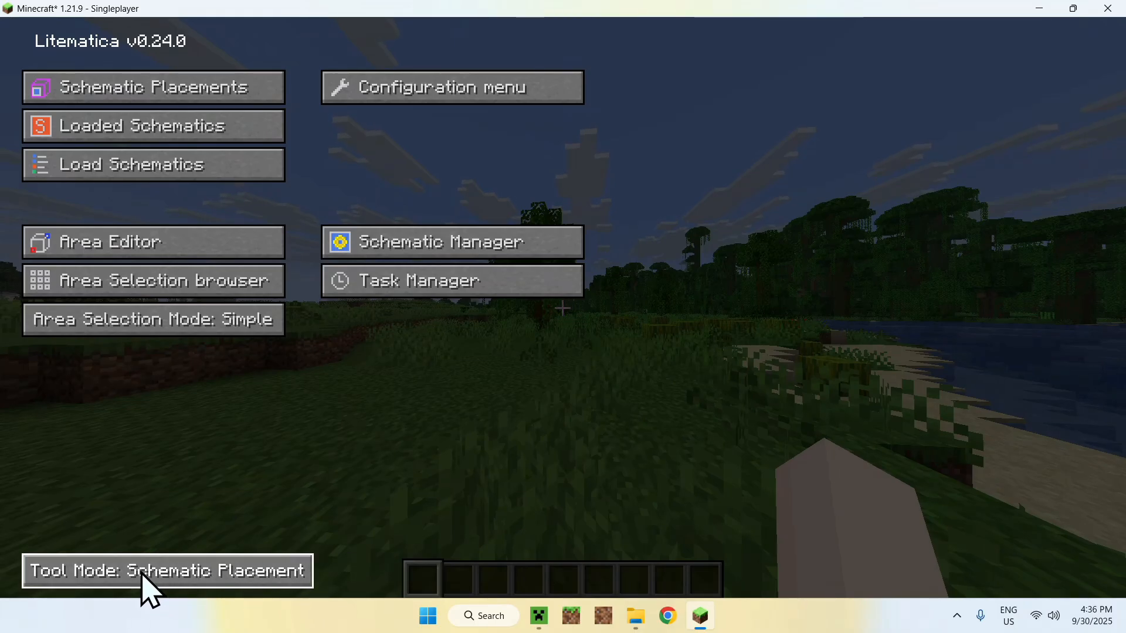
click(167, 571)
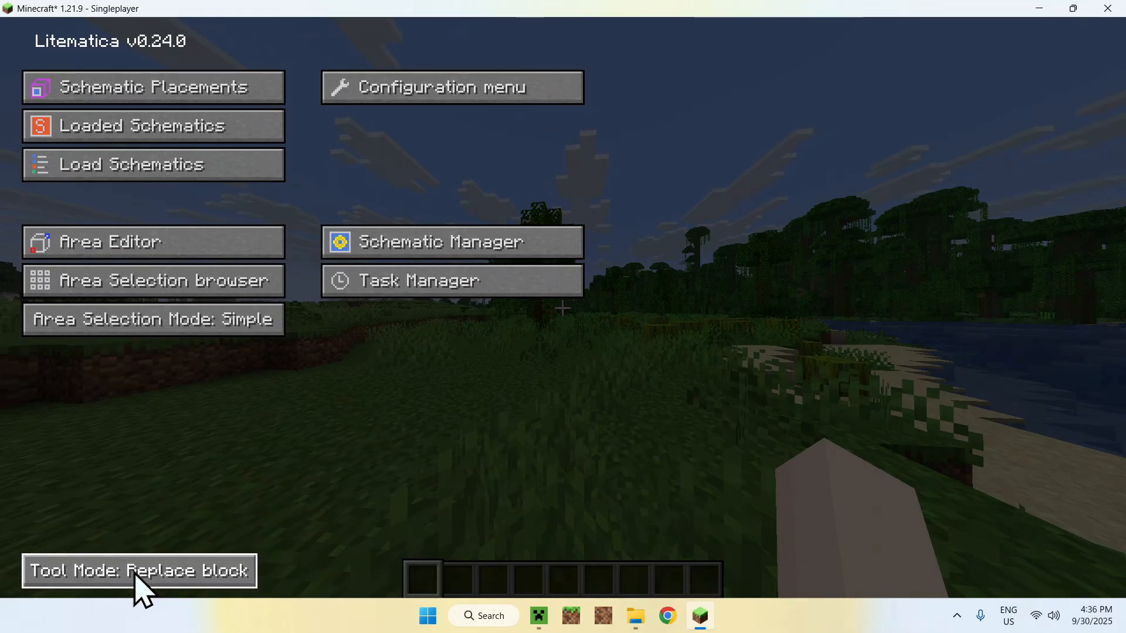
mouse_move(338, 572)
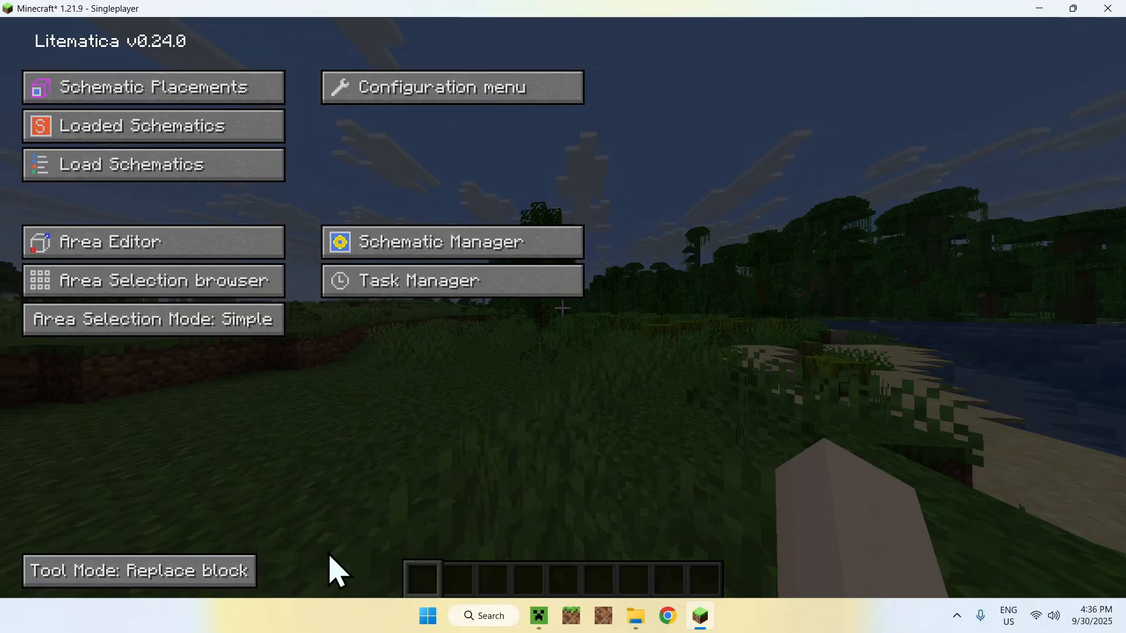
mouse_move(488, 379)
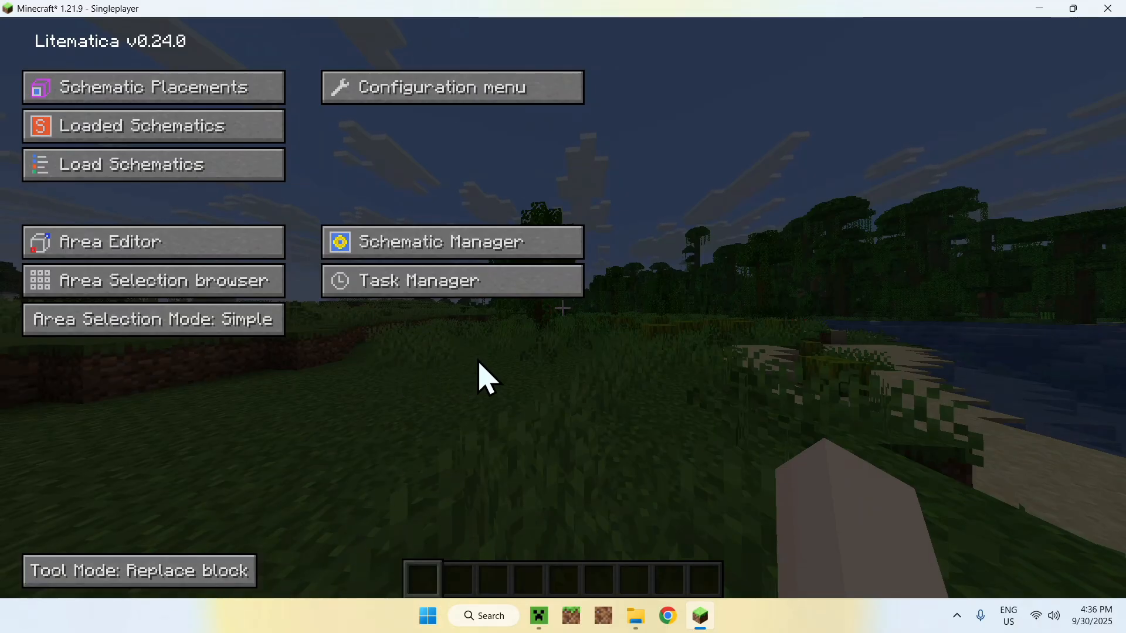
click(109, 242)
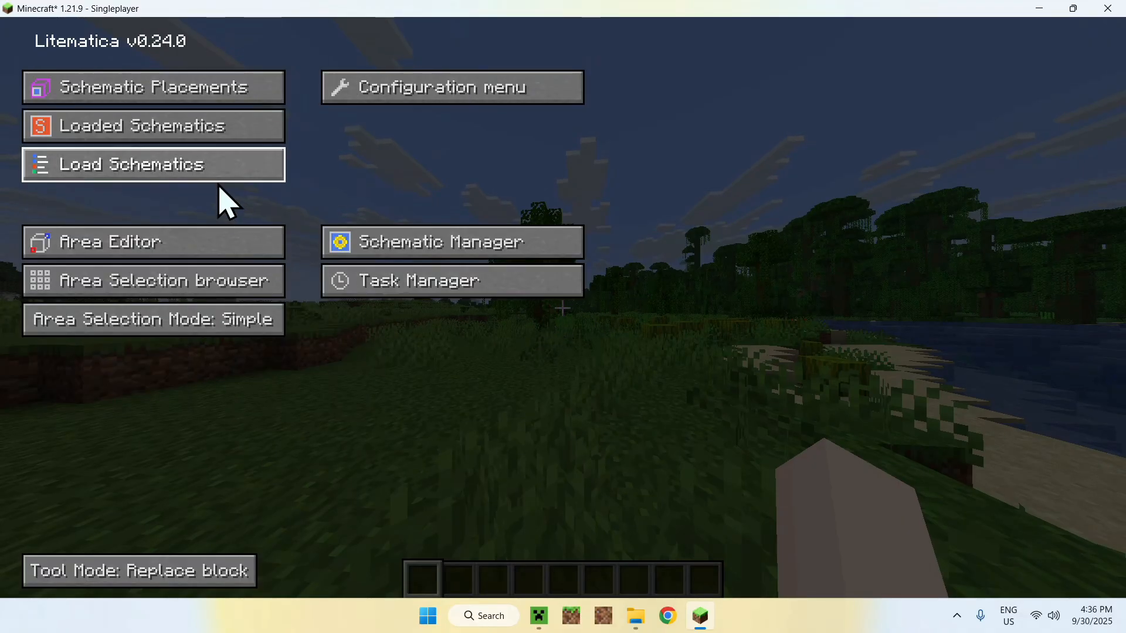
mouse_move(194, 176)
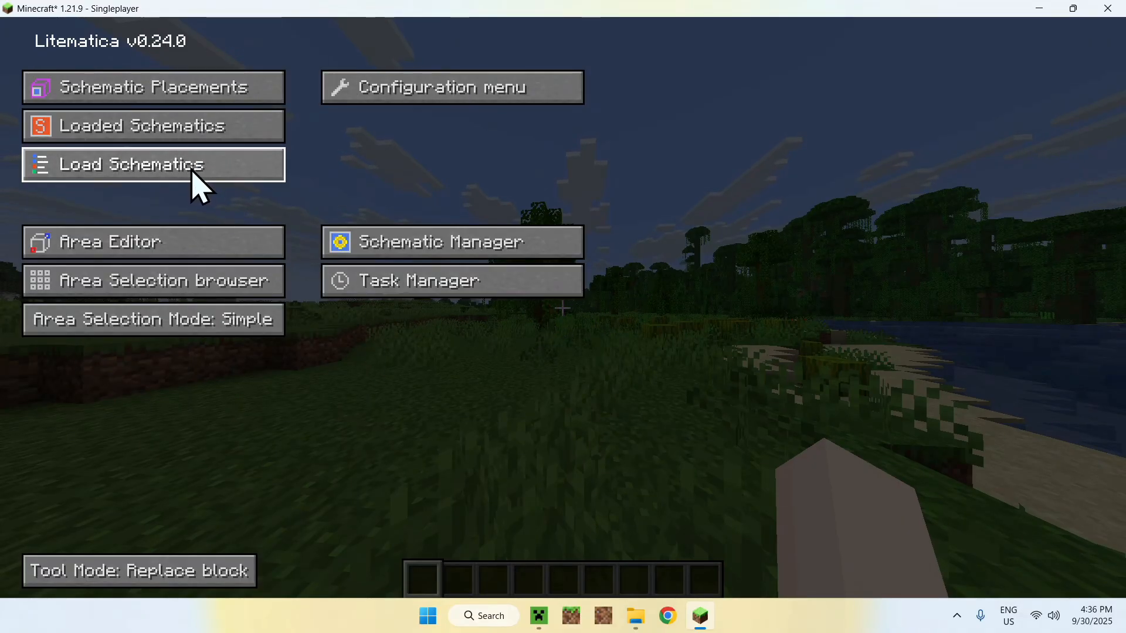
click(153, 87)
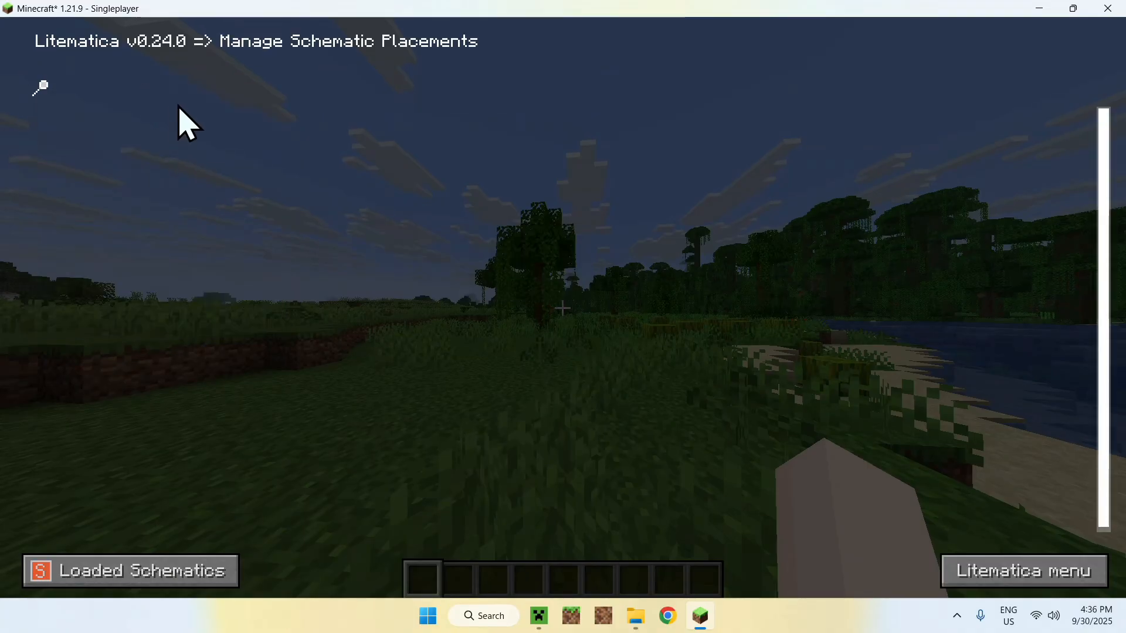
click(1022, 572)
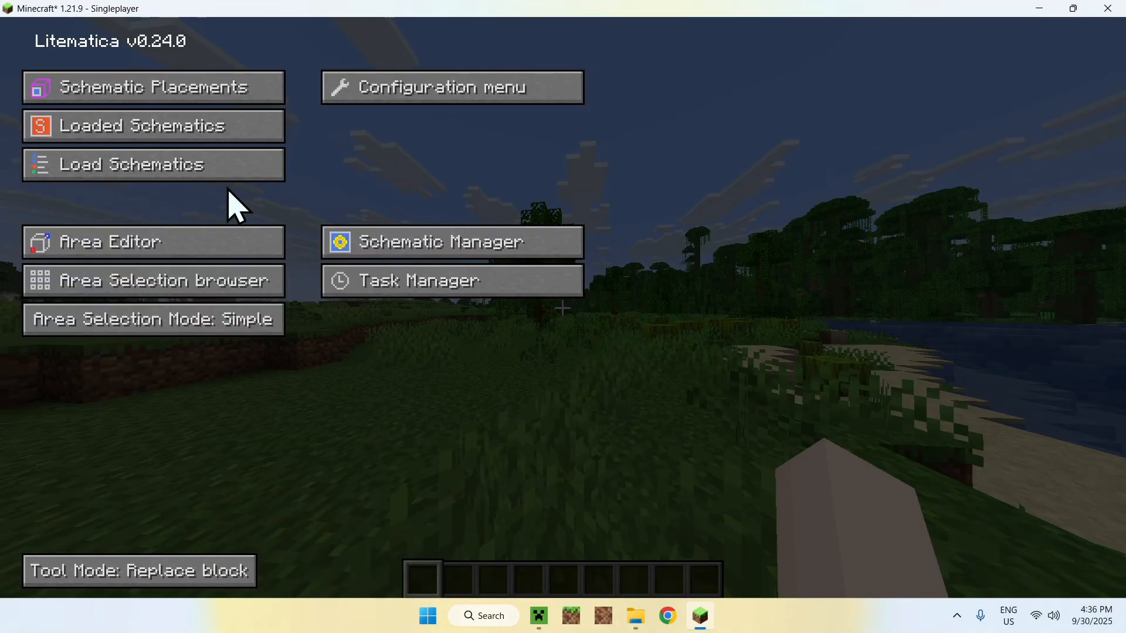
click(153, 164)
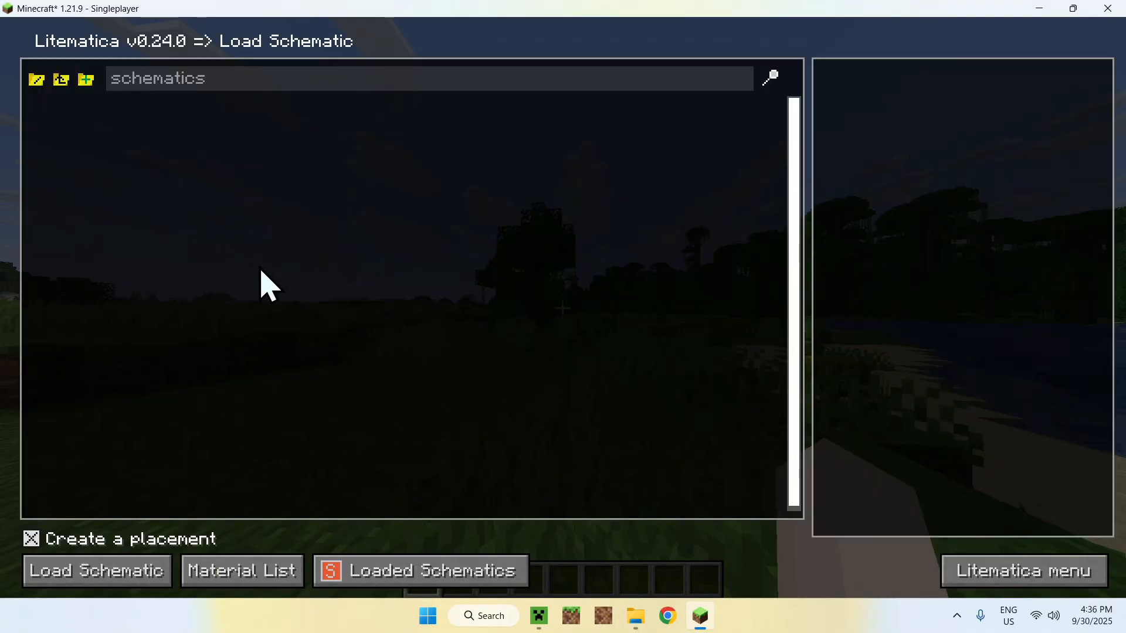
mouse_move(36, 80)
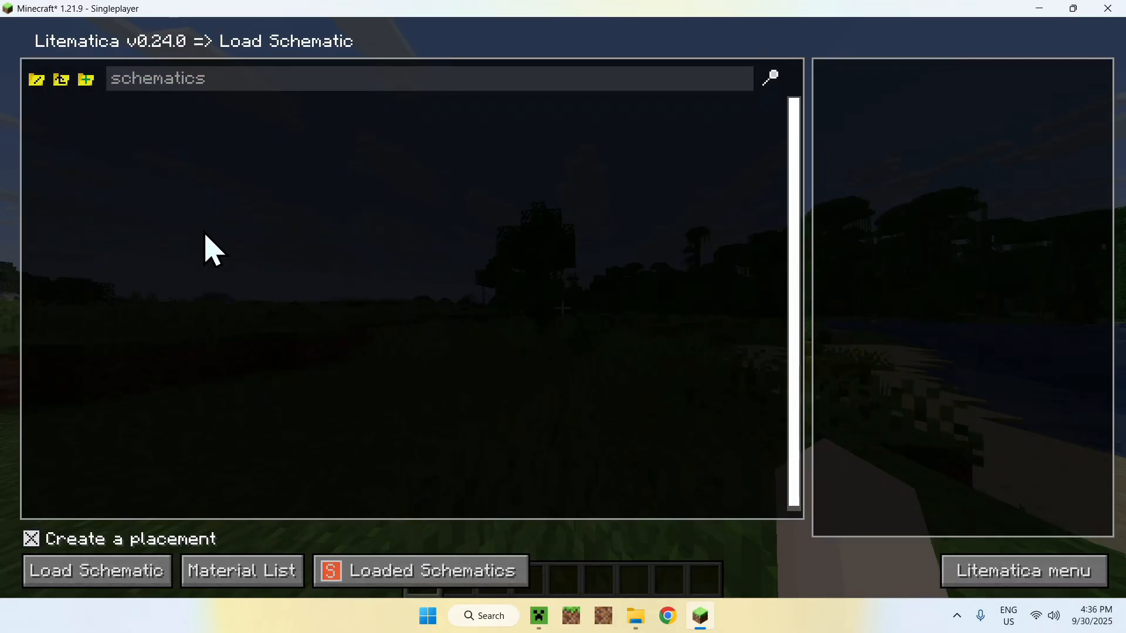
mouse_move(84, 79)
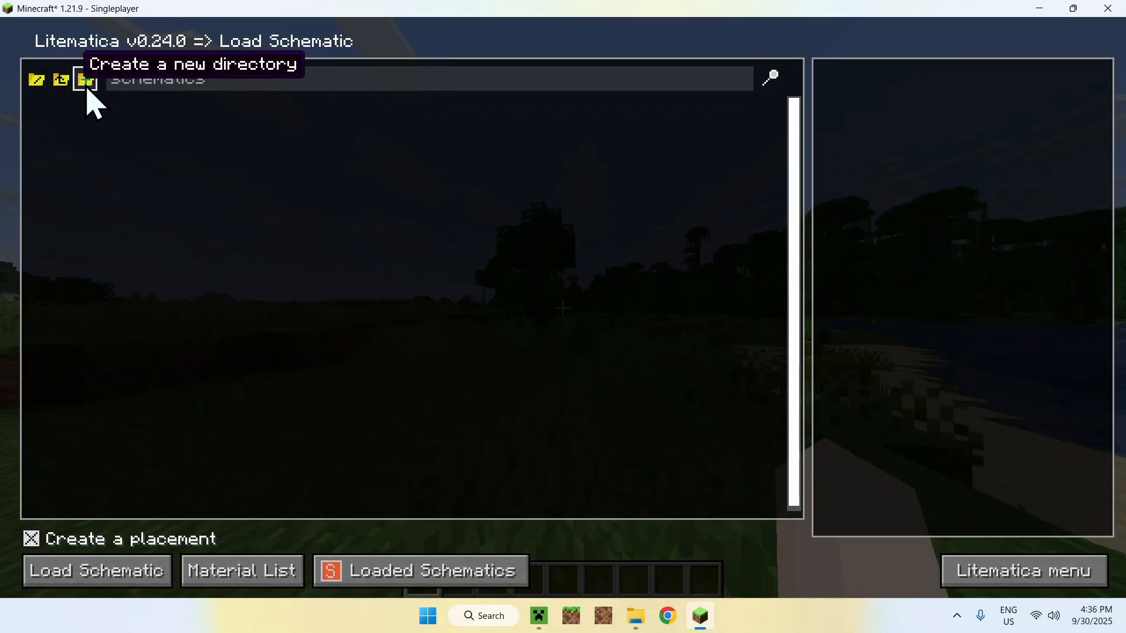
mouse_move(121, 307)
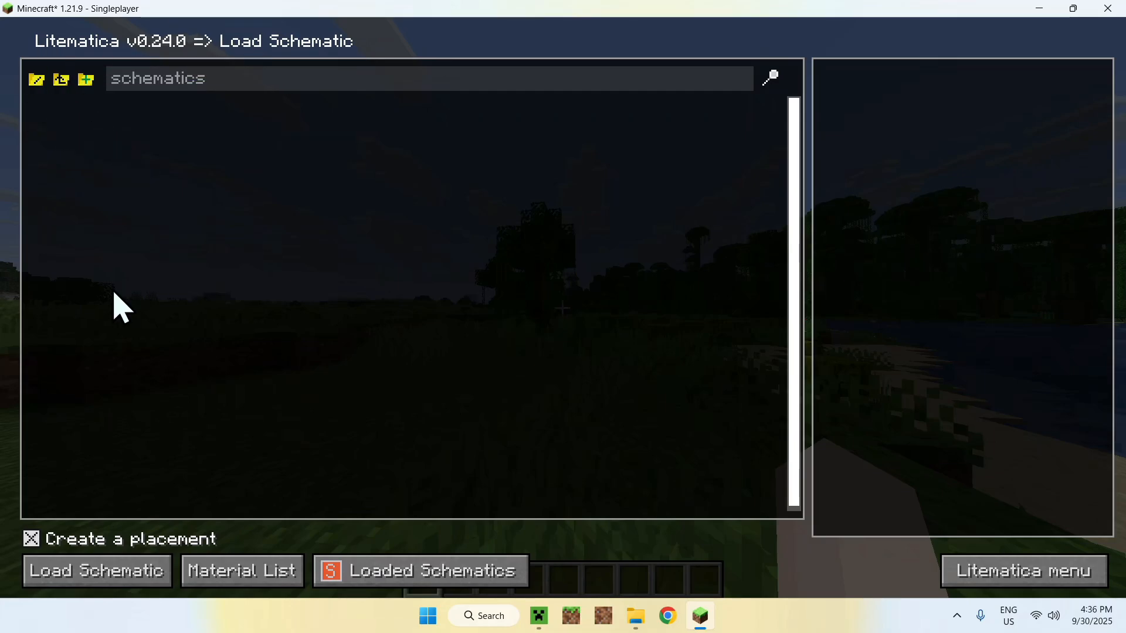
mouse_move(459, 359)
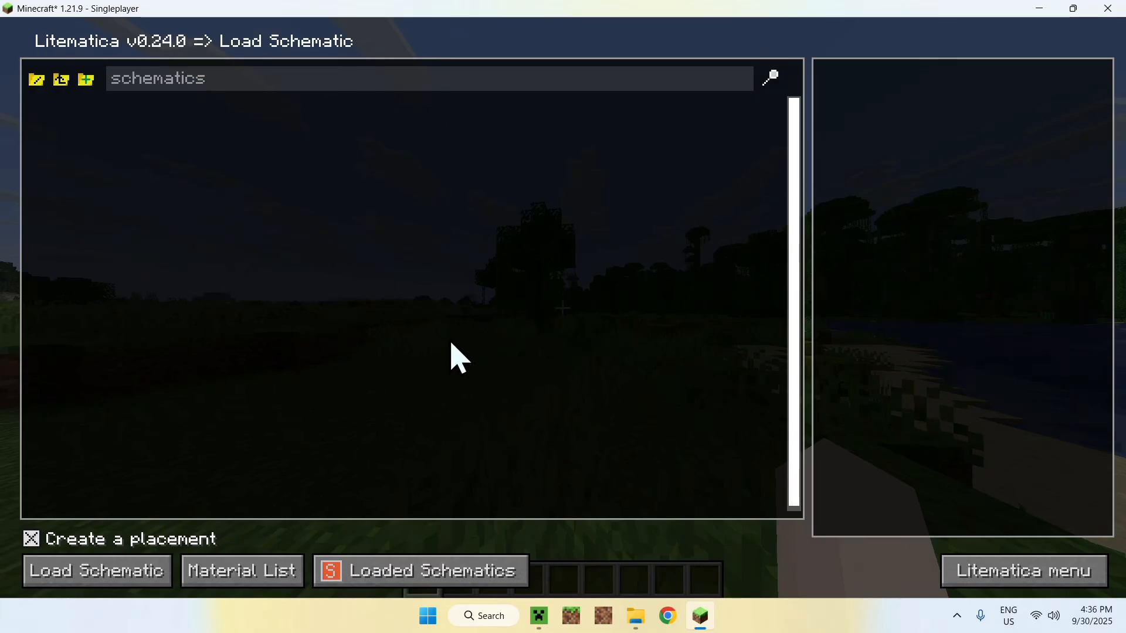
mouse_move(380, 377)
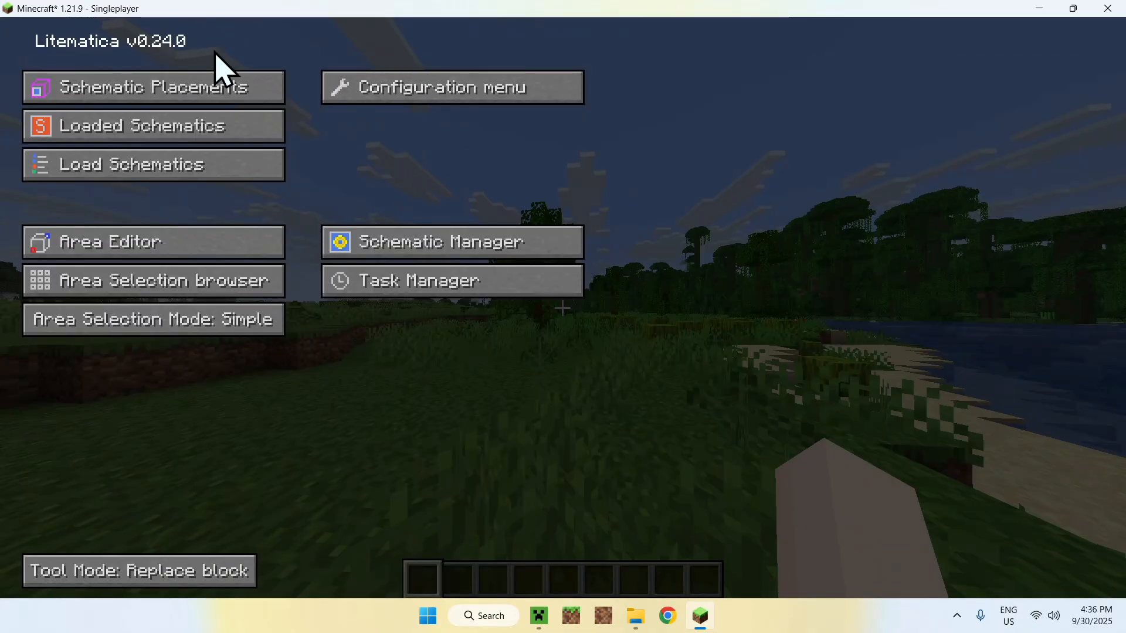
- Close the Litematica menu with Escape and resume playing in the world
key(Escape)
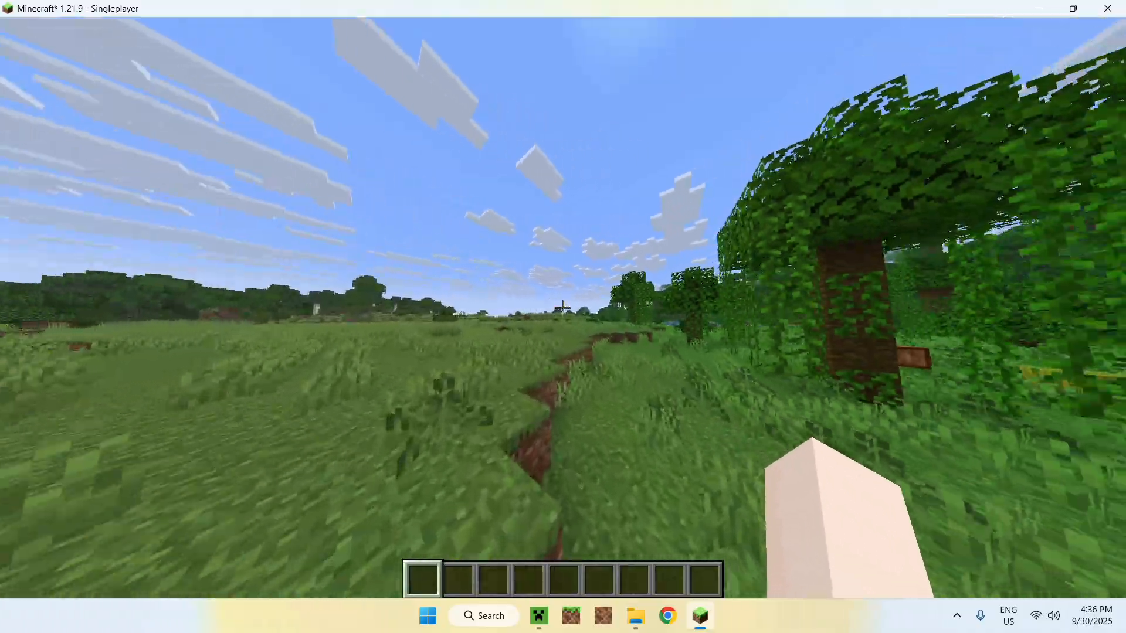
mouse_move(563, 316)
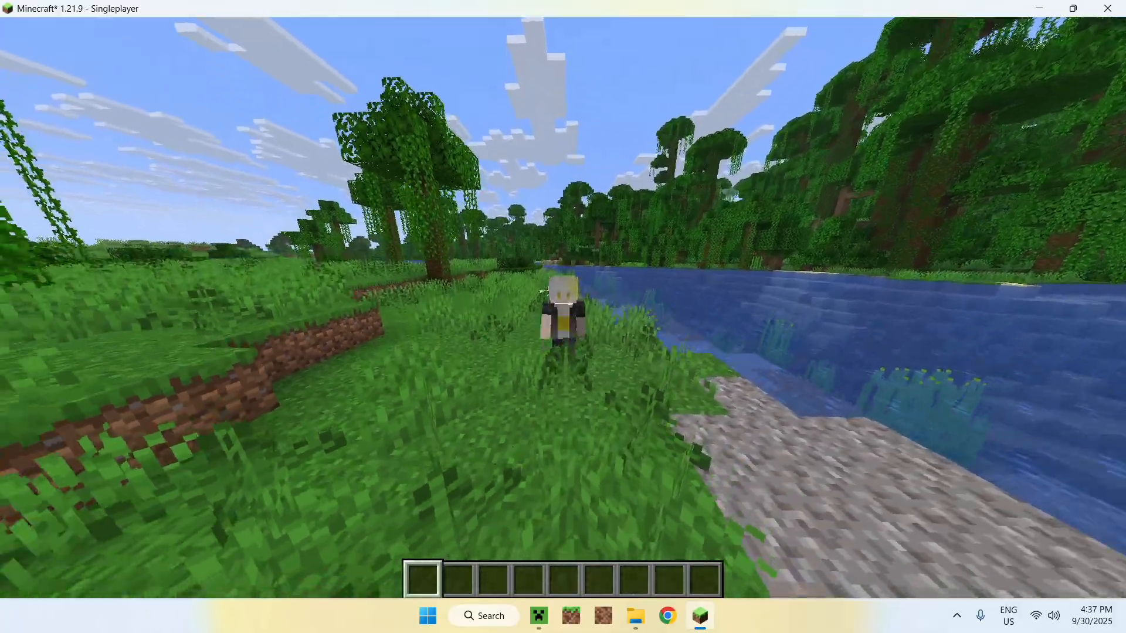
mouse_move(563, 317)
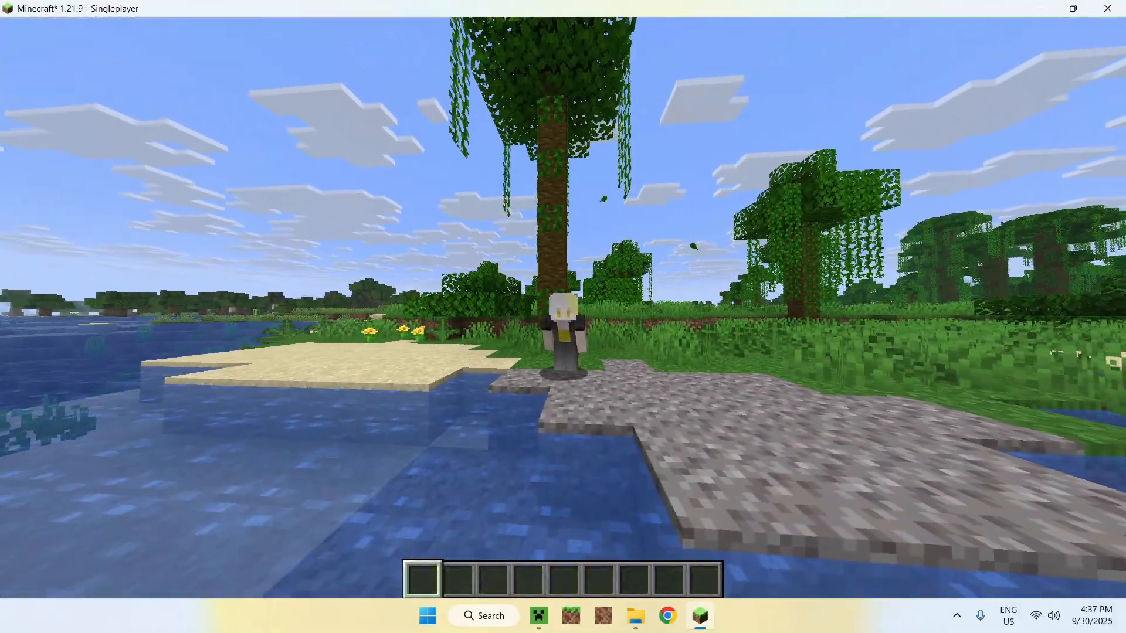